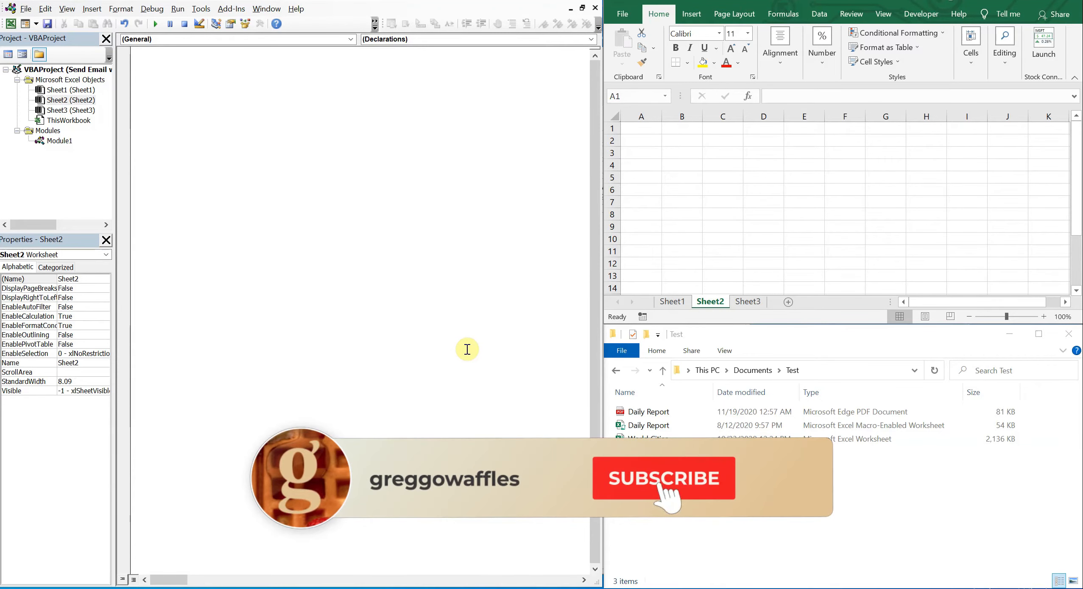
# Step: Fill Sheet2 cells A1:A3 with the copied Documents\Test folder path
pyautogui.click(663, 479)
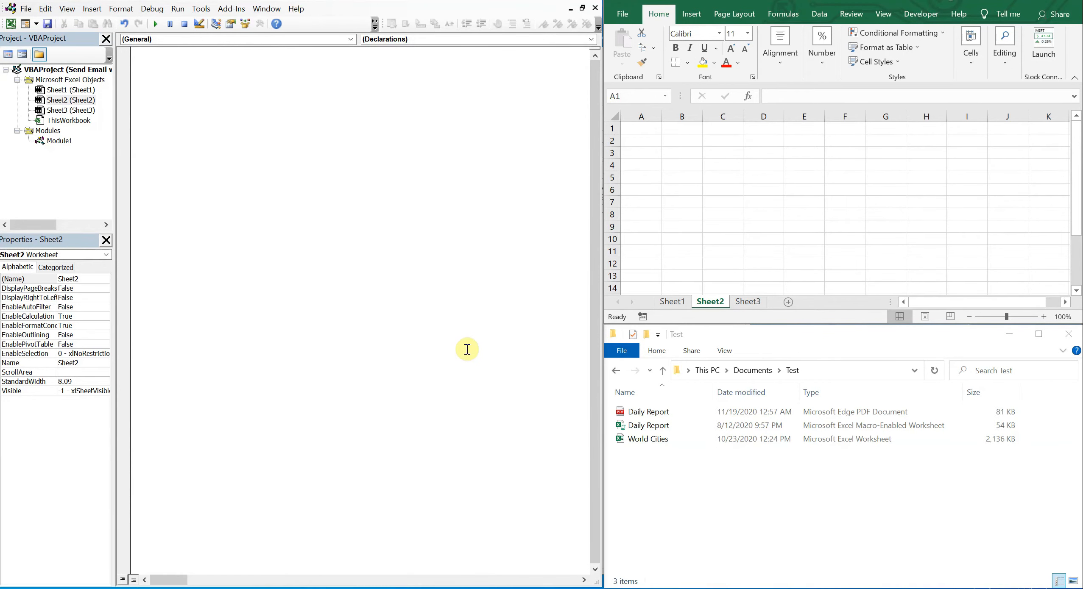
pyautogui.moveTo(634, 186)
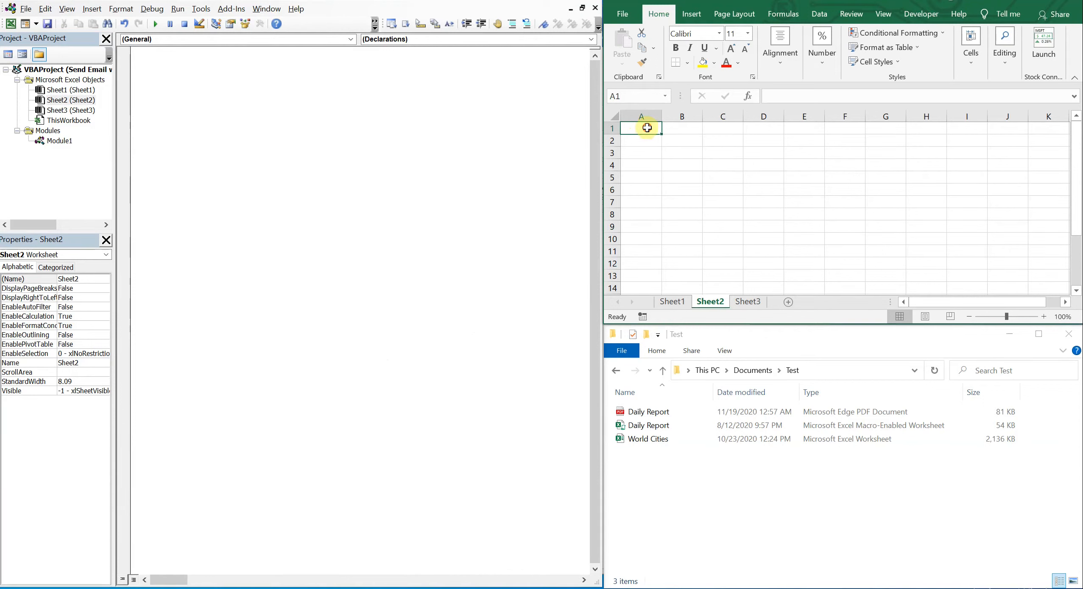
pyautogui.click(640, 140)
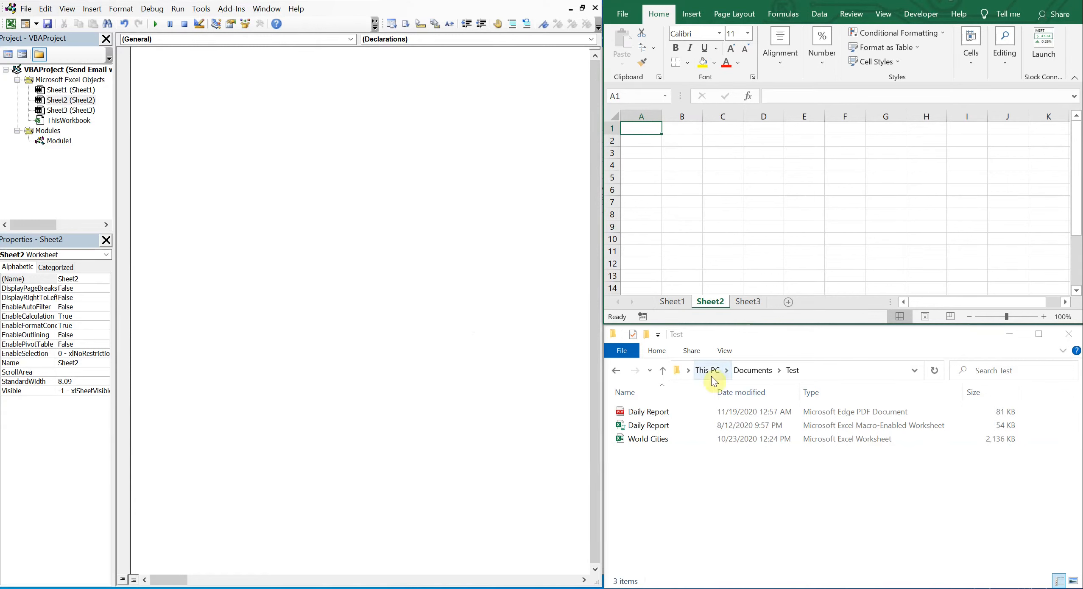
pyautogui.click(646, 424)
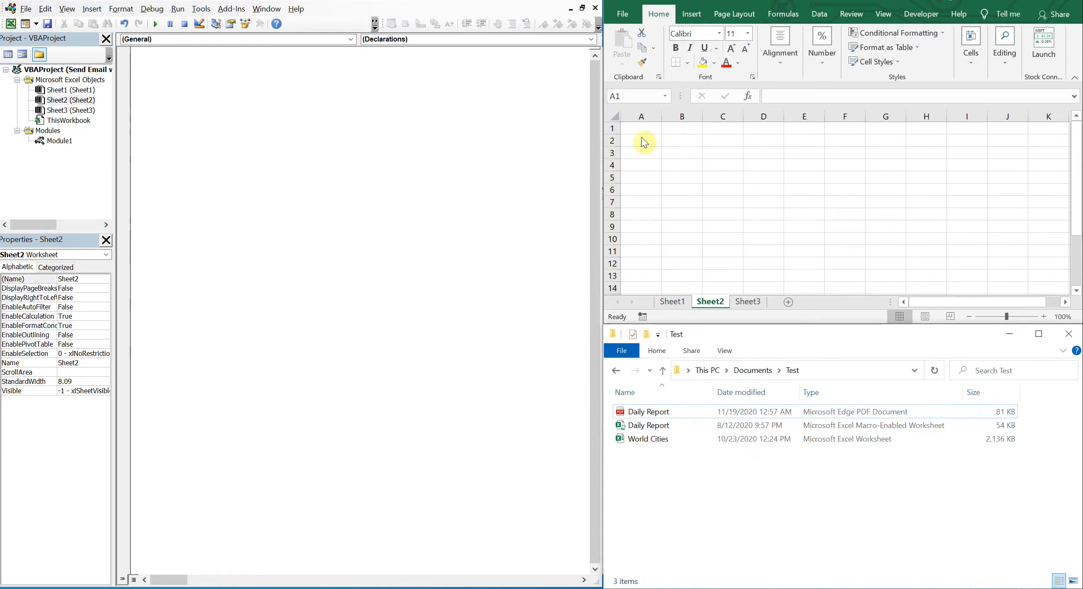
pyautogui.press('ctrl+v')
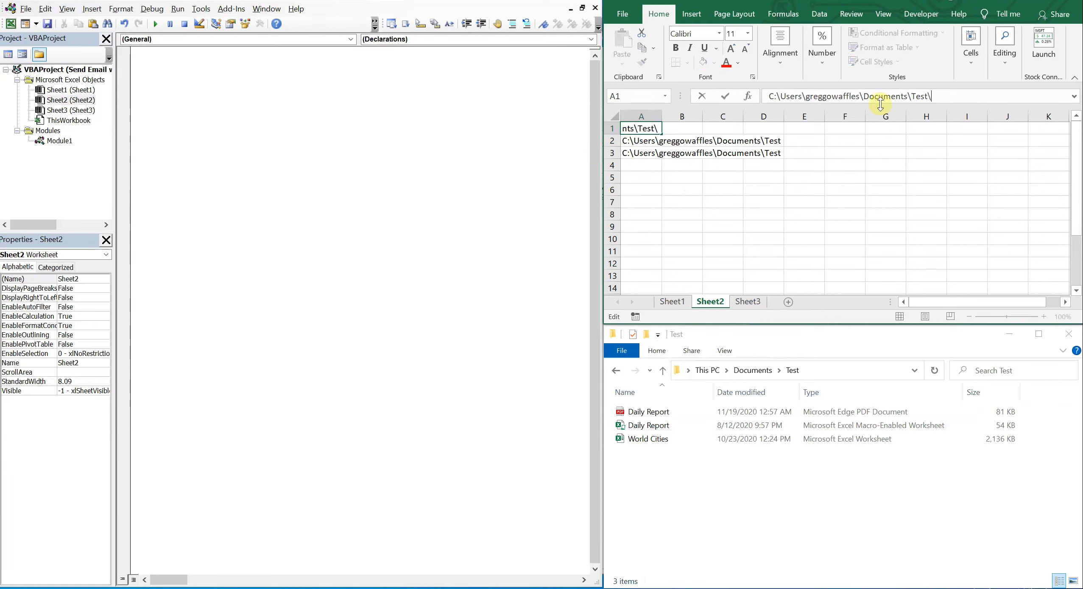
# Step: Append the file names Daily Report.pdf, Daily Report.xlsm and World Cities.xlsx to the three paths
pyautogui.write('Daily Report.pdf')
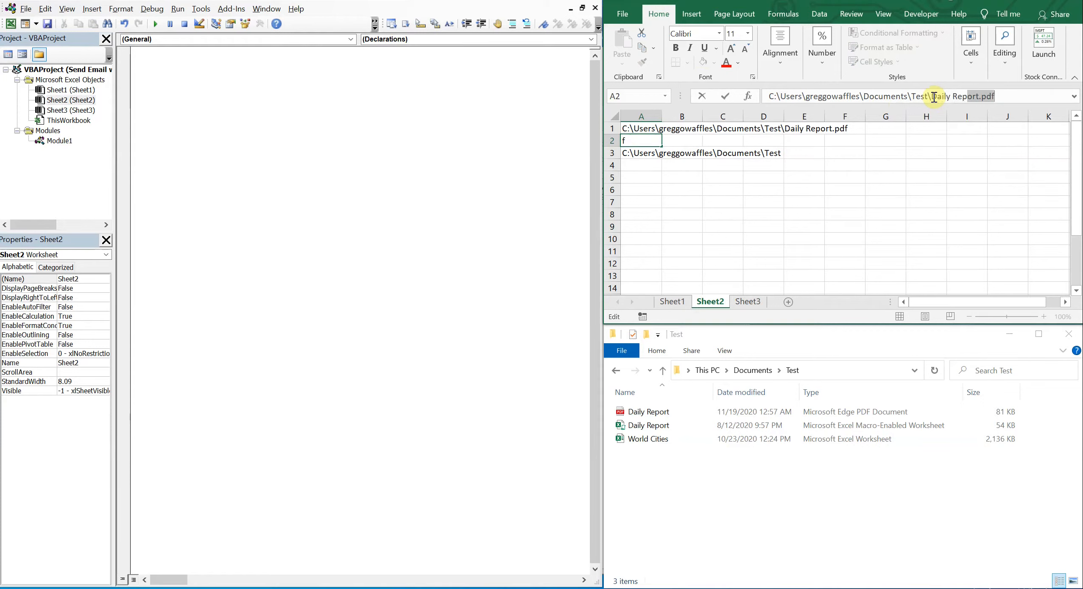
pyautogui.write('Report.')
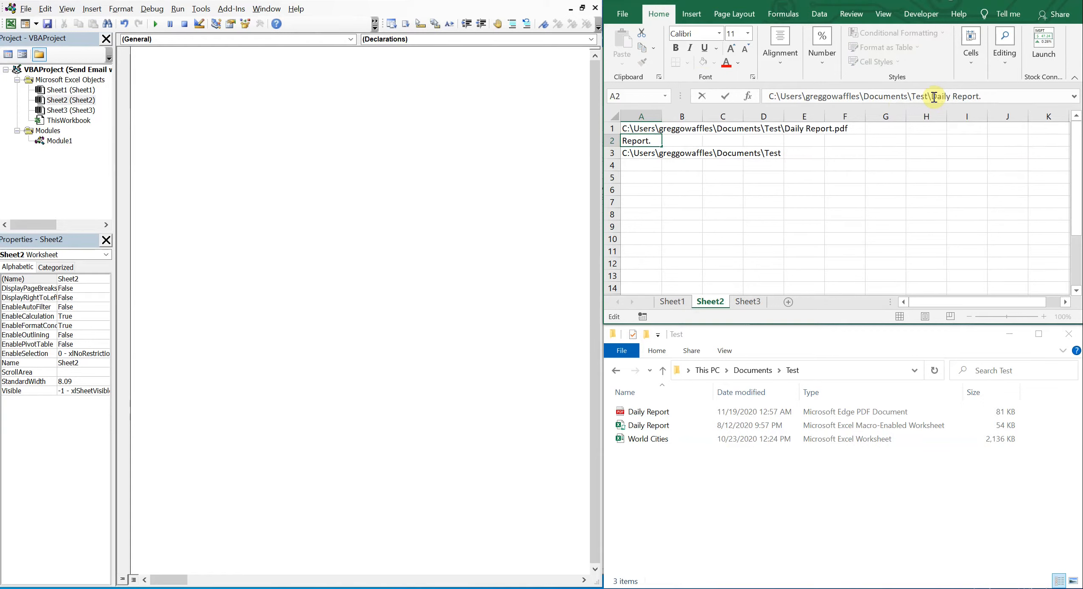
pyautogui.write('sl')
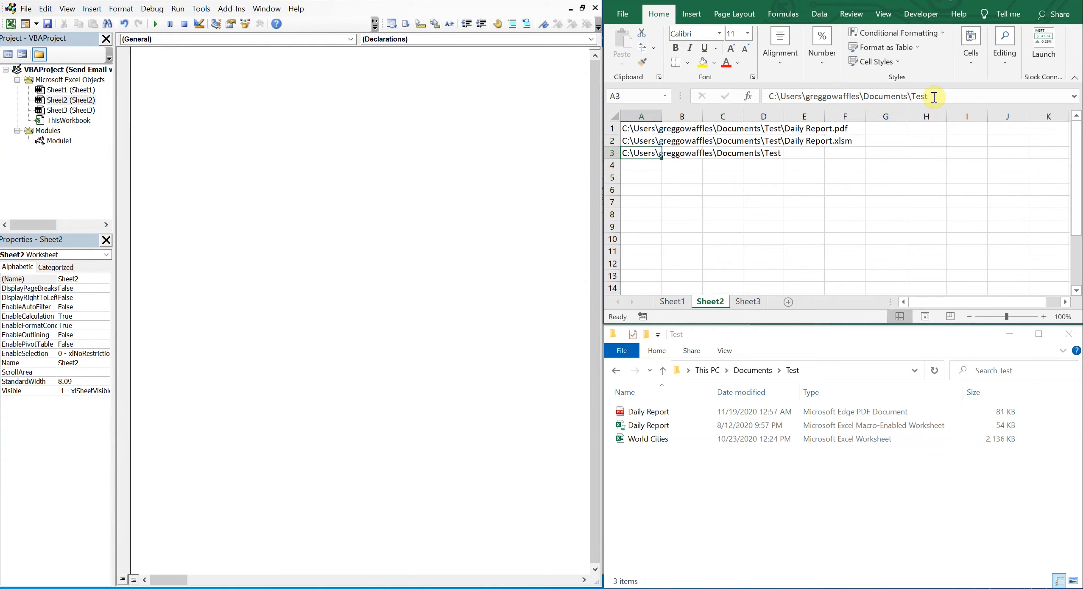
pyautogui.write('\\')
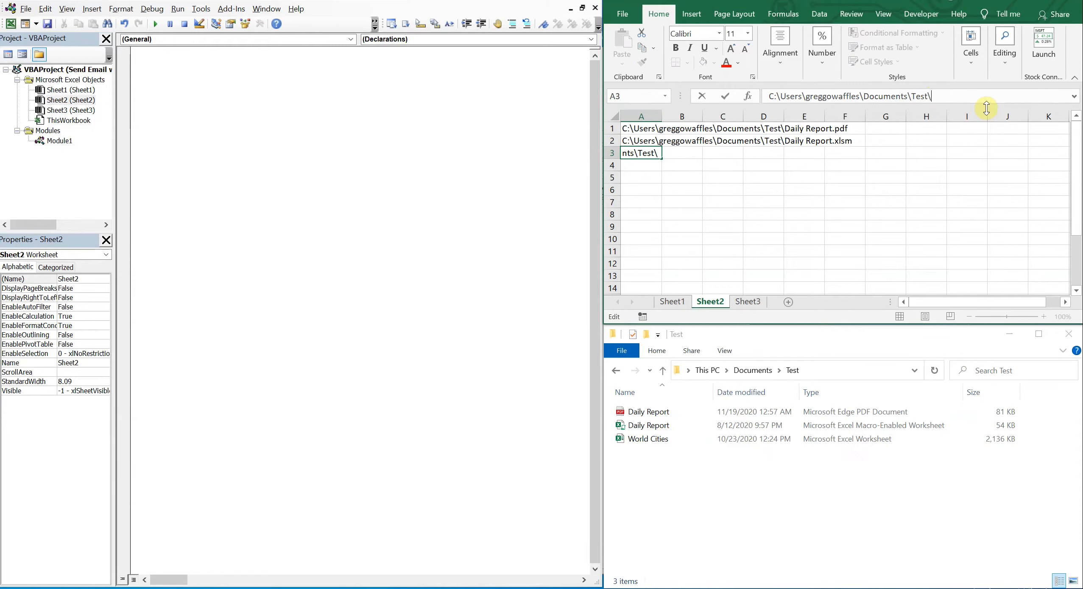
pyautogui.write('World Cities')
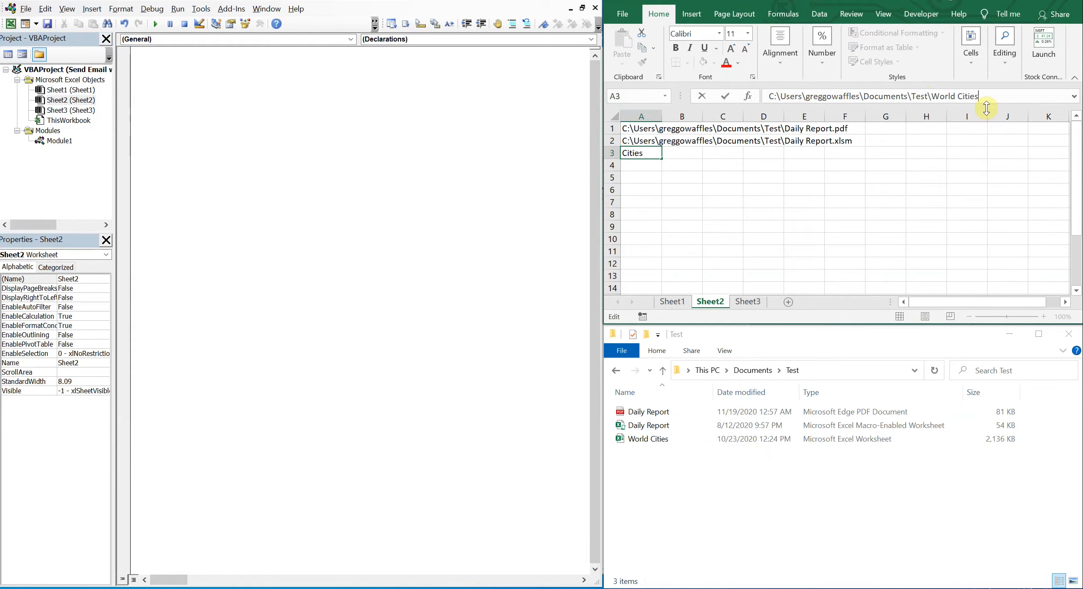
pyautogui.write('s')
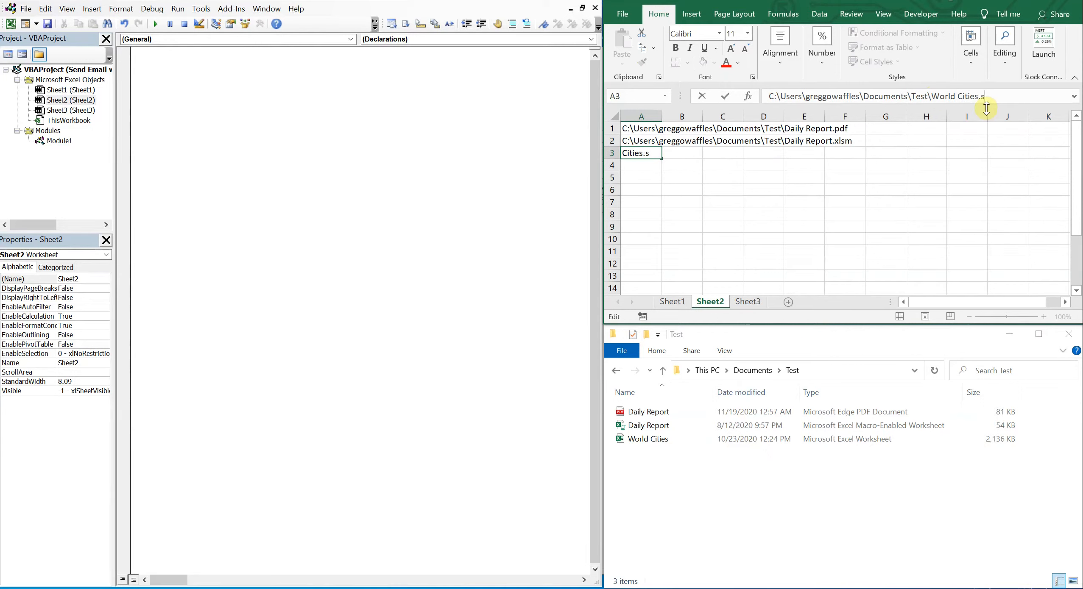
pyautogui.write('xlsx')
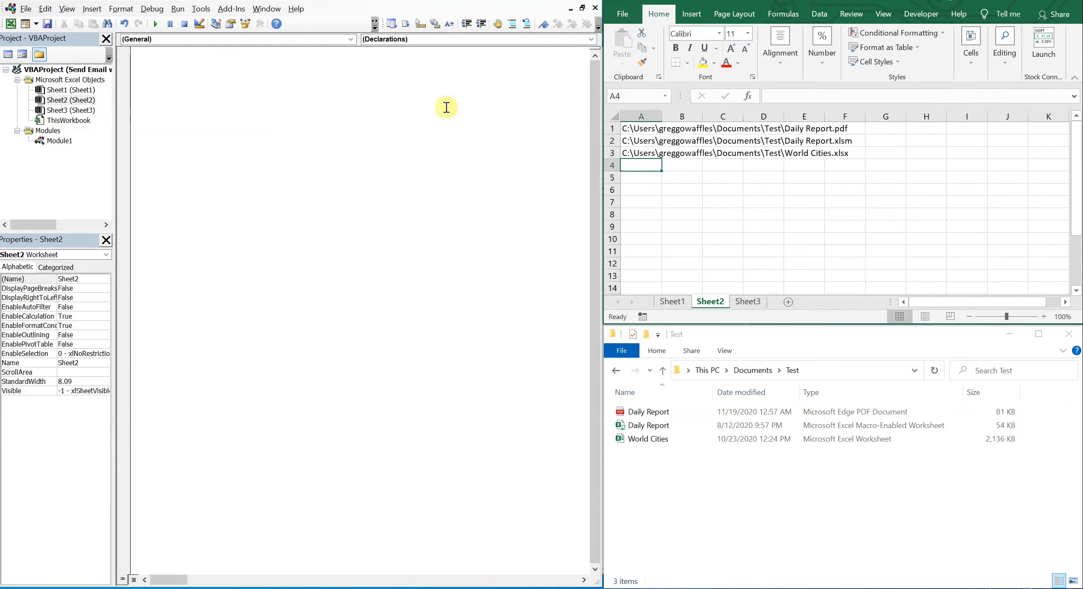
pyautogui.moveTo(156, 62)
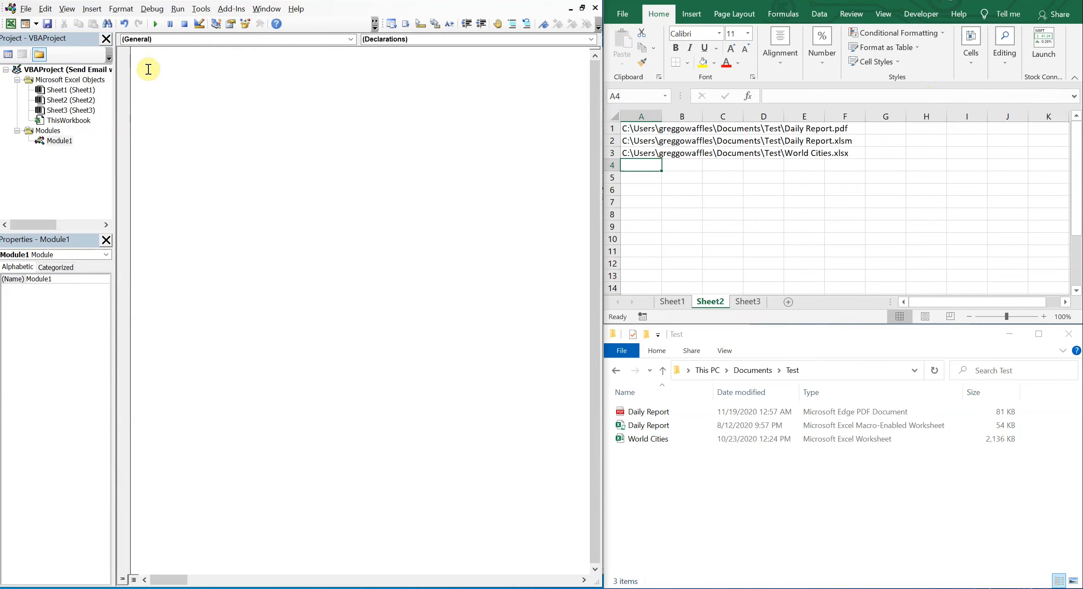
# Step: Start a new macro Sub email_attachment_list() in Module1
pyautogui.write('sub email')
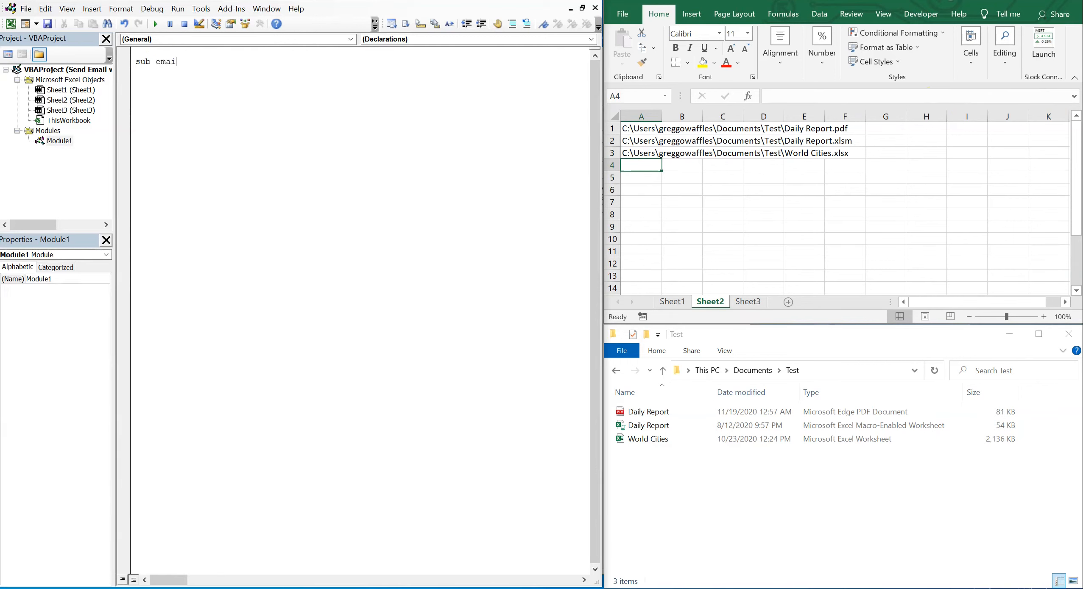
pyautogui.write('_attahment_list(')
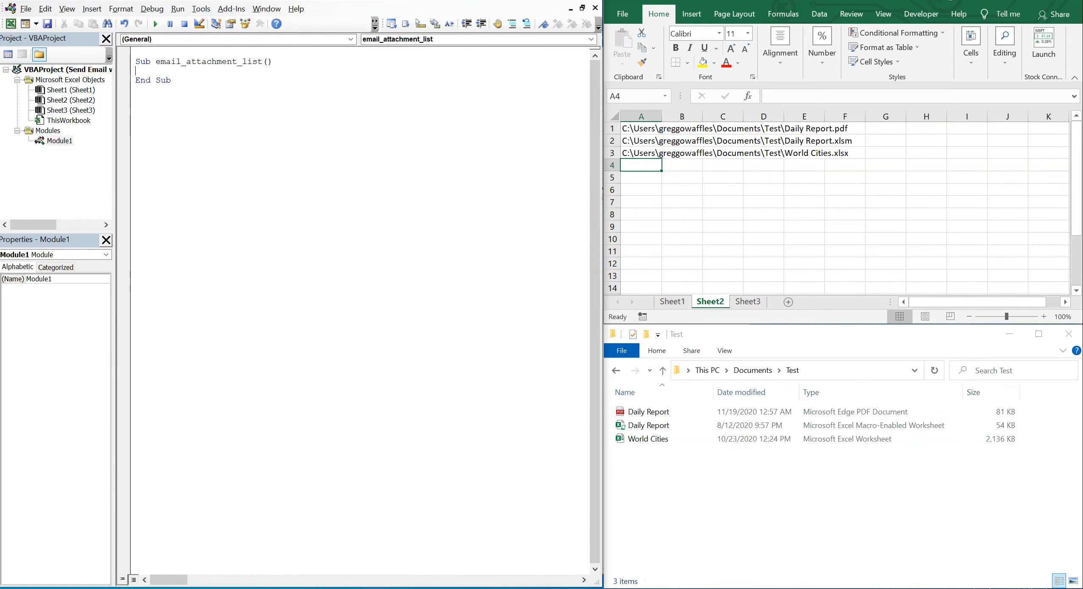
pyautogui.press('enter')
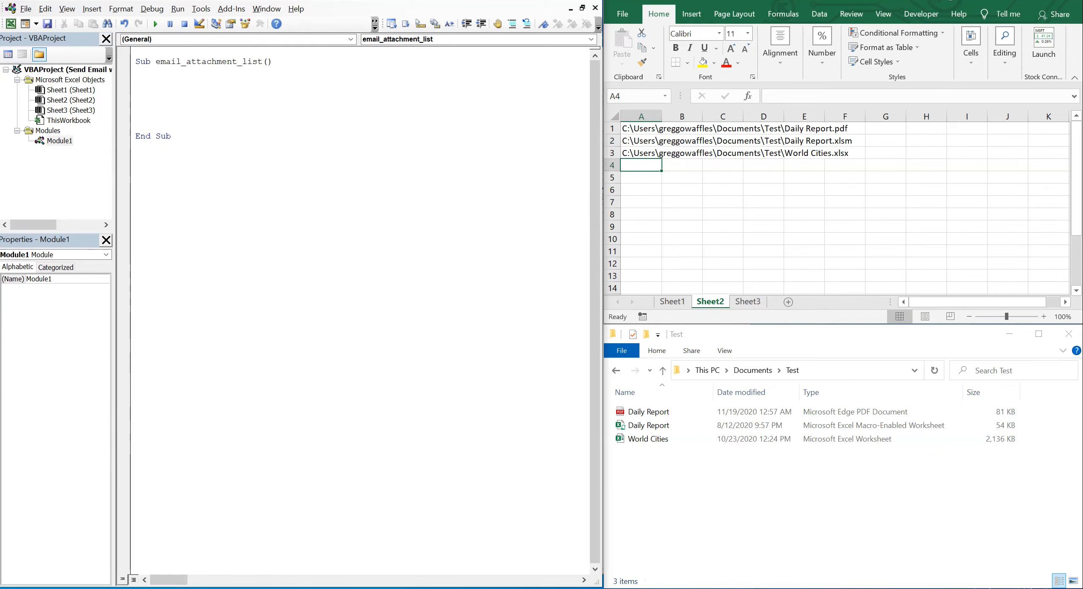
# Step: Declare OutApp and OutMail As Object, ws As Worksheet and strbody As String
pyautogui.write('Dim OutApp a')
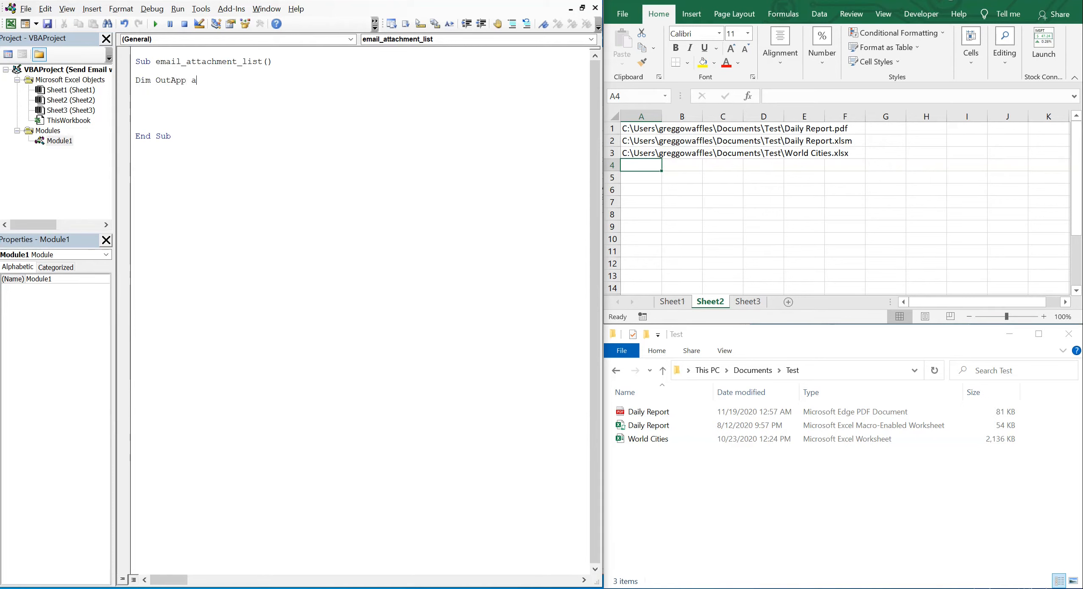
pyautogui.write('s Object')
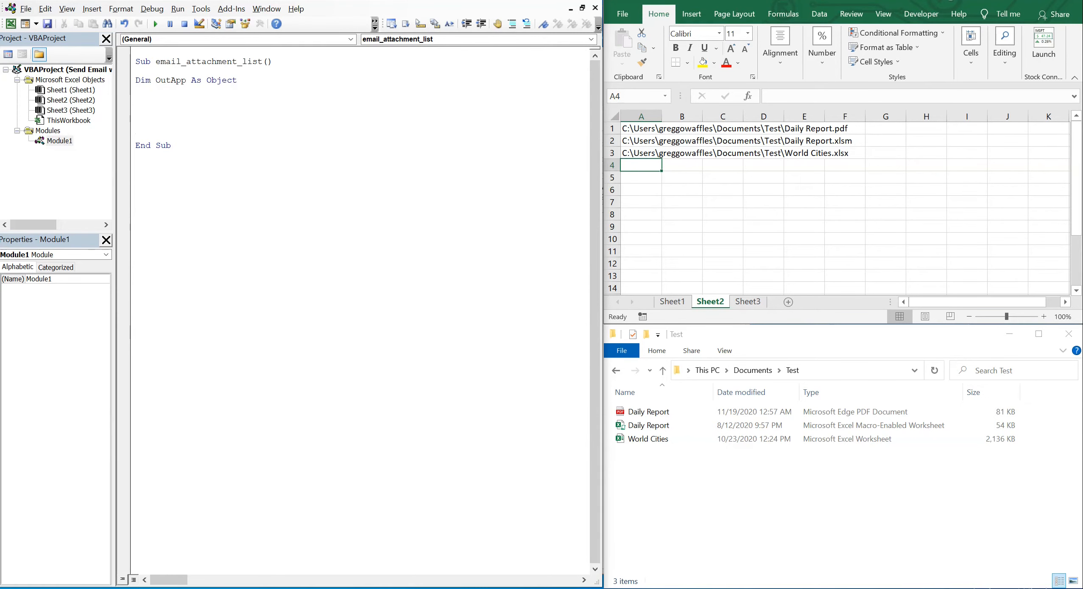
pyautogui.write('Dim OU')
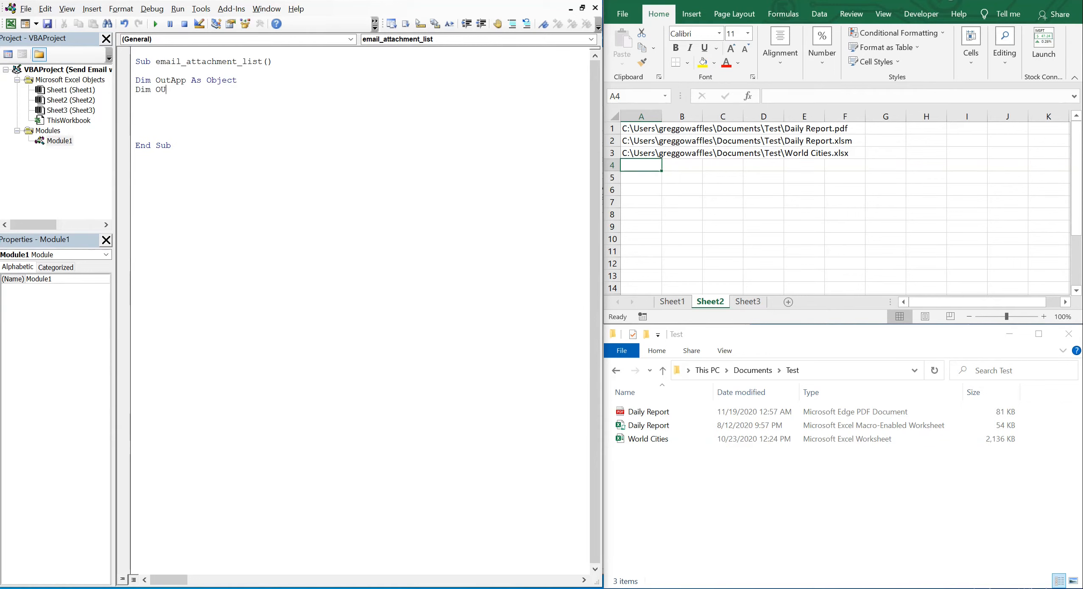
pyautogui.write('tMail as o')
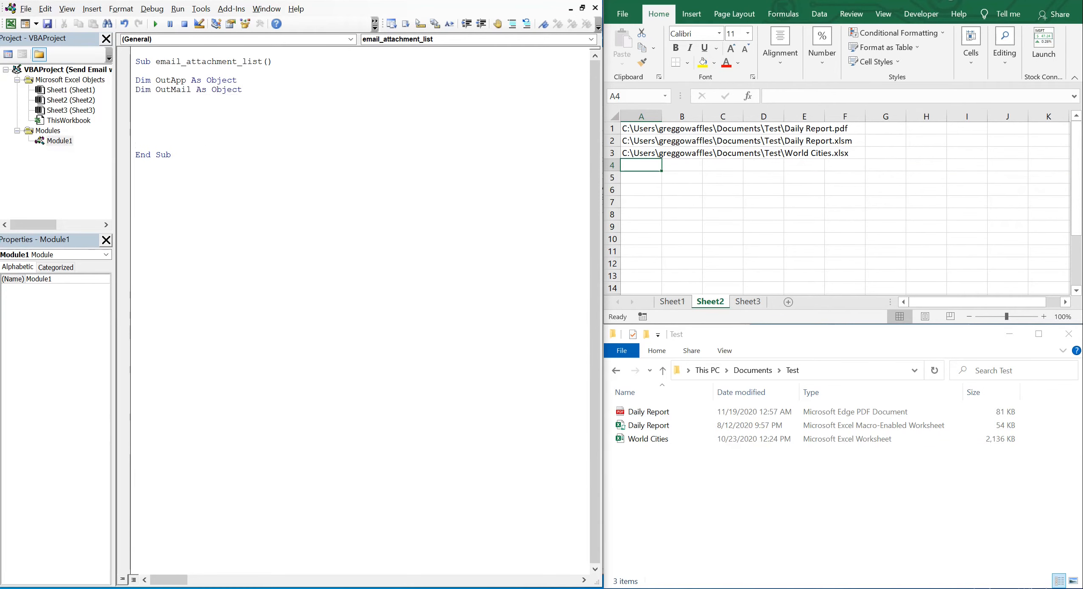
pyautogui.write('Dim')
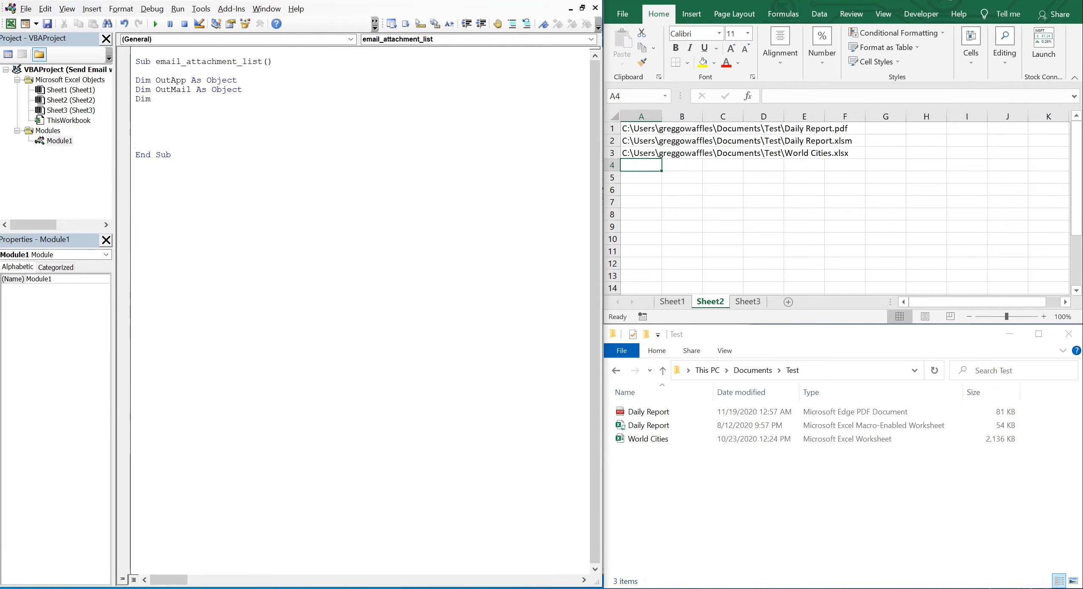
pyautogui.write('ws')
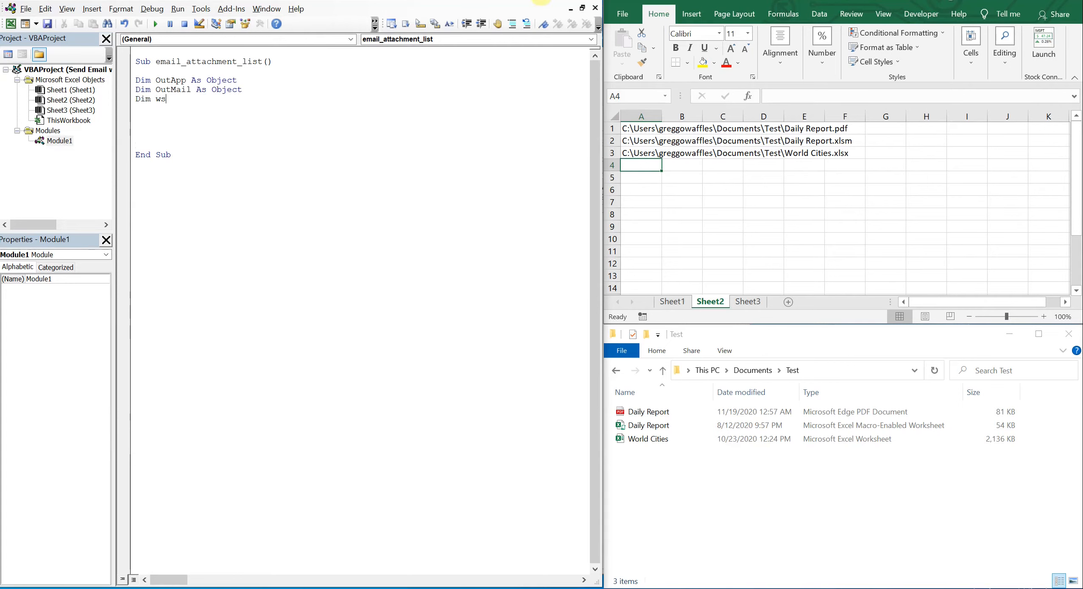
pyautogui.moveTo(169, 95)
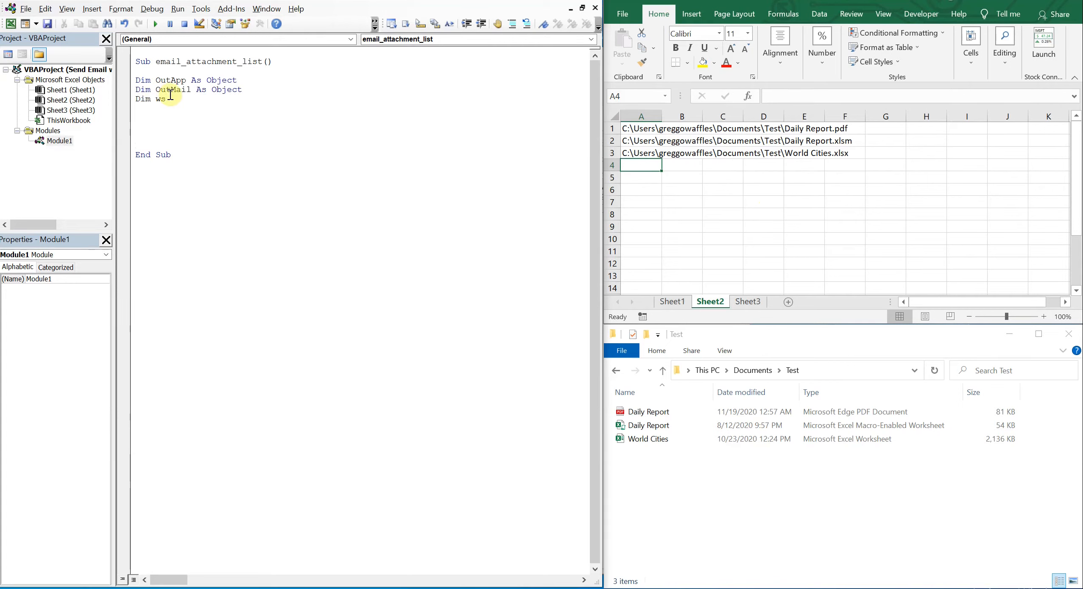
pyautogui.write('as wo')
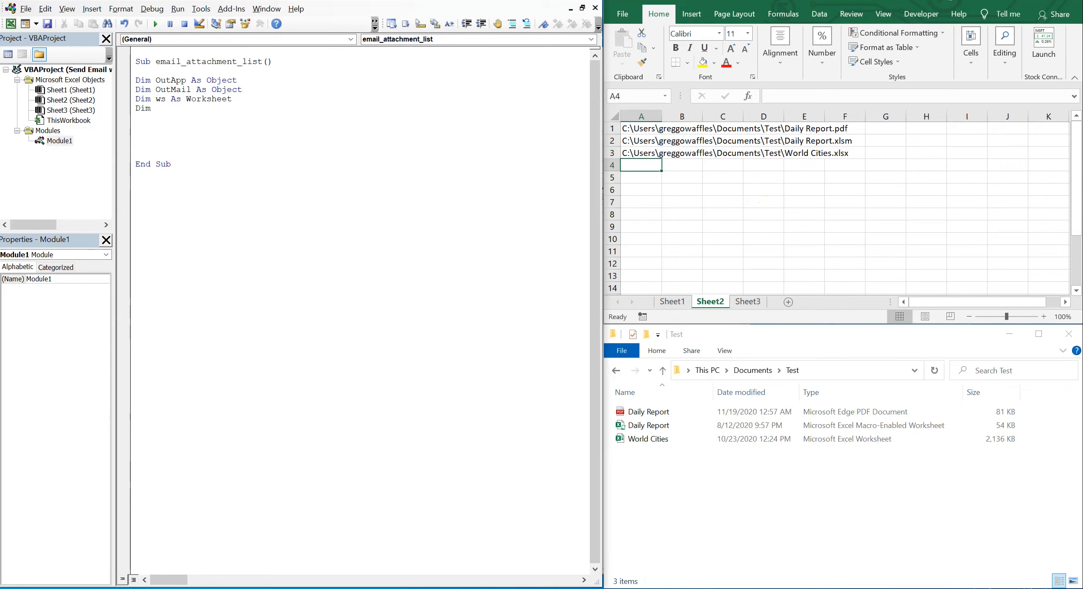
pyautogui.write('strbo')
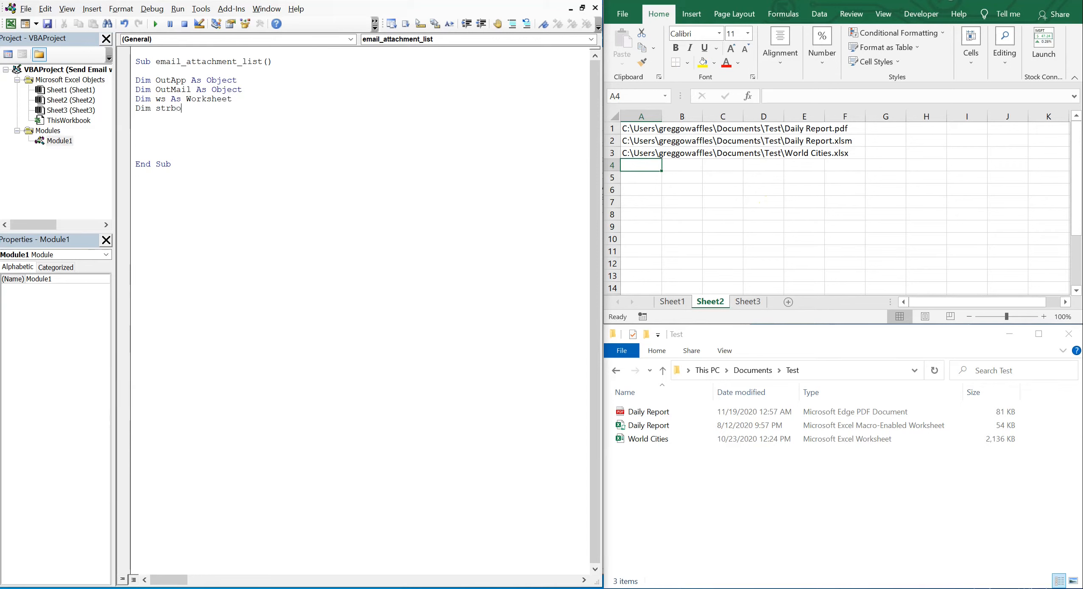
pyautogui.write('dy As String')
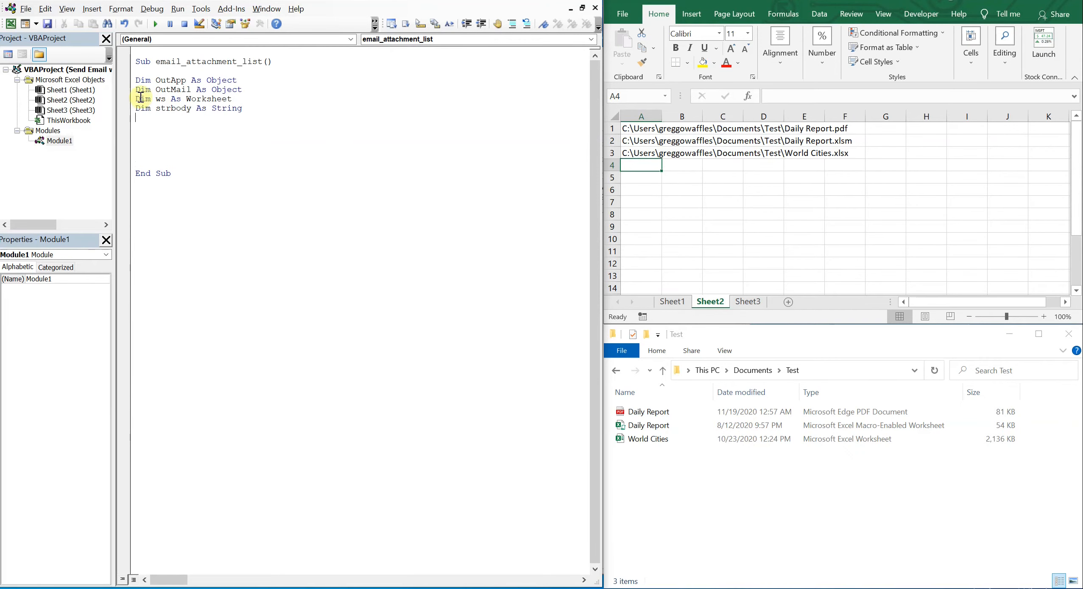
pyautogui.write('Set')
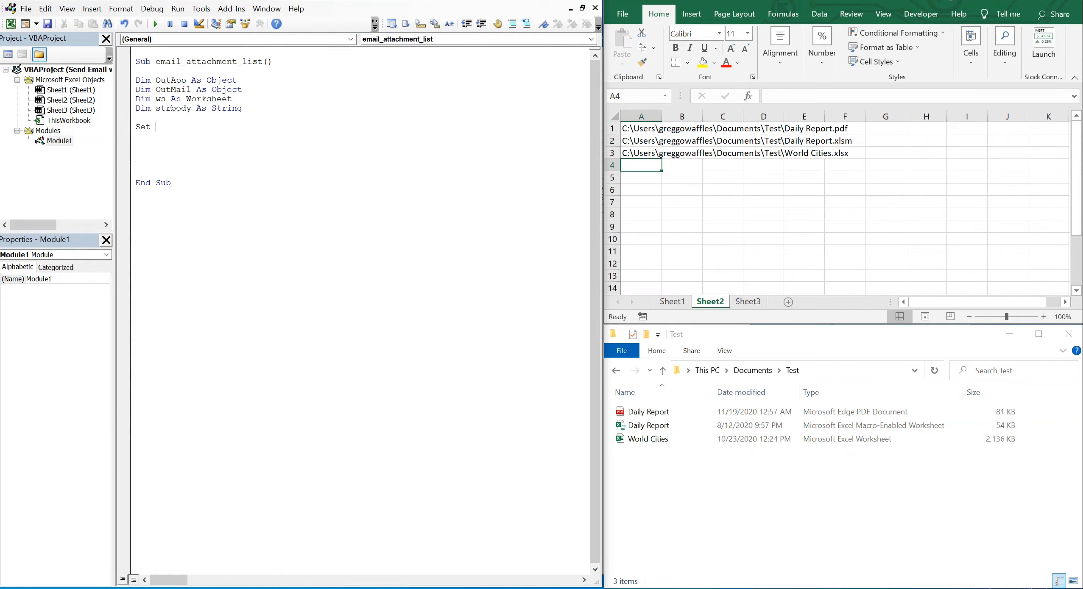
# Step: Write Set OutApp = CreateObject("Outlook.Application")
pyautogui.write('Out')
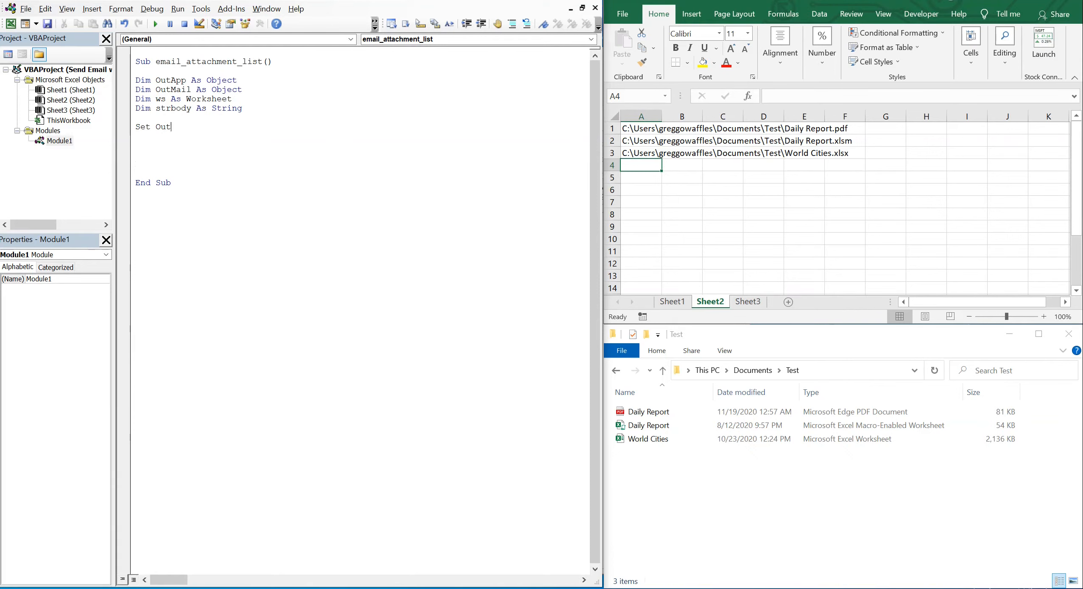
pyautogui.write('App = Cr')
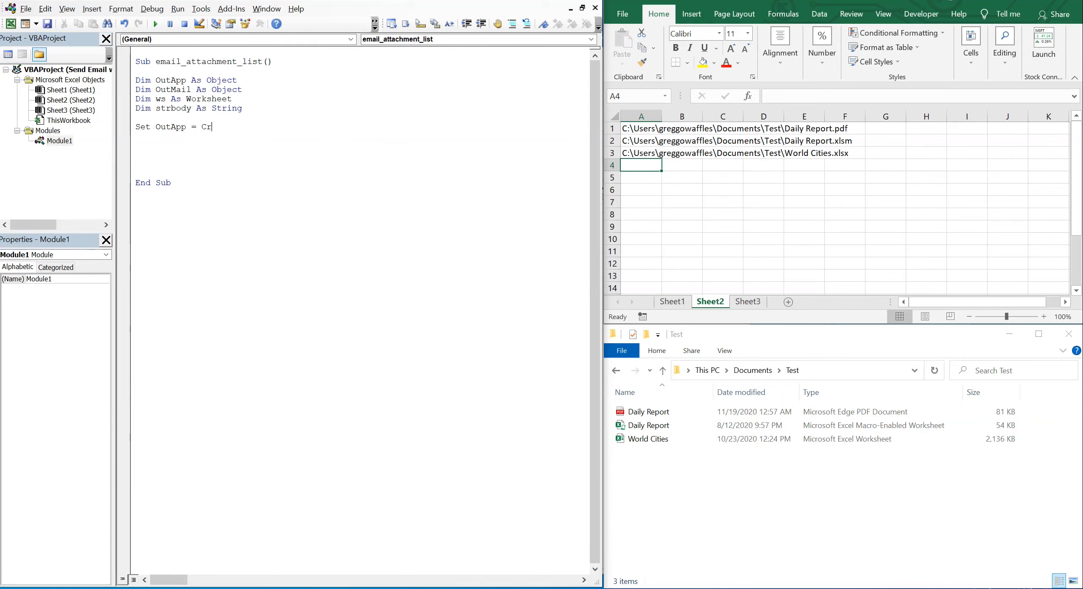
pyautogui.write('eate')
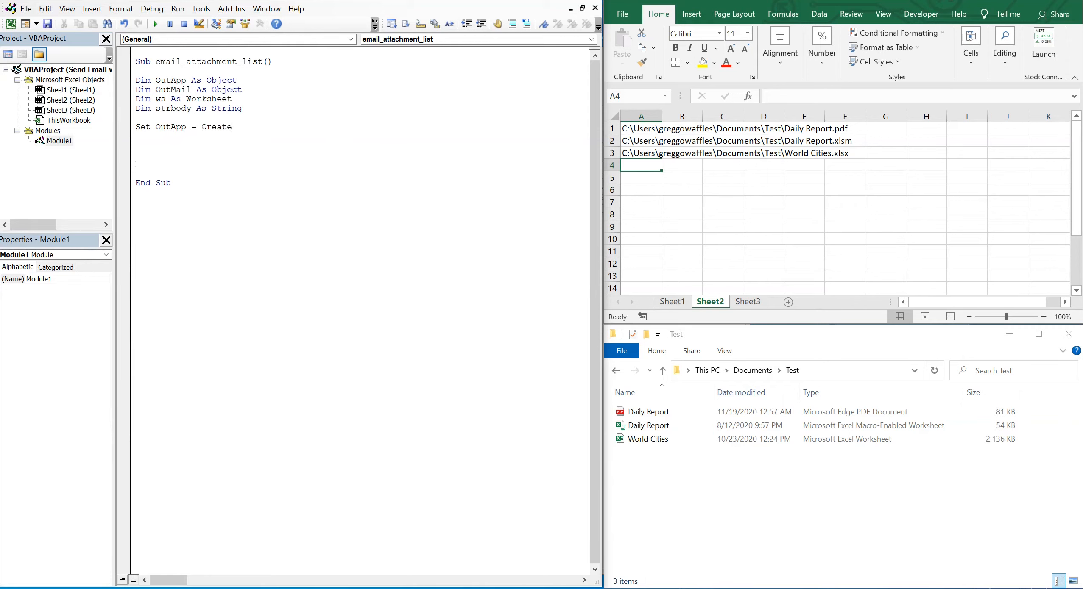
pyautogui.write('Object')
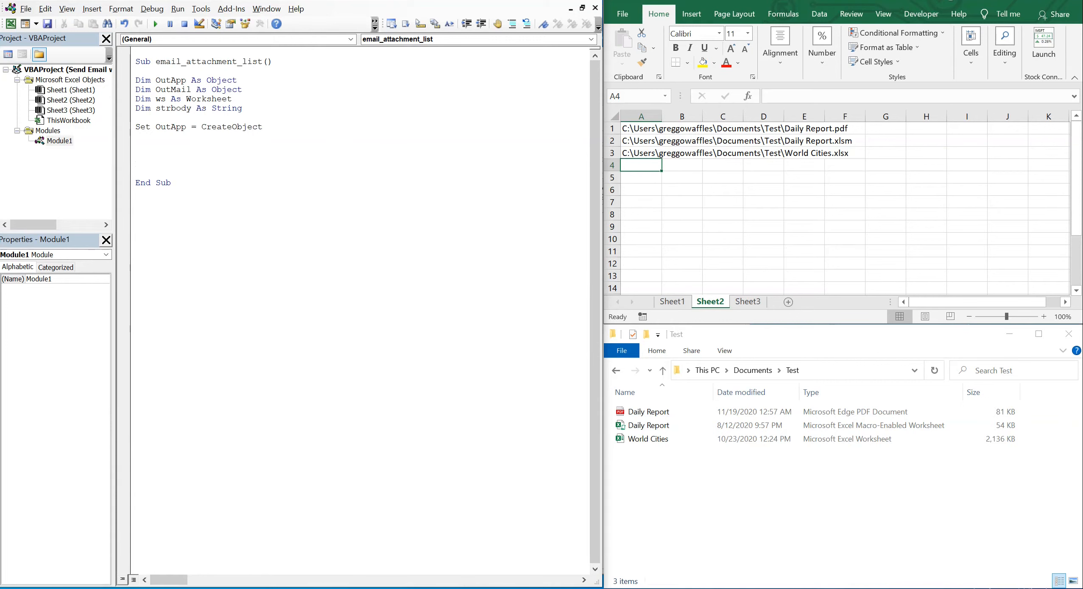
pyautogui.write('("Outlook.A')
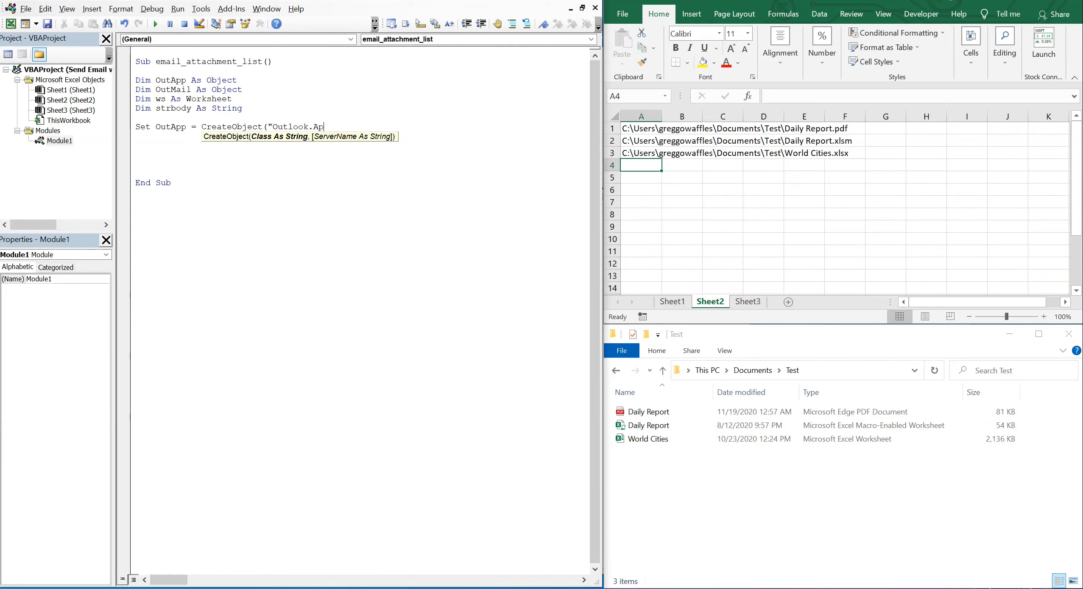
pyautogui.write('plication"')
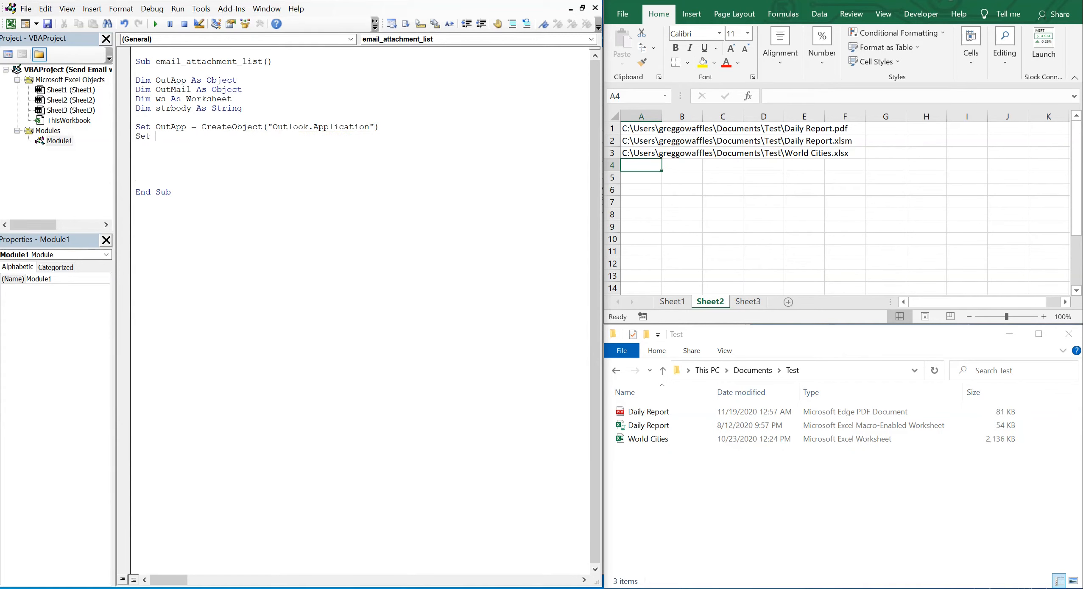
# Step: Write Set OutMail = OutApp.CreateItem(0) and begin the Set ws line
pyautogui.write('OutMail = OutAp')
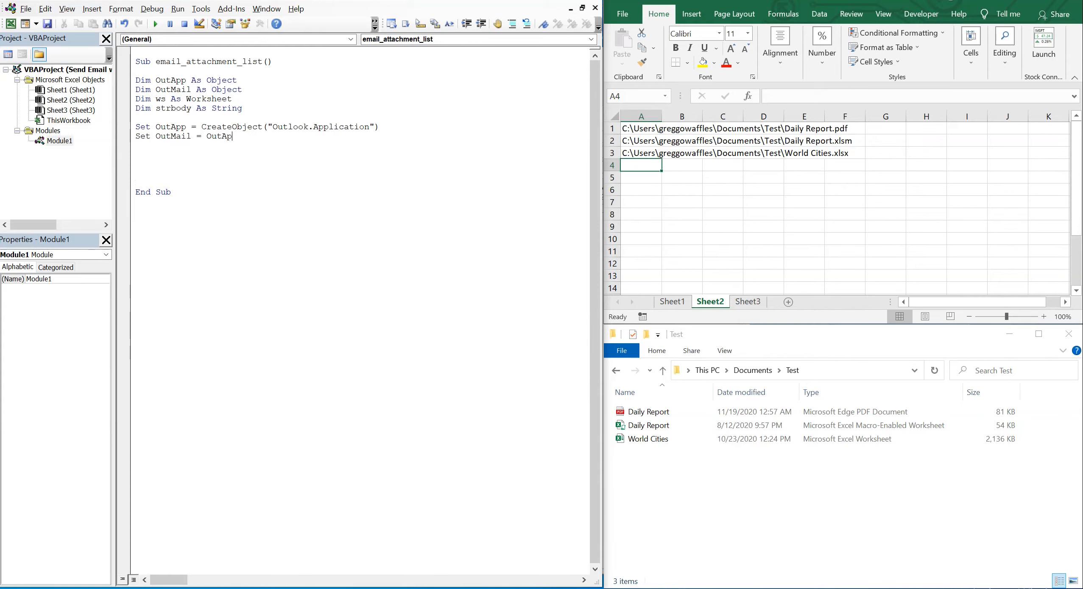
pyautogui.write('.CreatIt')
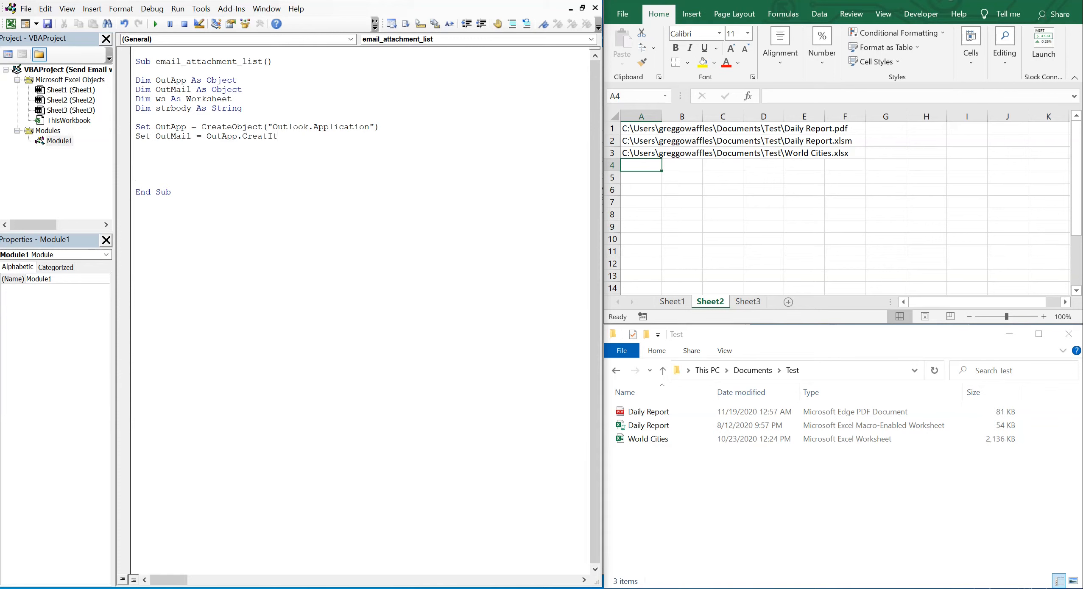
pyautogui.write('em(0)')
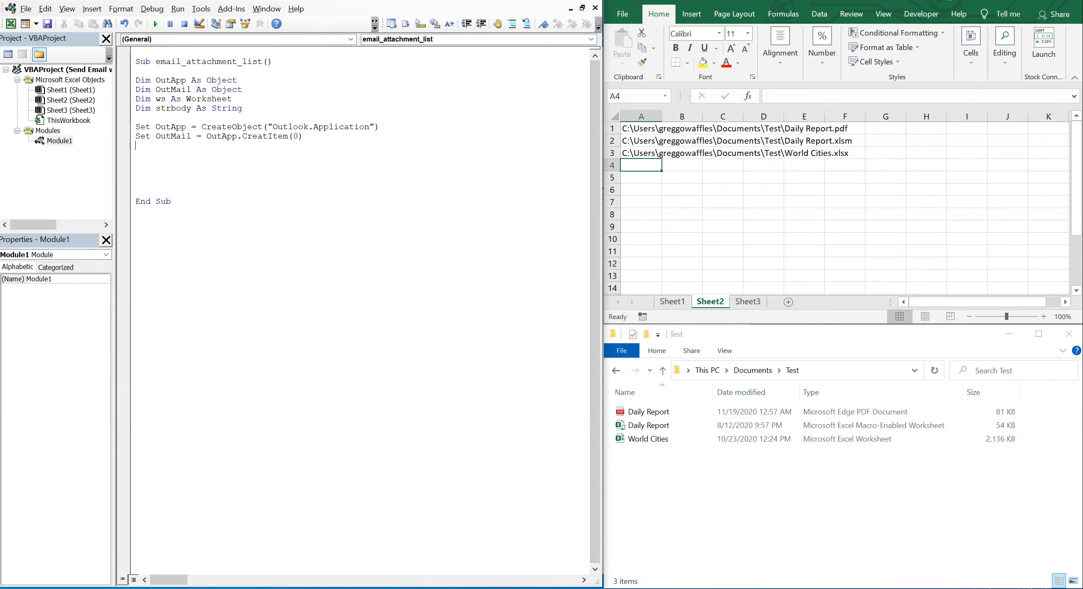
pyautogui.write('Set ws = ThisW')
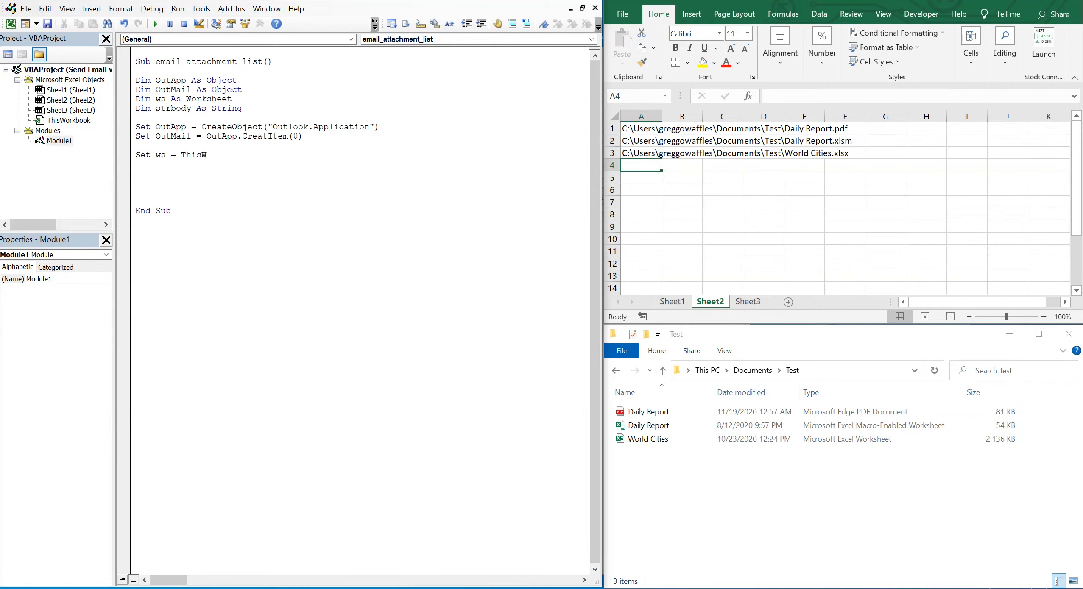
# Step: Complete Set ws = ThisWorkbook.Sheets("File List")
pyautogui.write('orkbook.S')
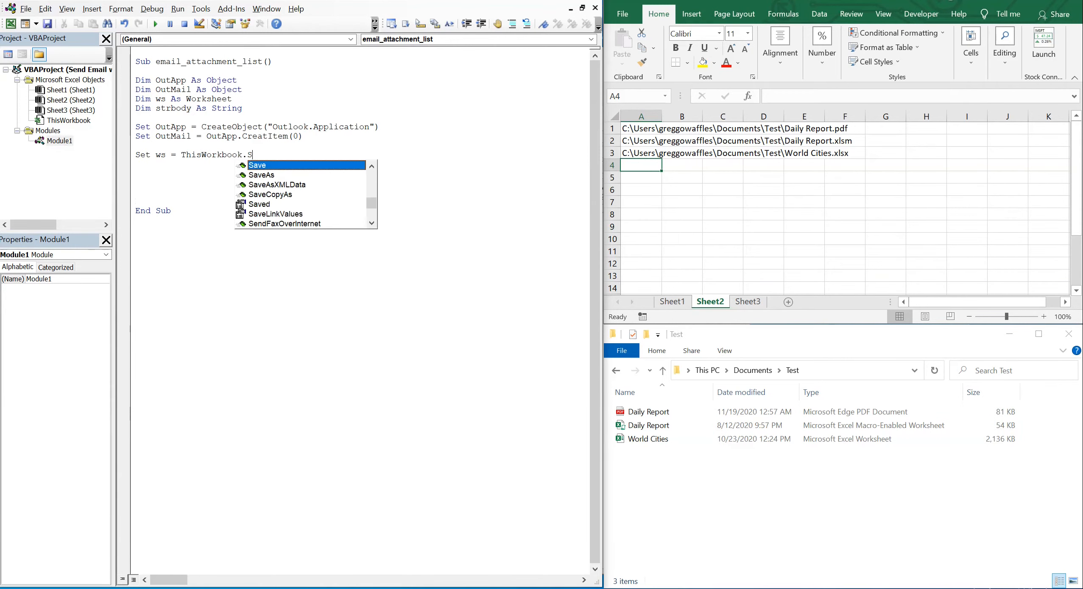
pyautogui.write('heets("S')
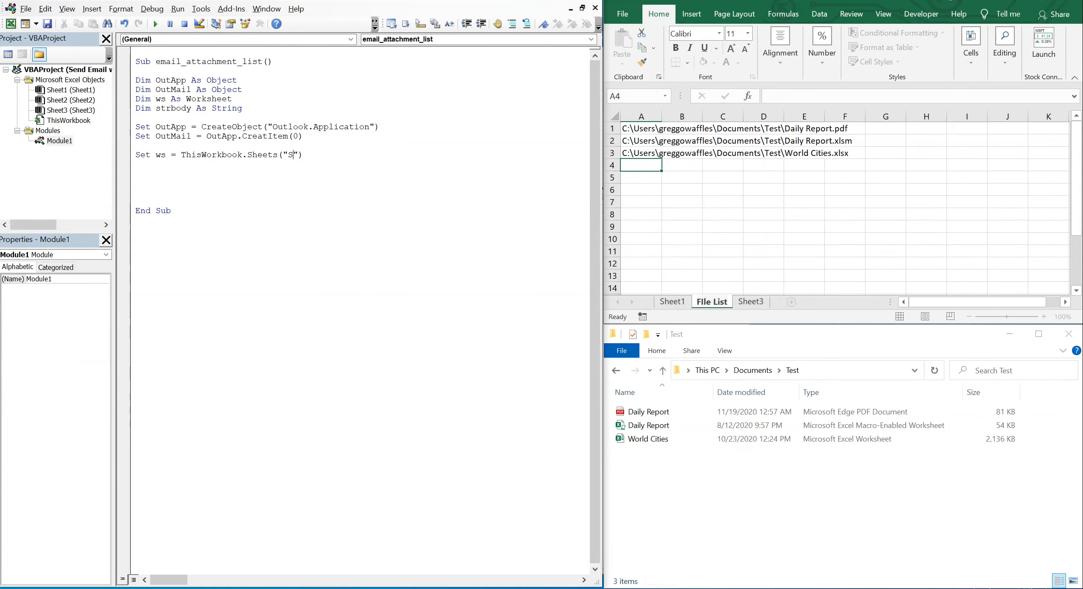
pyautogui.write('ile List')
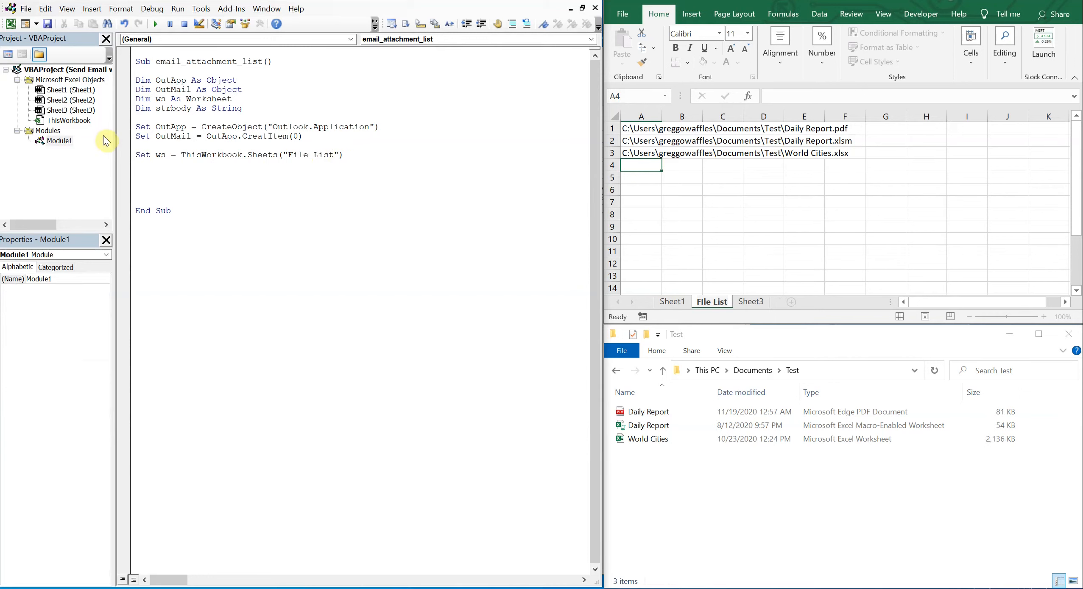
# Step: Refer to the sheet as Sheets(2) and rename the File List tab to wefewfesfewf
pyautogui.click(57, 99)
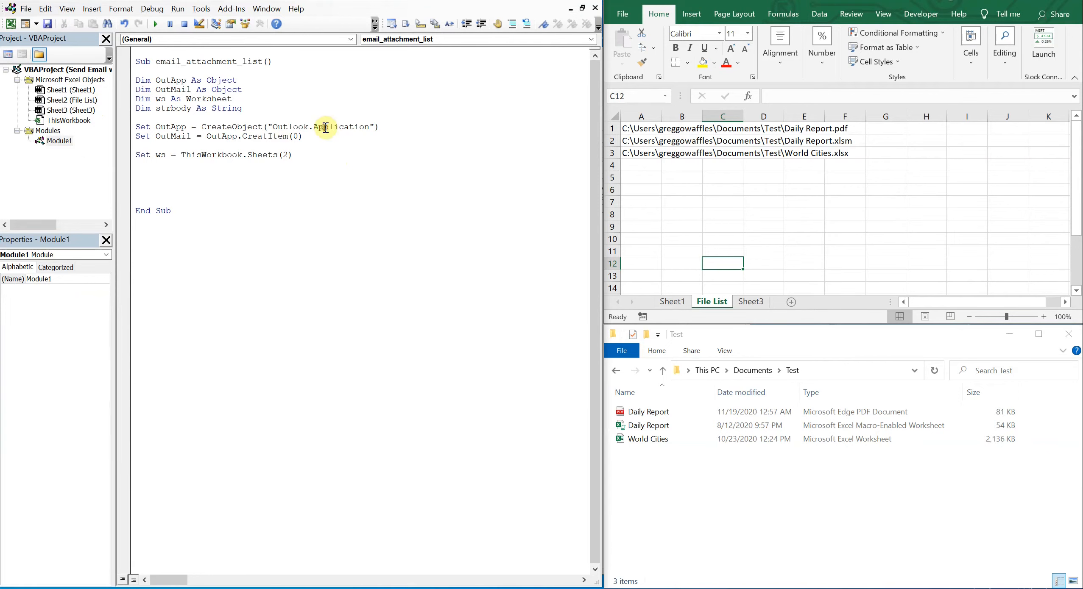
pyautogui.rightClick(712, 302)
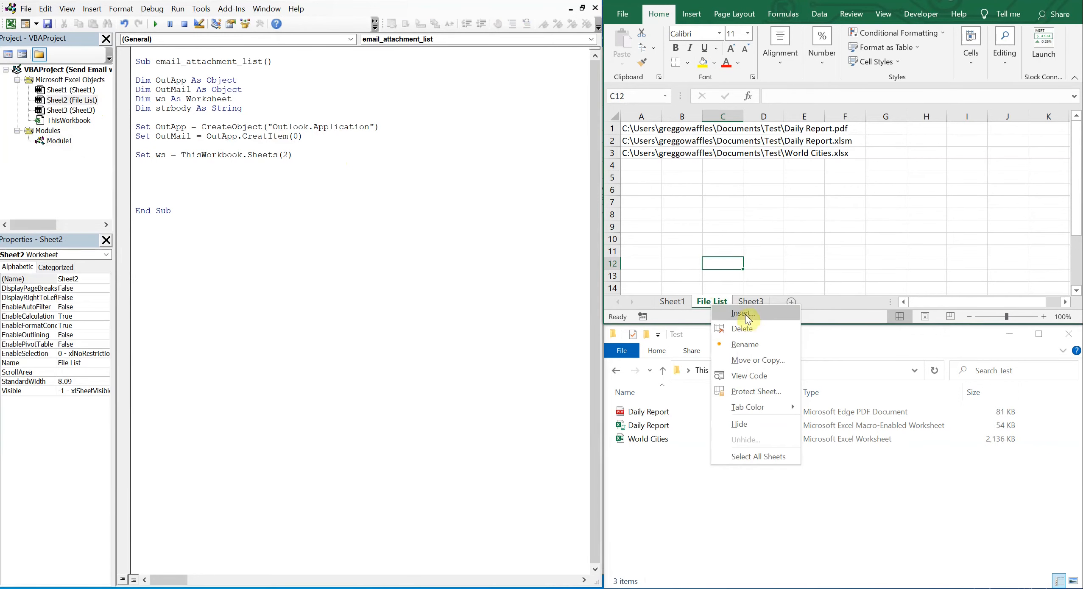
pyautogui.click(745, 344)
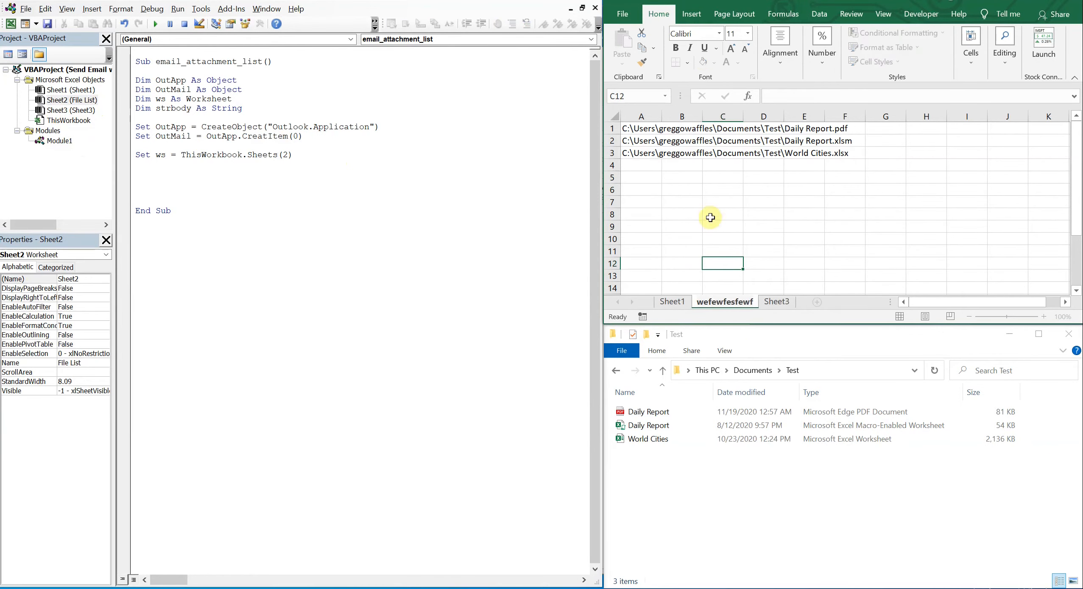
pyautogui.click(725, 301)
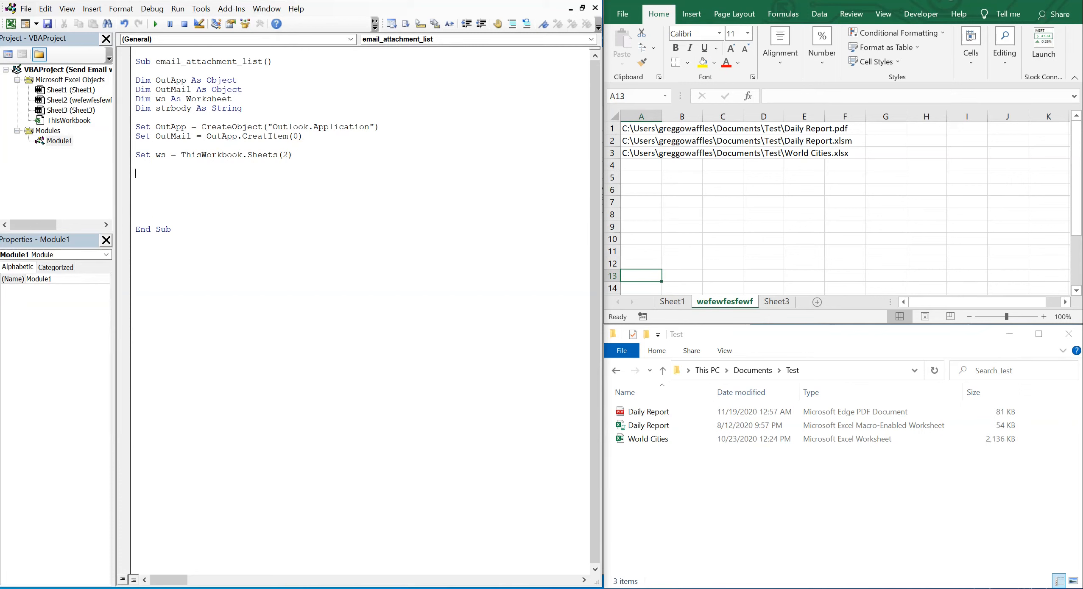
# Step: Add a ws.Activate line below the Set ws statement
pyautogui.write('ws.a')
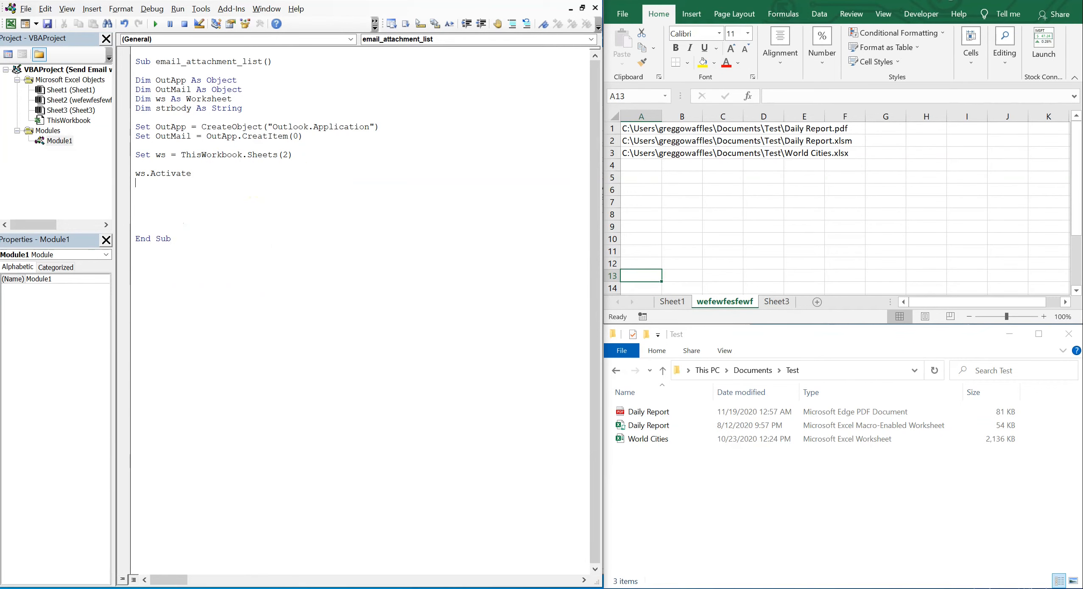
pyautogui.write('r')
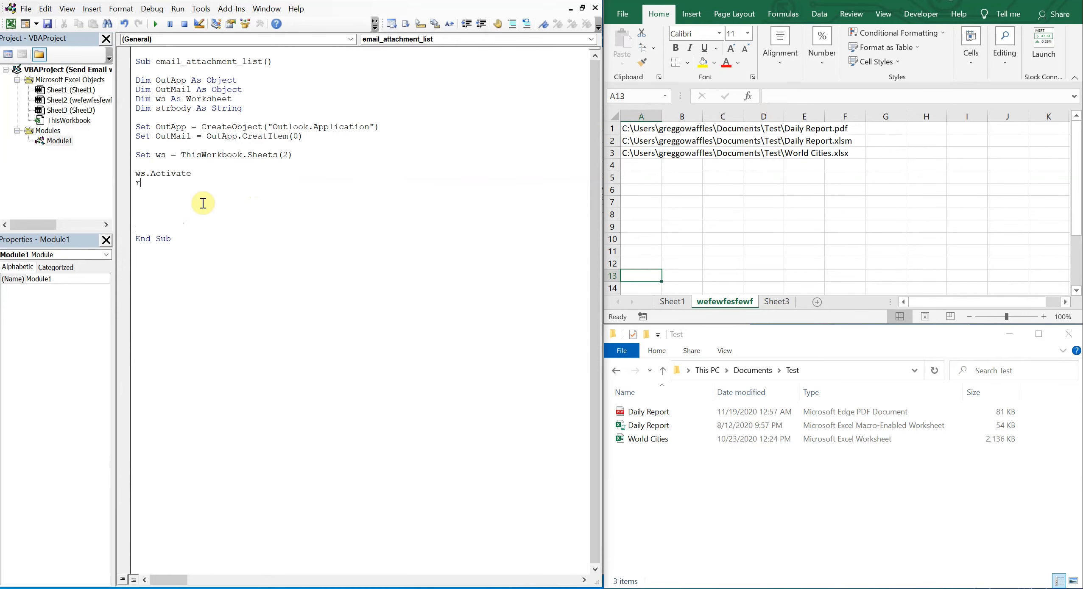
# Step: Declare Dim row_count As Integer with the other declarations
pyautogui.write('ow')
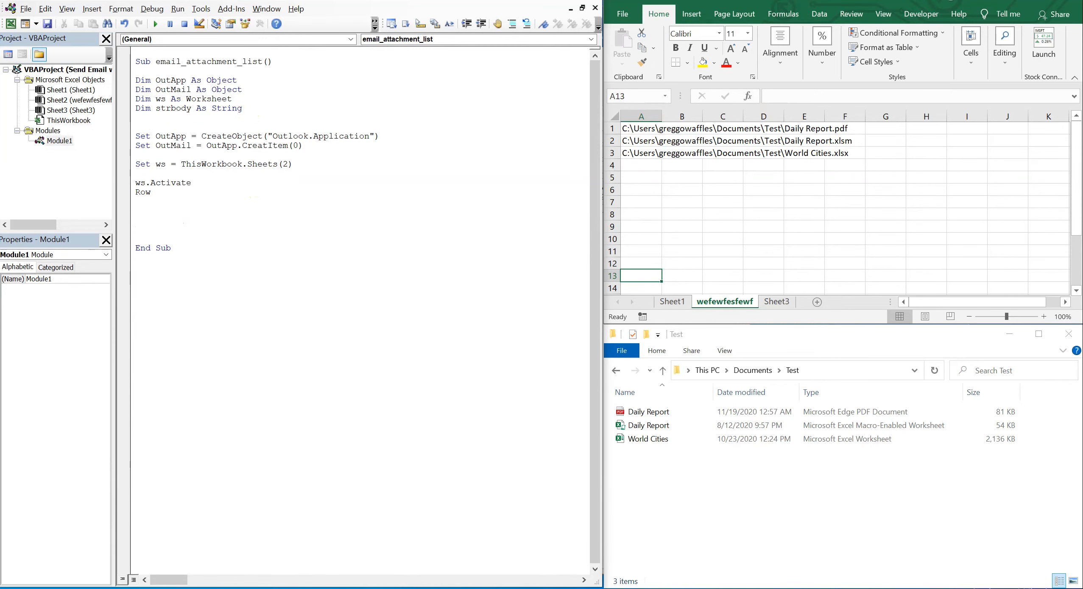
pyautogui.write('Dim row_count As Integer')
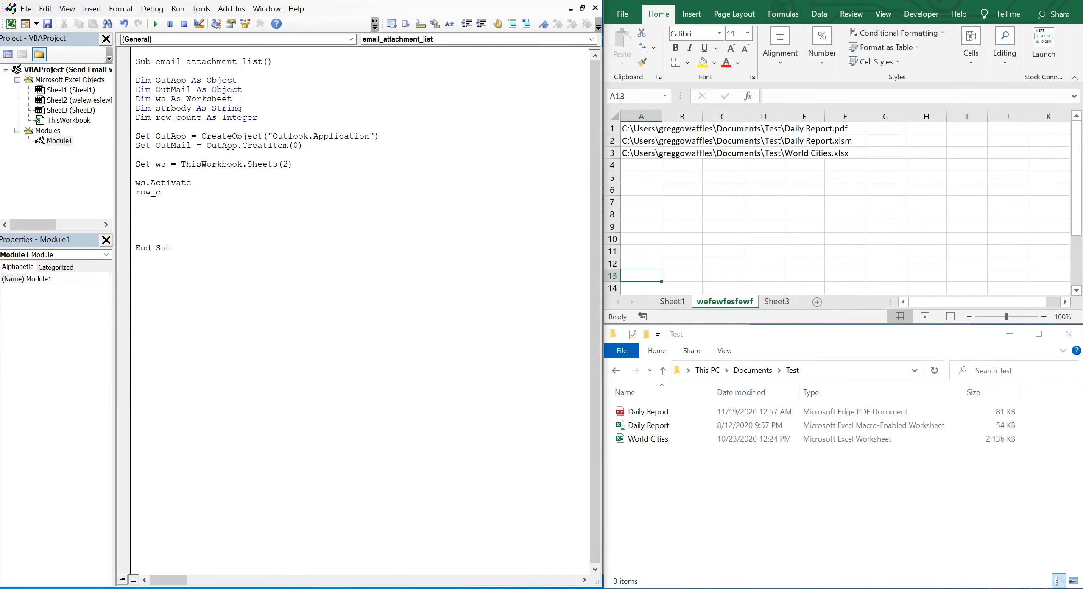
pyautogui.write('ount')
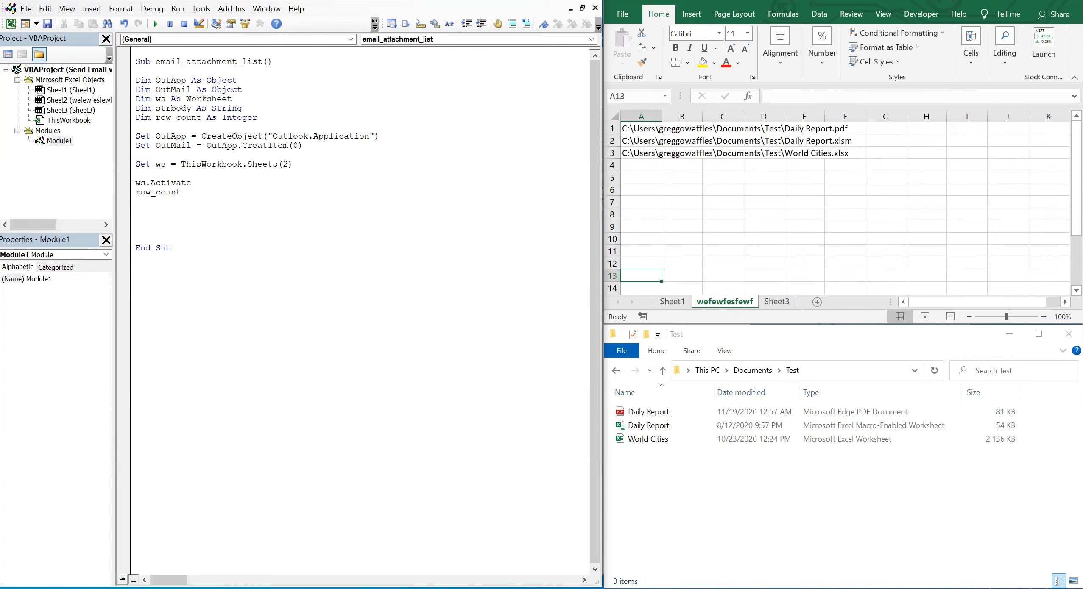
# Step: Write row_count = ws.Cells(Rows.Count, "A").End(xlUp).Row
pyautogui.write('= ws.Cells')
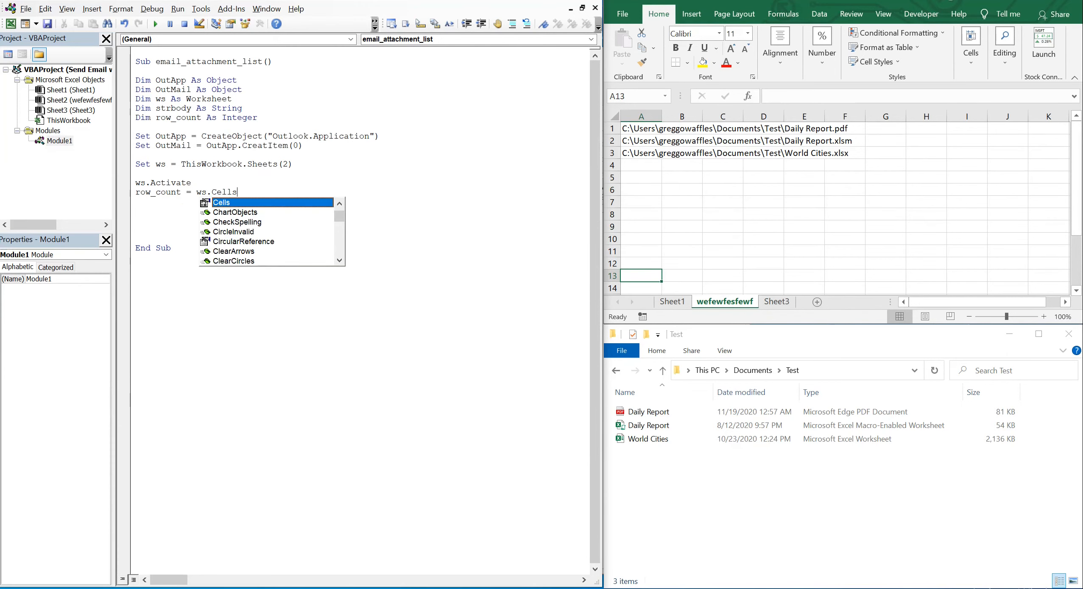
pyautogui.write('(Rows.Count')
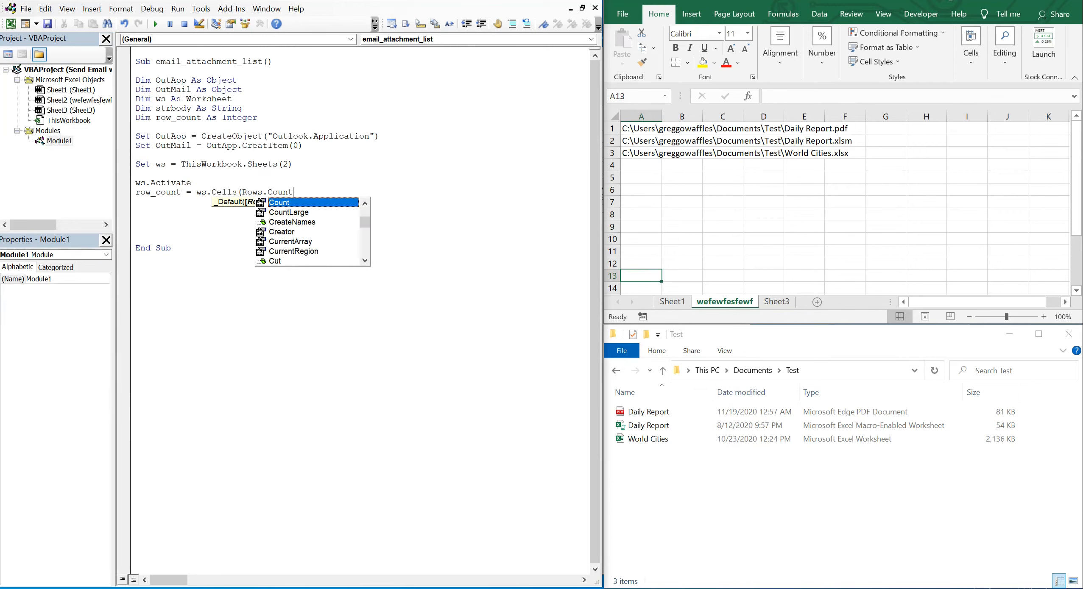
pyautogui.write(', "')
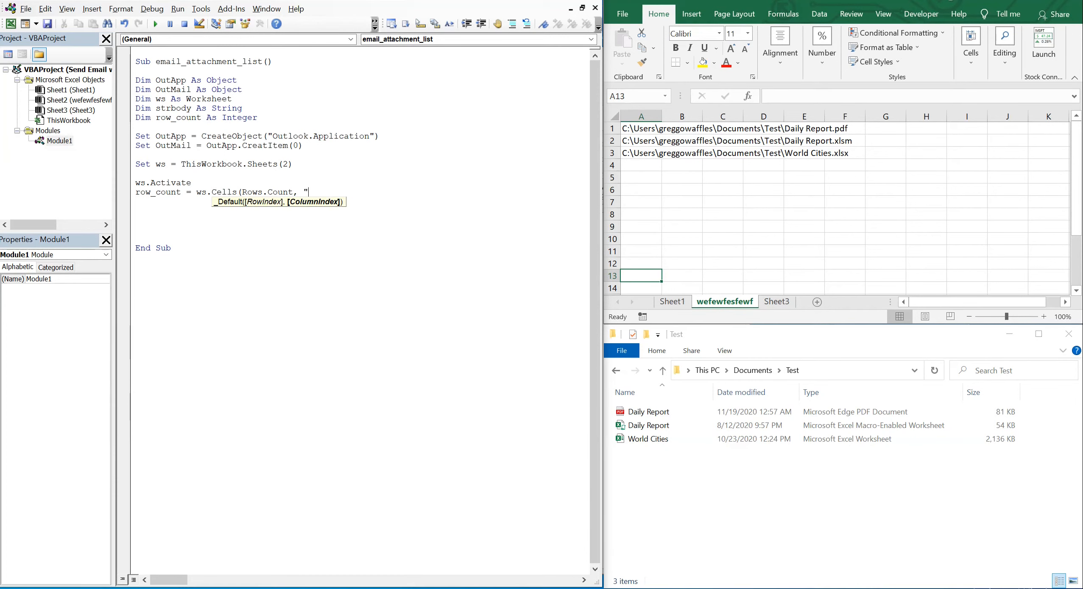
pyautogui.write('A").E')
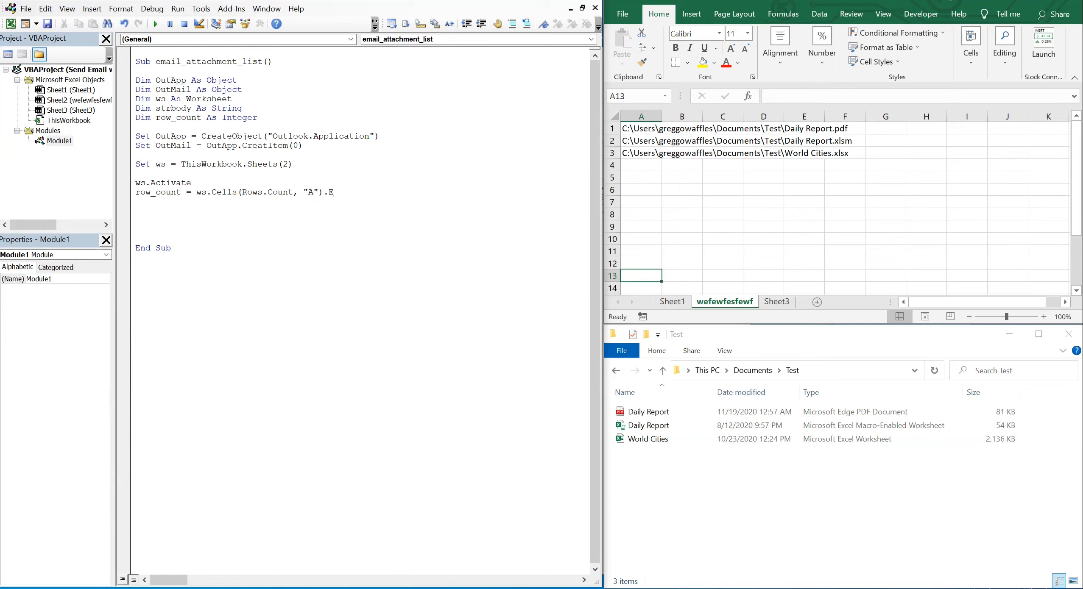
pyautogui.write('nd(')
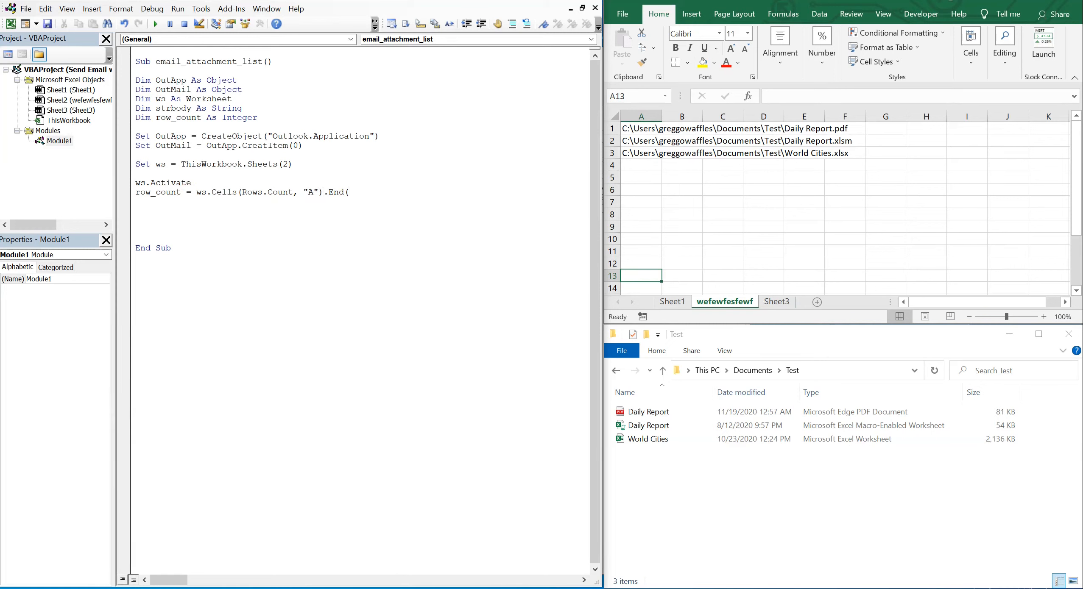
pyautogui.write('xlup')
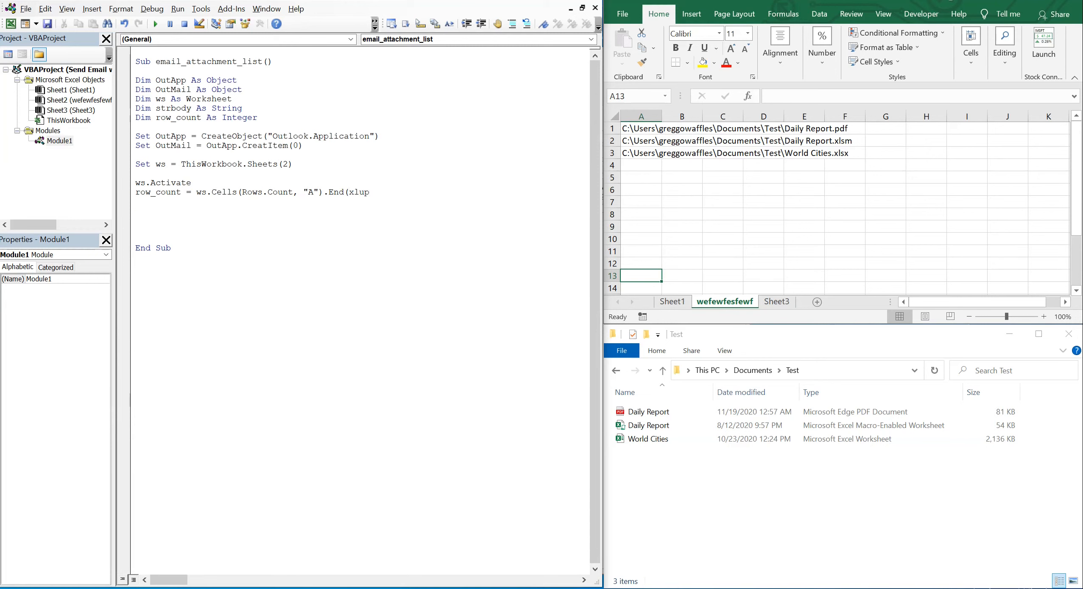
pyautogui.write('.Row')
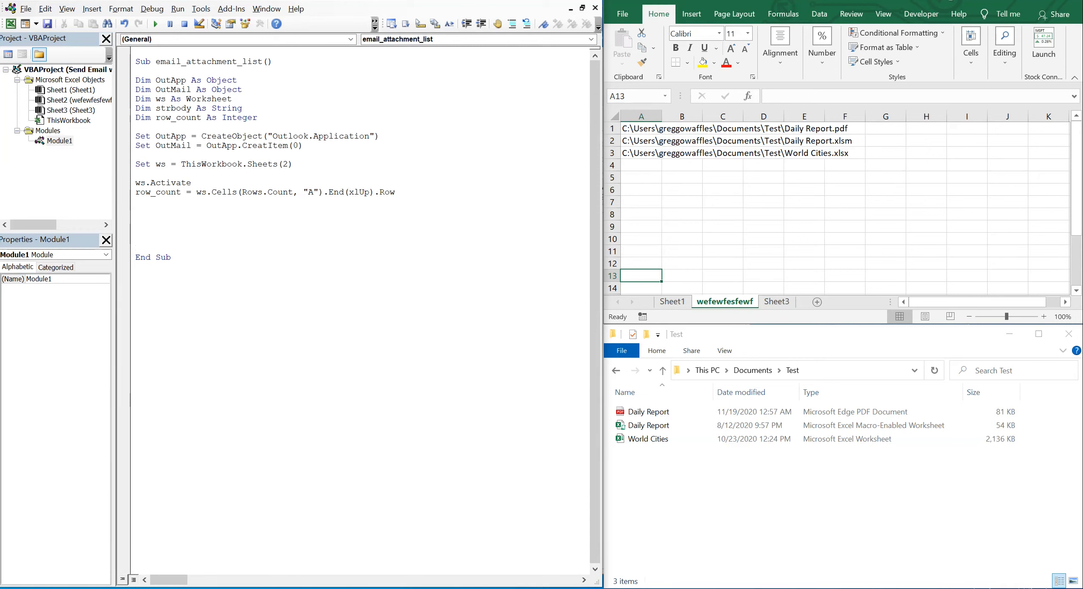
pyautogui.moveTo(164, 210)
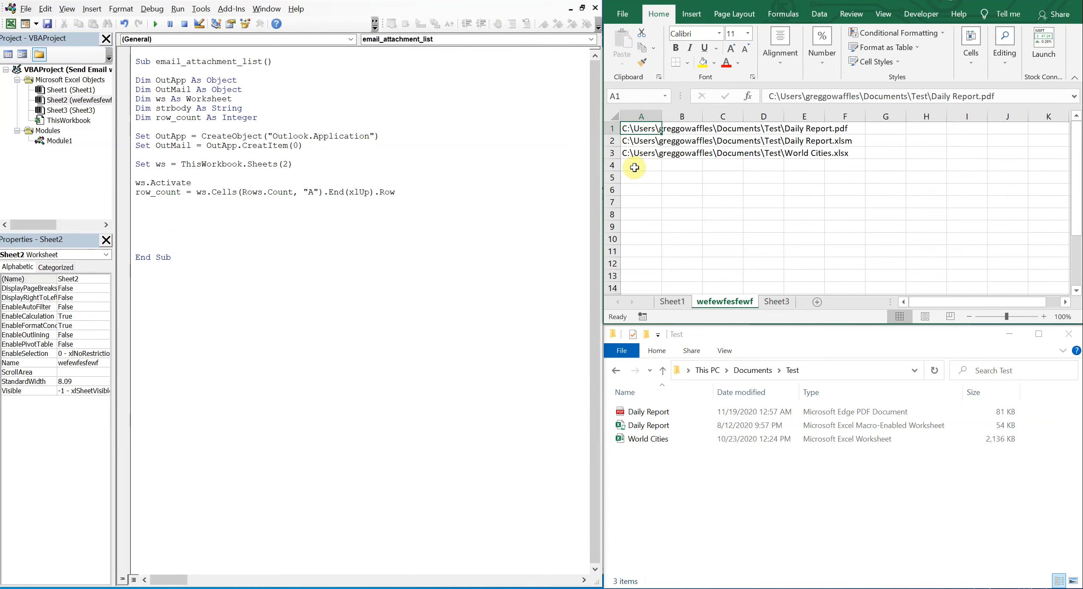
pyautogui.click(640, 167)
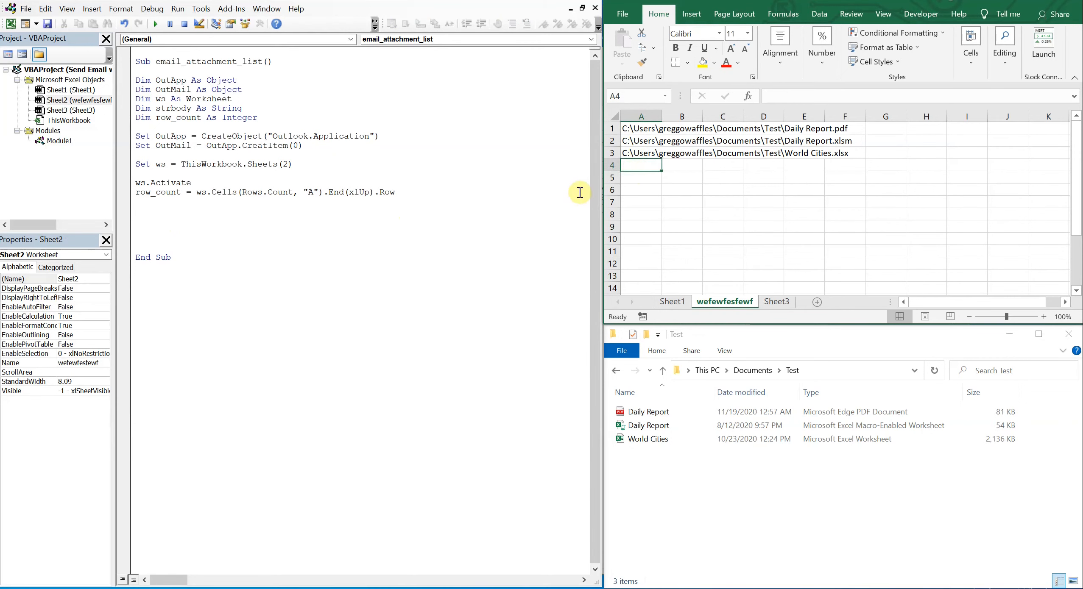
pyautogui.moveTo(363, 205)
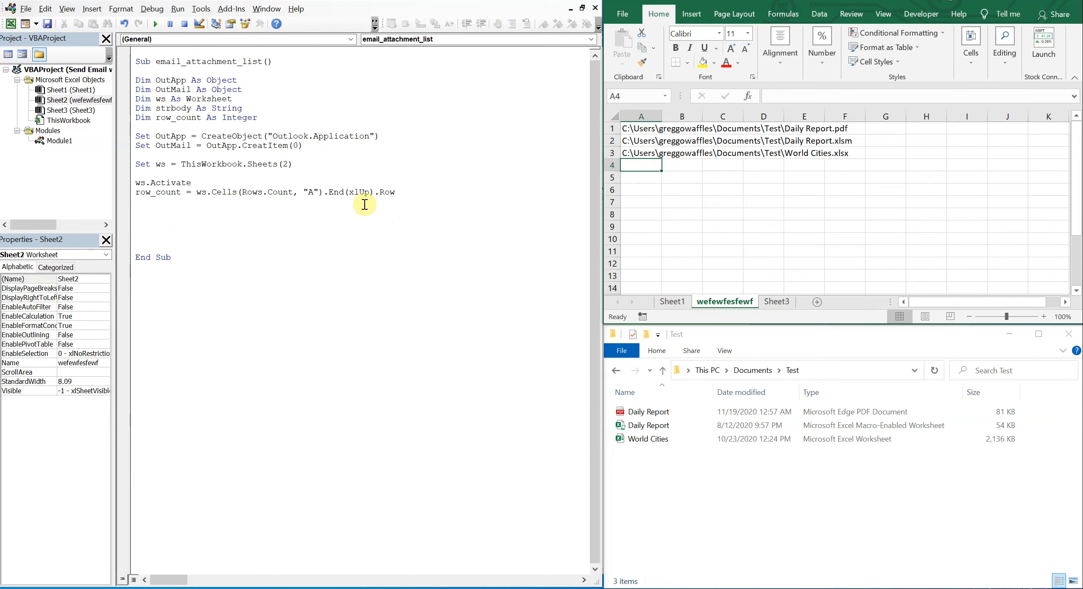
pyautogui.moveTo(429, 188)
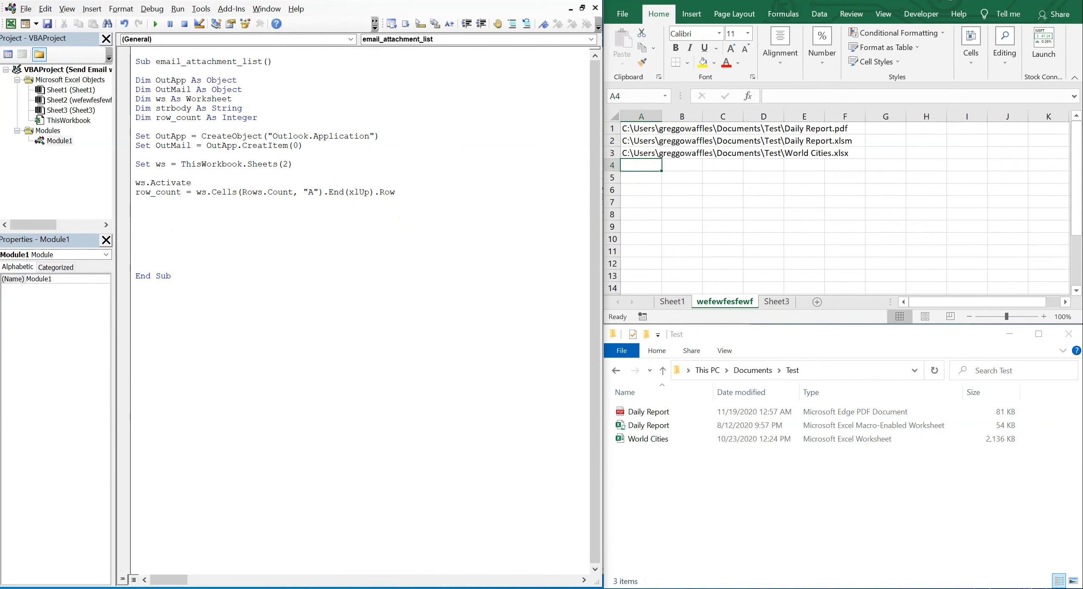
# Step: Write strbody = "<BODY style = font-size:12pt; font-family:Arial>" & to start the HTML body
pyautogui.write('strbody')
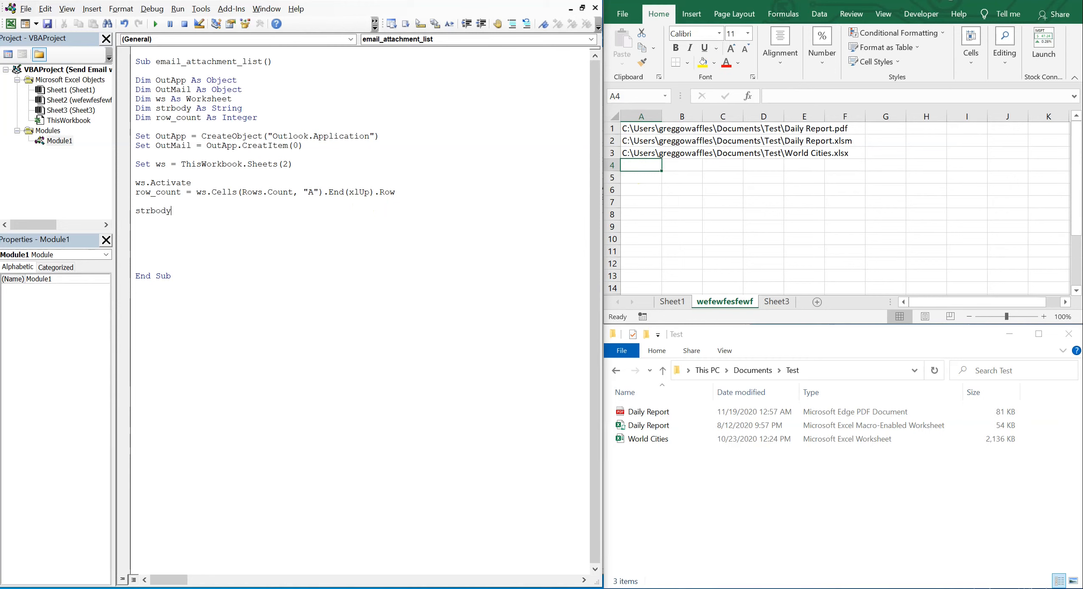
pyautogui.write('=')
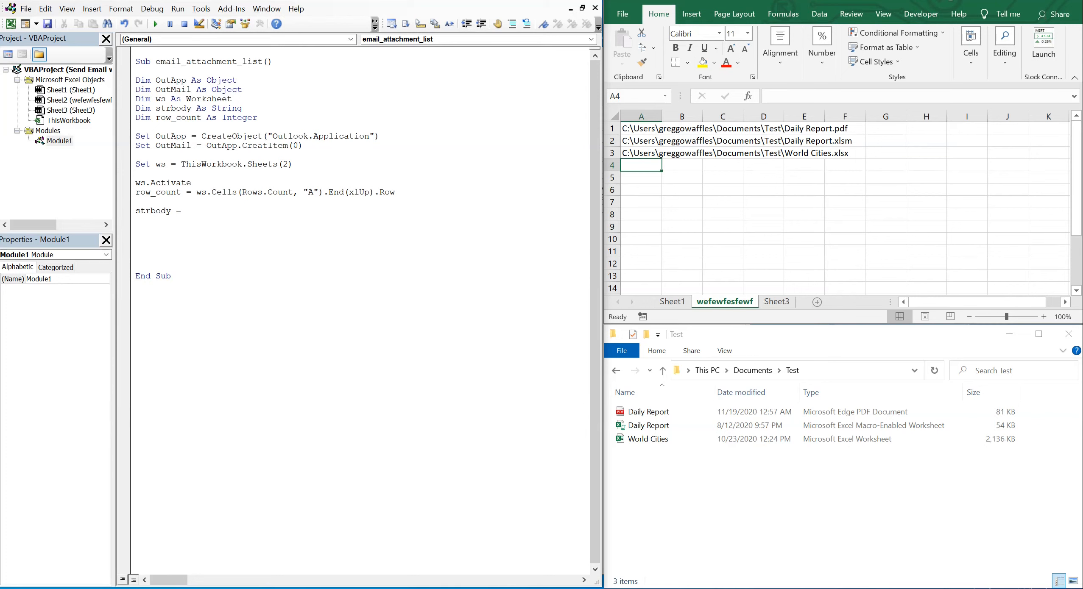
pyautogui.write('"')
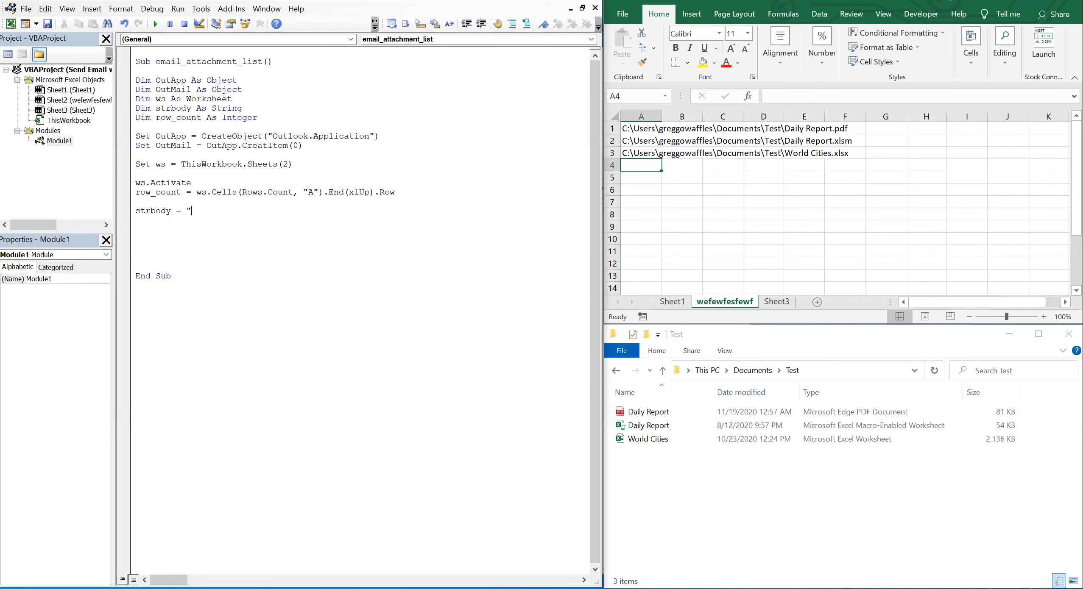
pyautogui.write('<BODY')
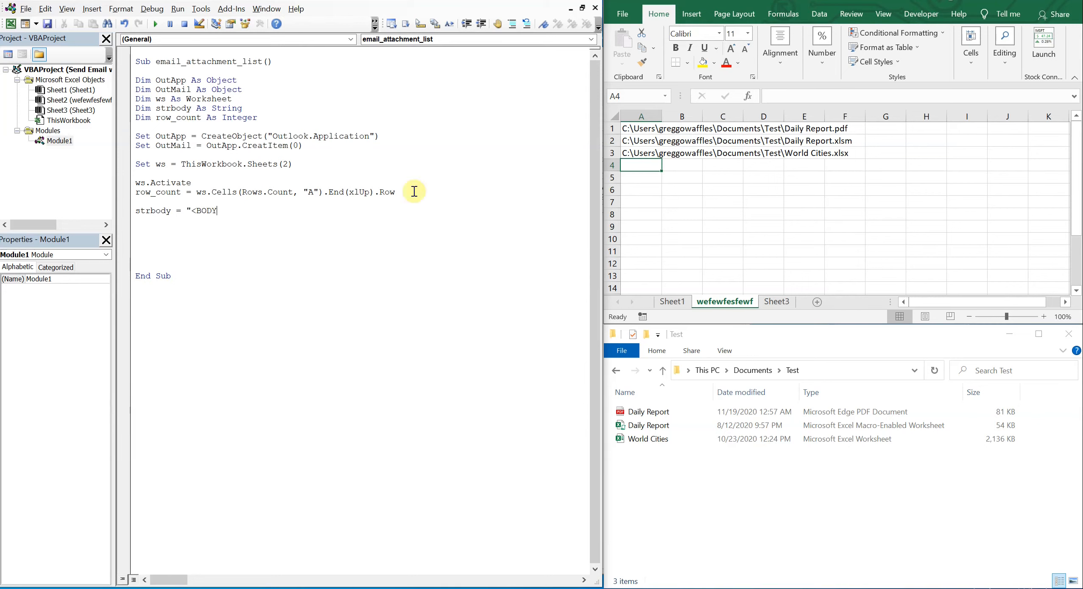
pyautogui.write('style')
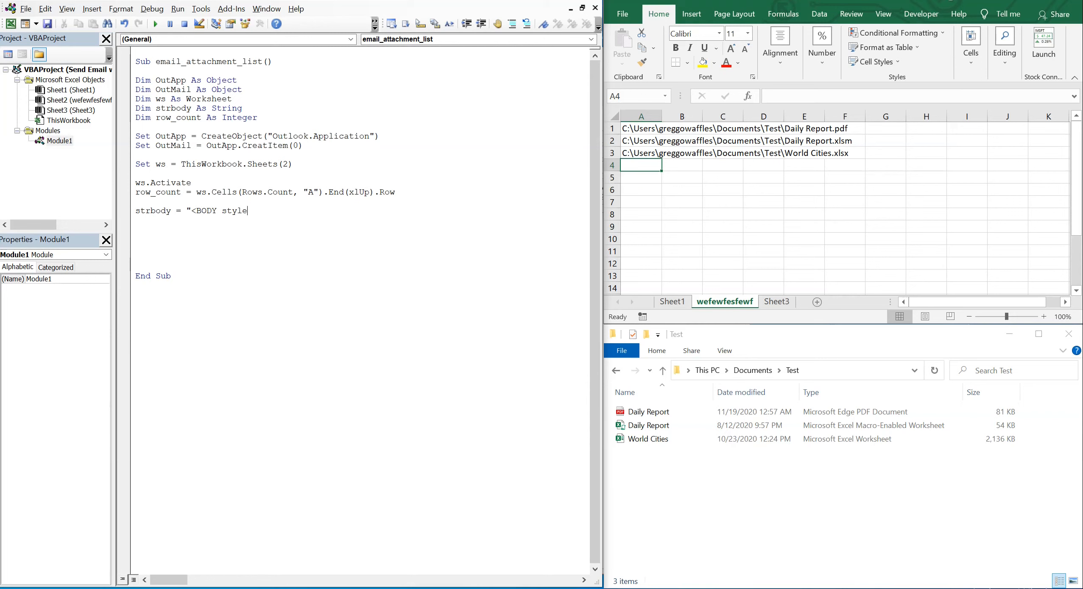
pyautogui.write('=')
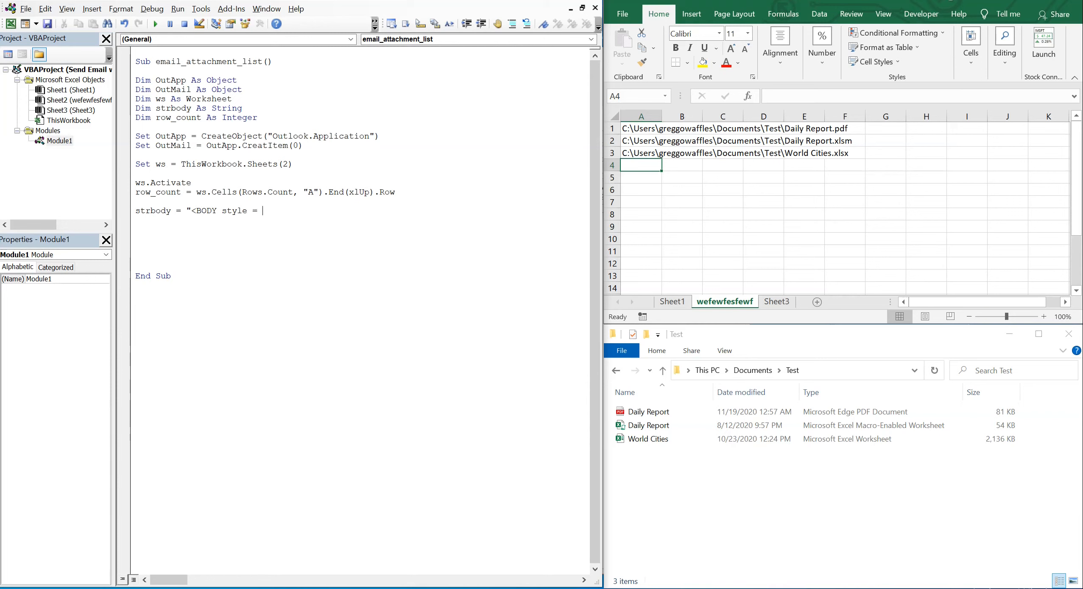
pyautogui.write('font')
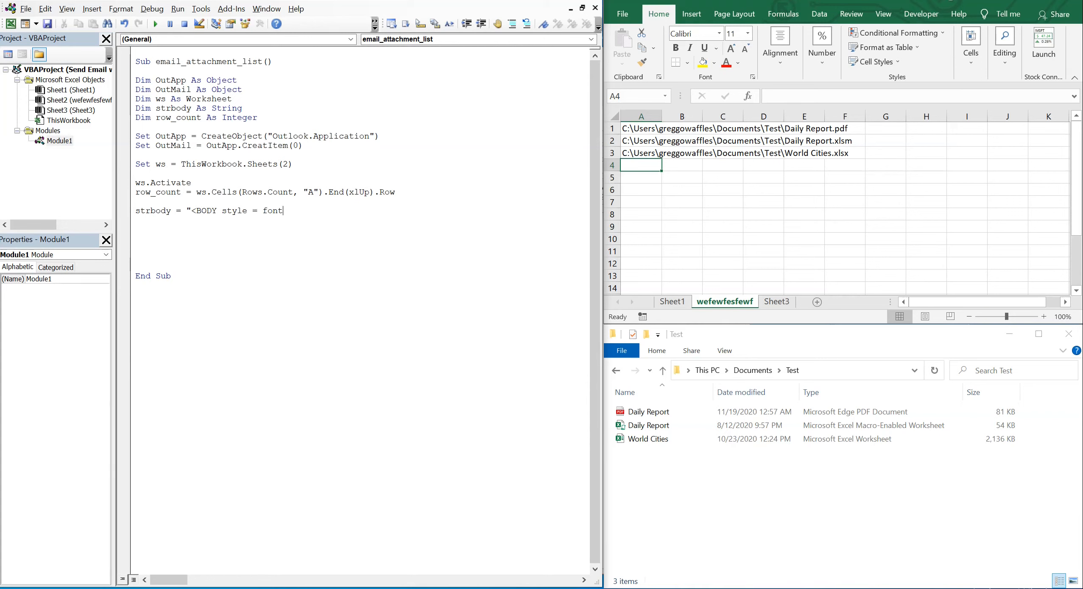
pyautogui.write('-size')
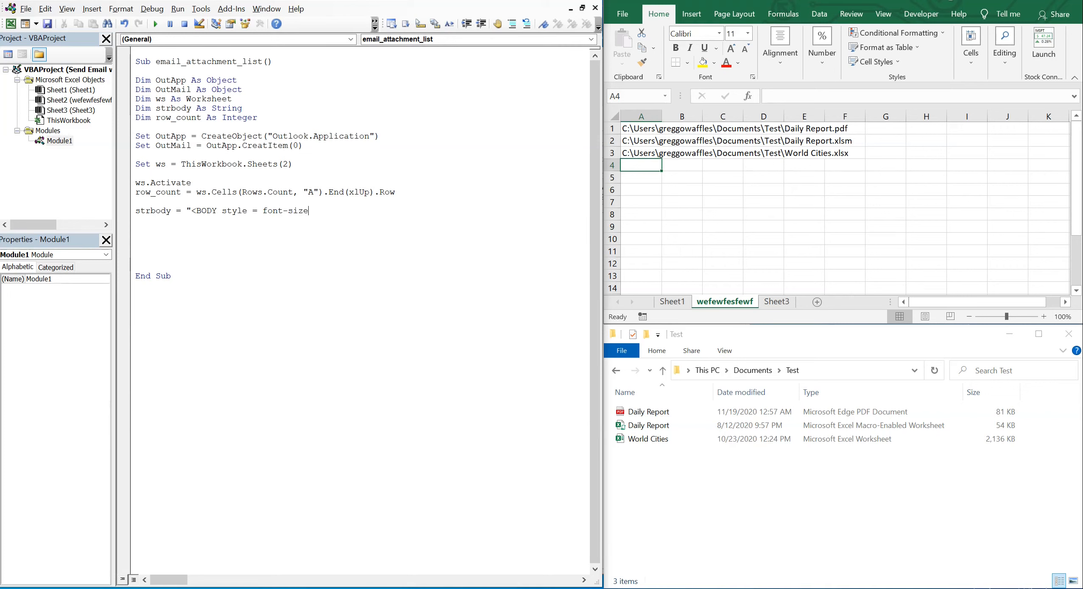
pyautogui.write(':12')
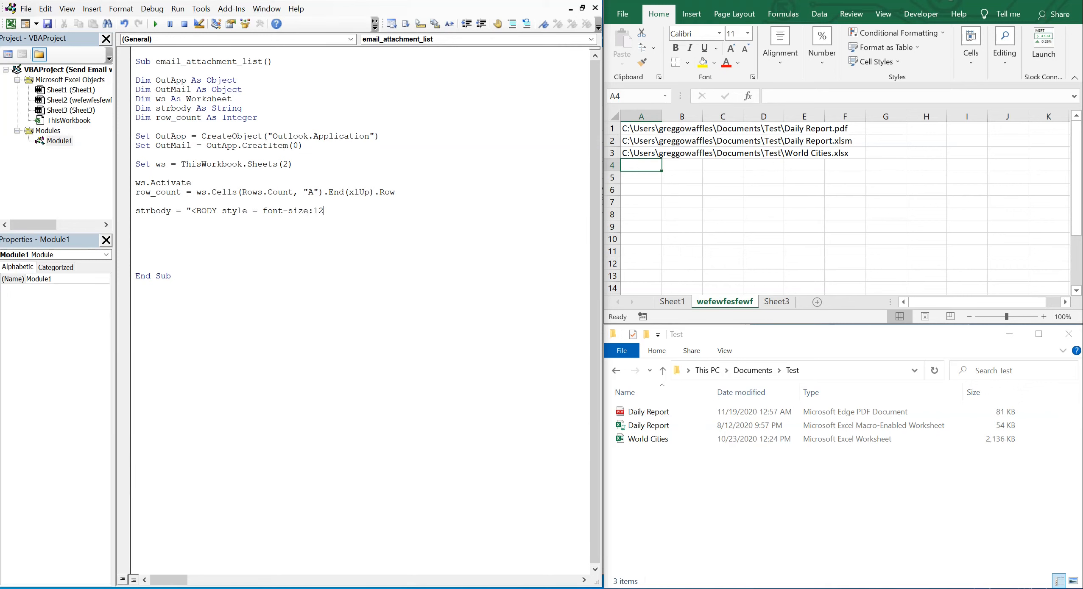
pyautogui.write('pt')
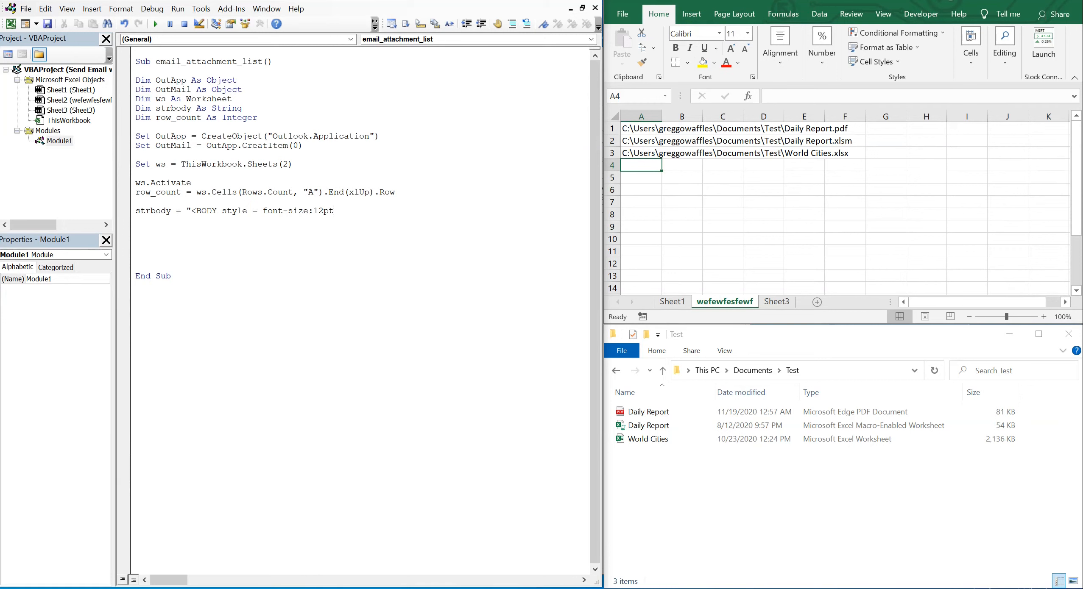
pyautogui.write(';')
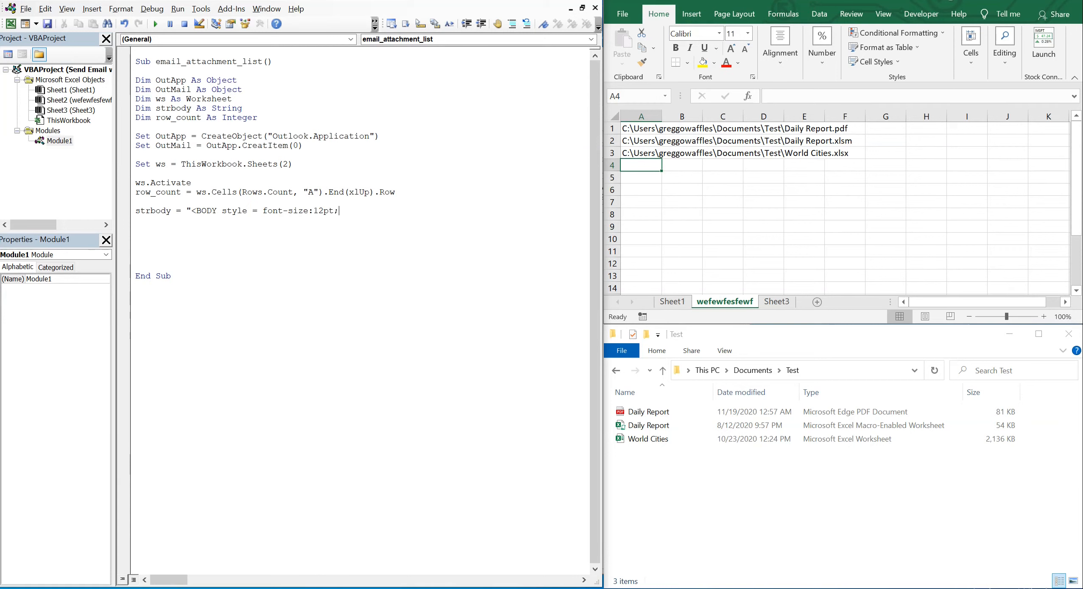
pyautogui.write('font-f')
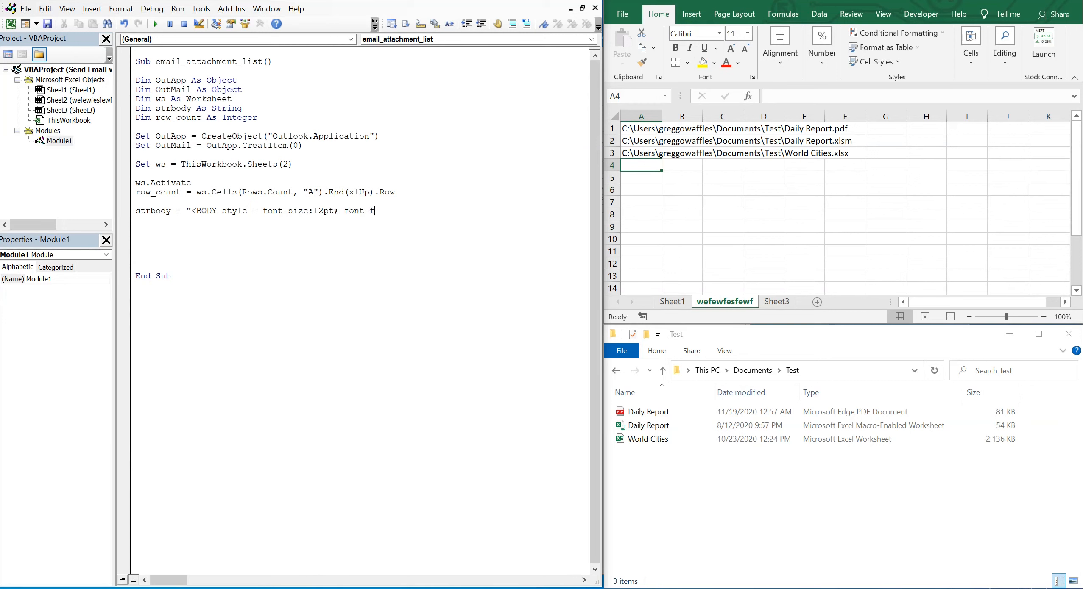
pyautogui.write('amily')
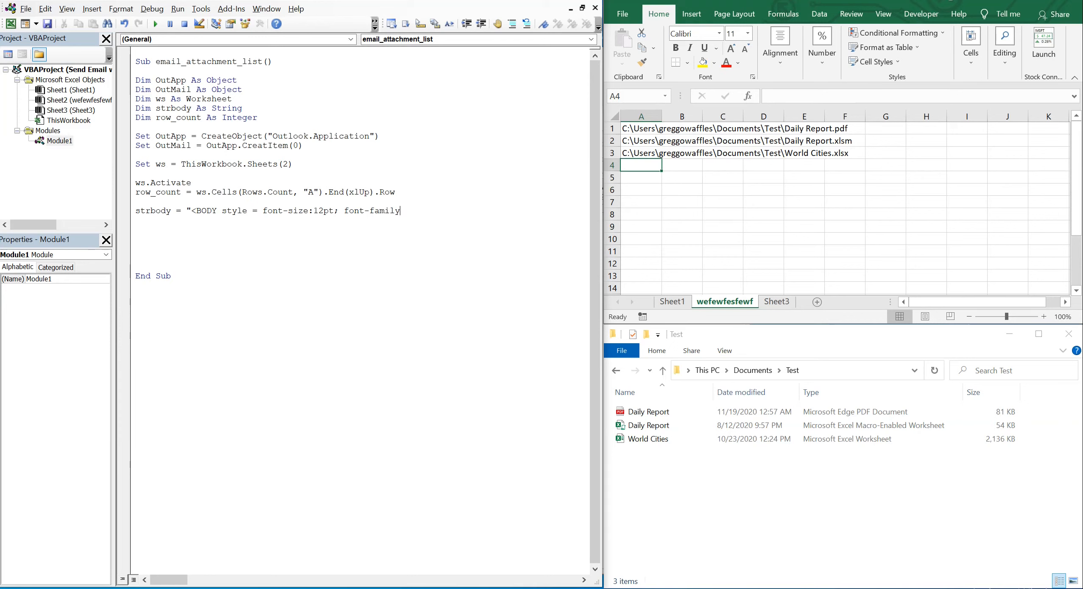
pyautogui.write(':A')
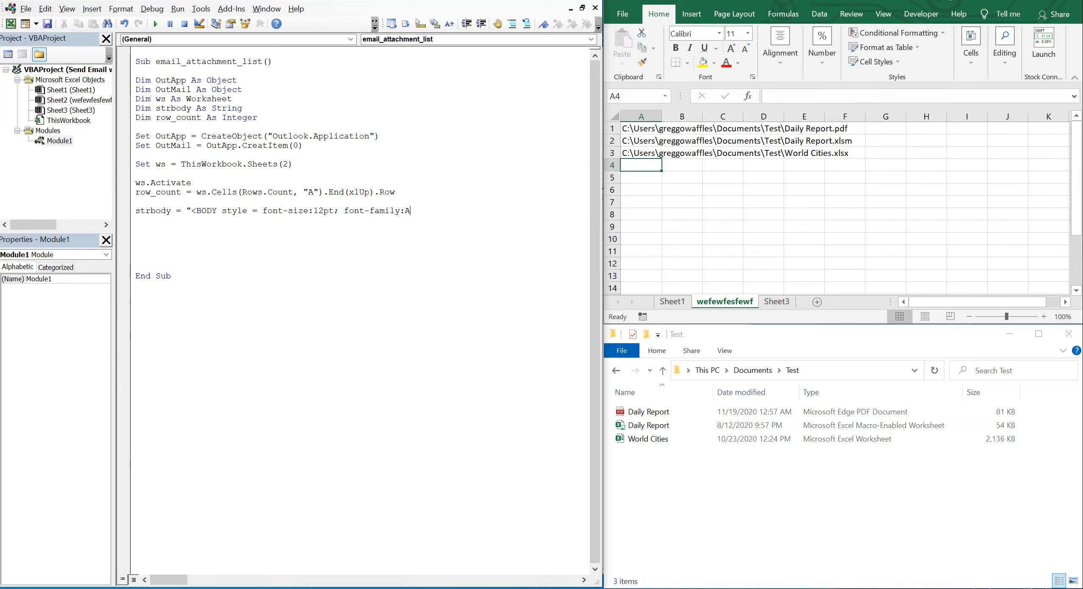
pyautogui.write('rial')
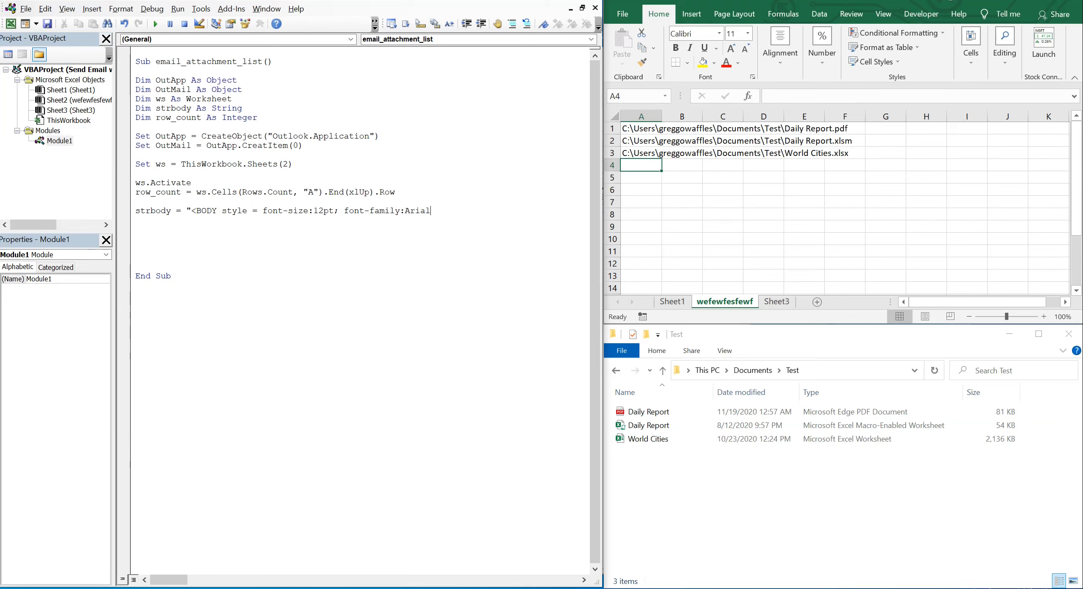
pyautogui.write('>')
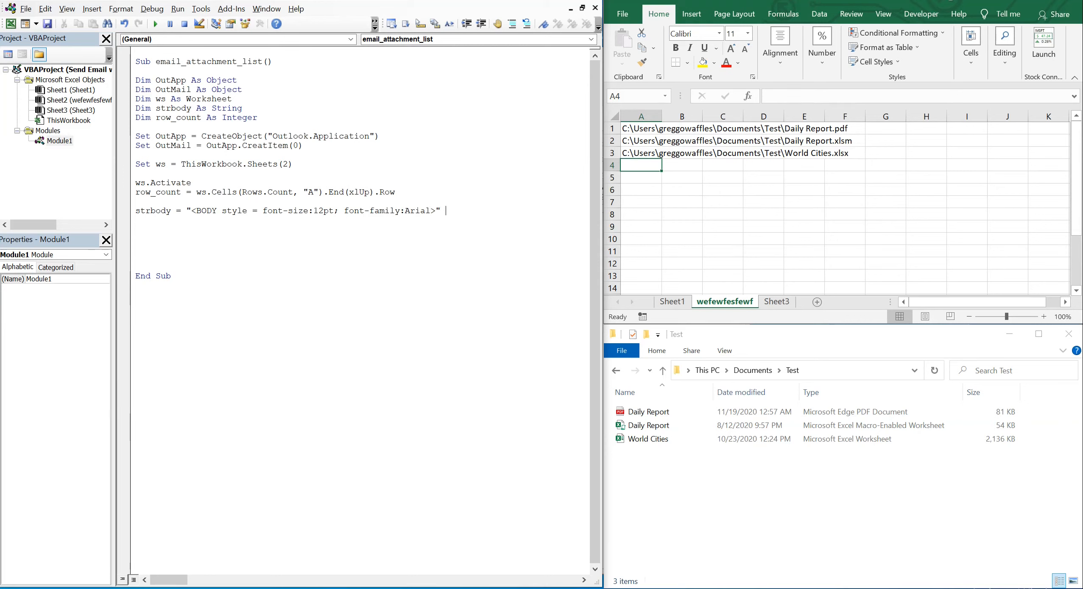
pyautogui.write('&')
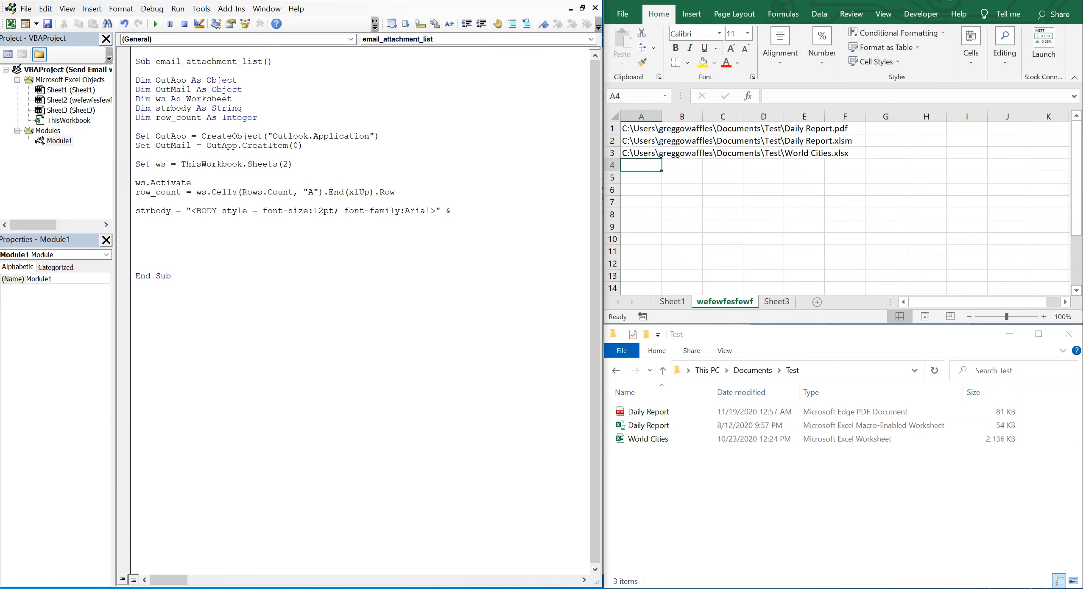
# Step: Continue the body with "Hi Team,<p>" and "Please see today's reports.<p>" &
pyautogui.write('_')
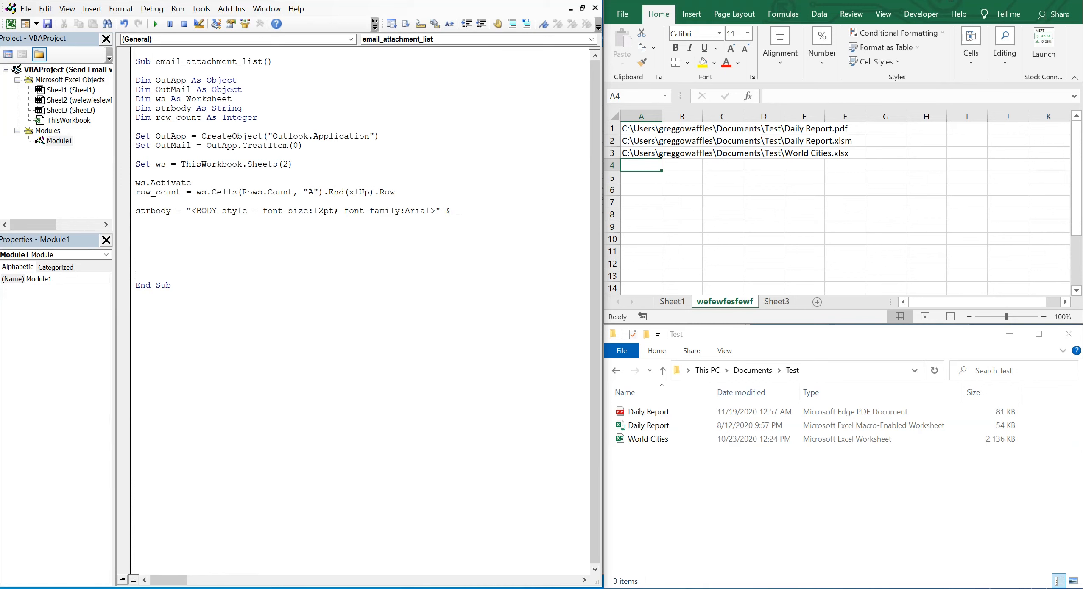
pyautogui.write('"H')
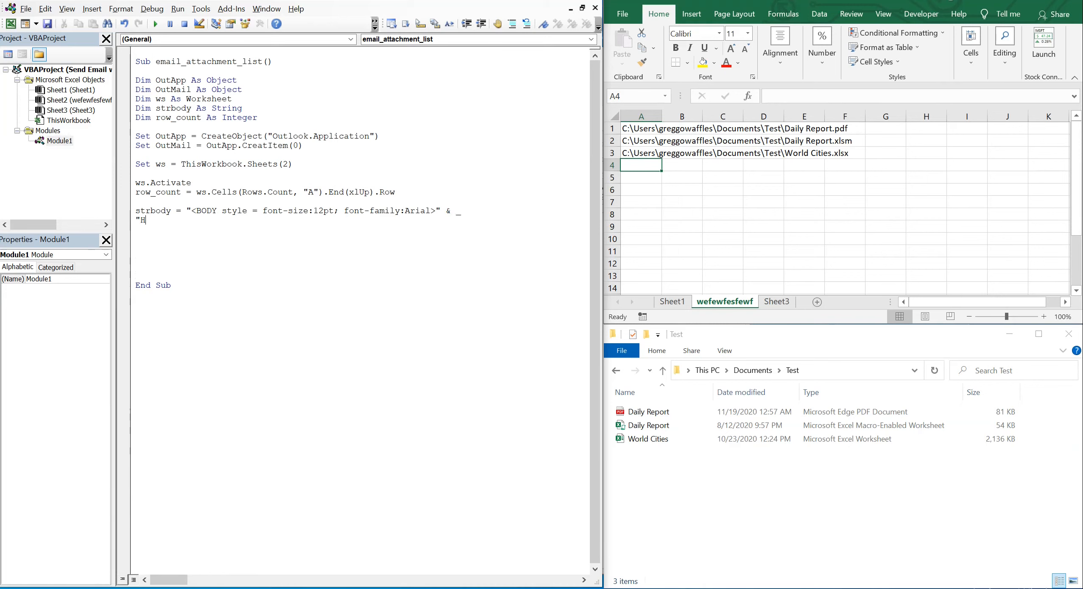
pyautogui.write('i Team,')
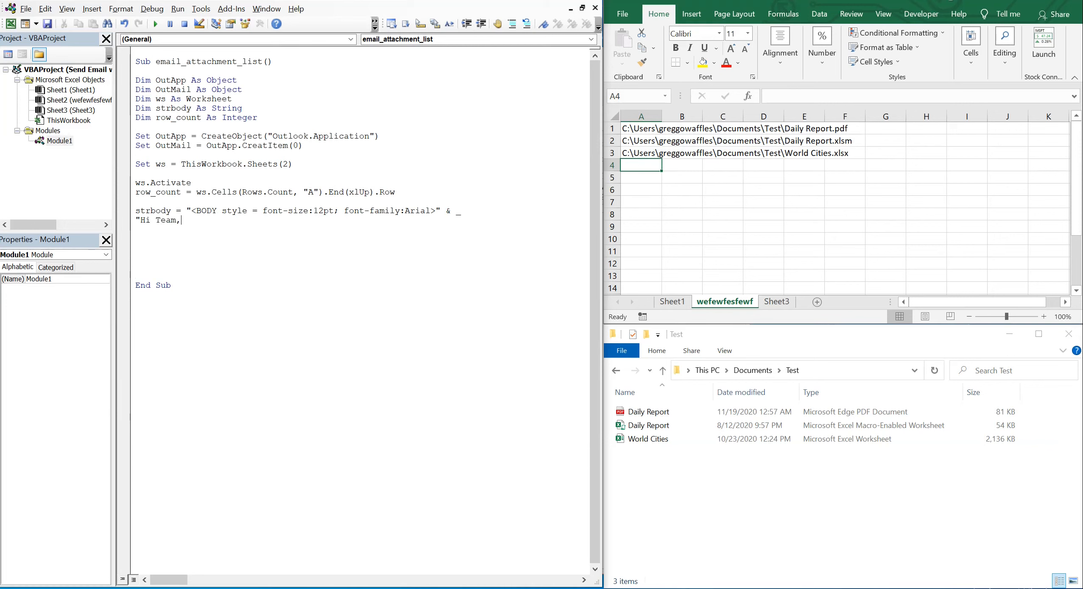
pyautogui.write('<p>')
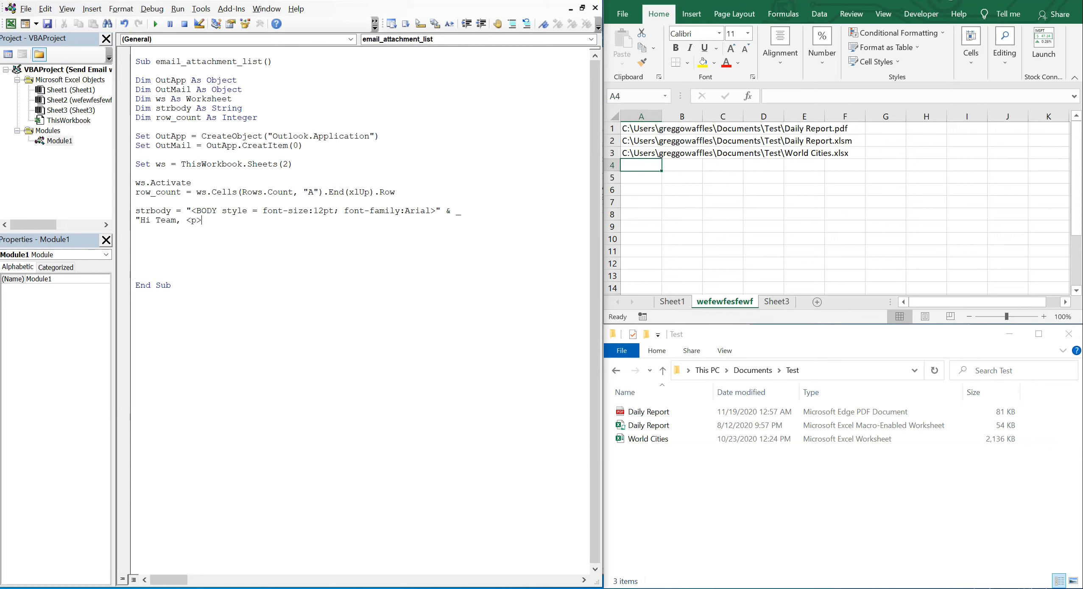
pyautogui.write('" "')
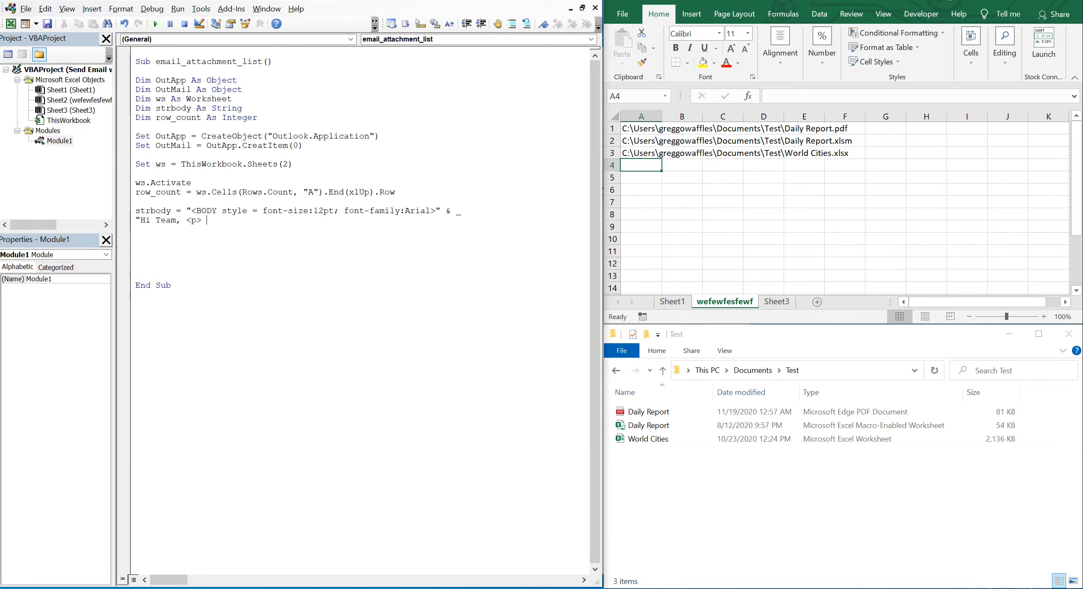
pyautogui.write('Today')
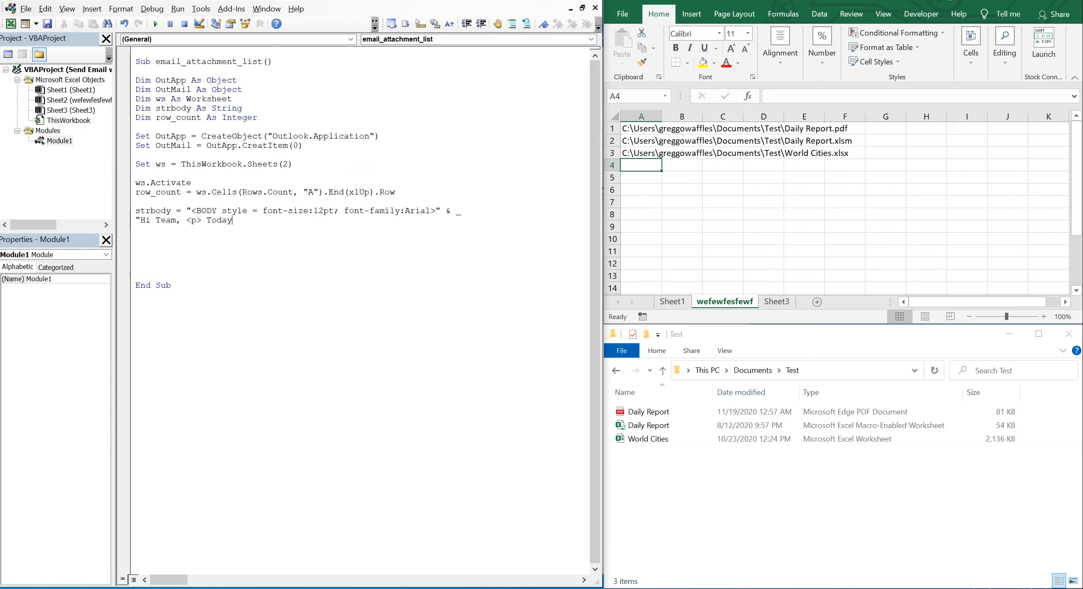
pyautogui.write("'s report")
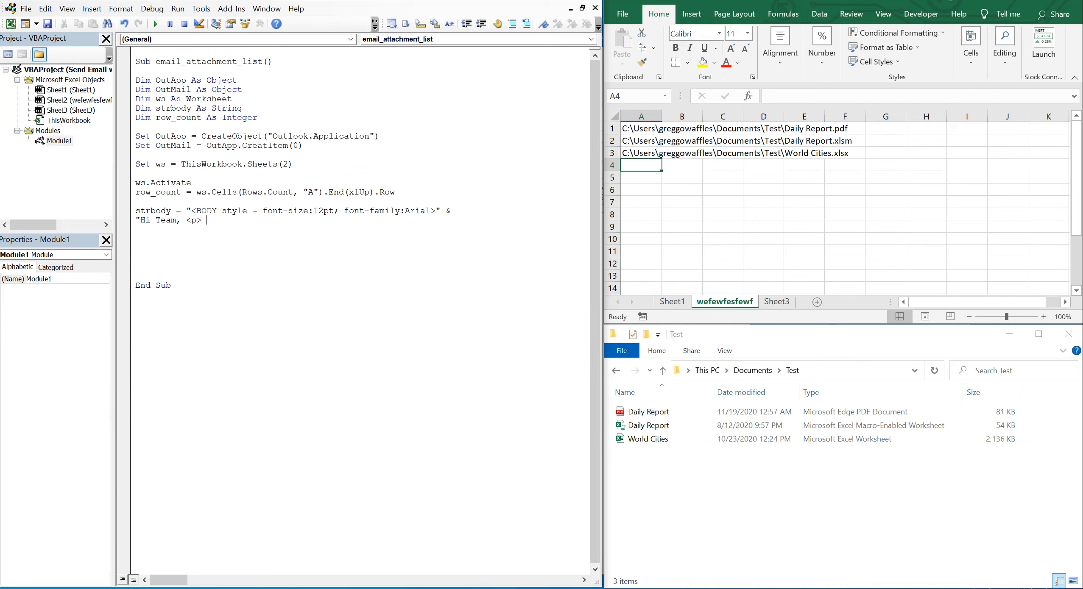
pyautogui.write('Please see')
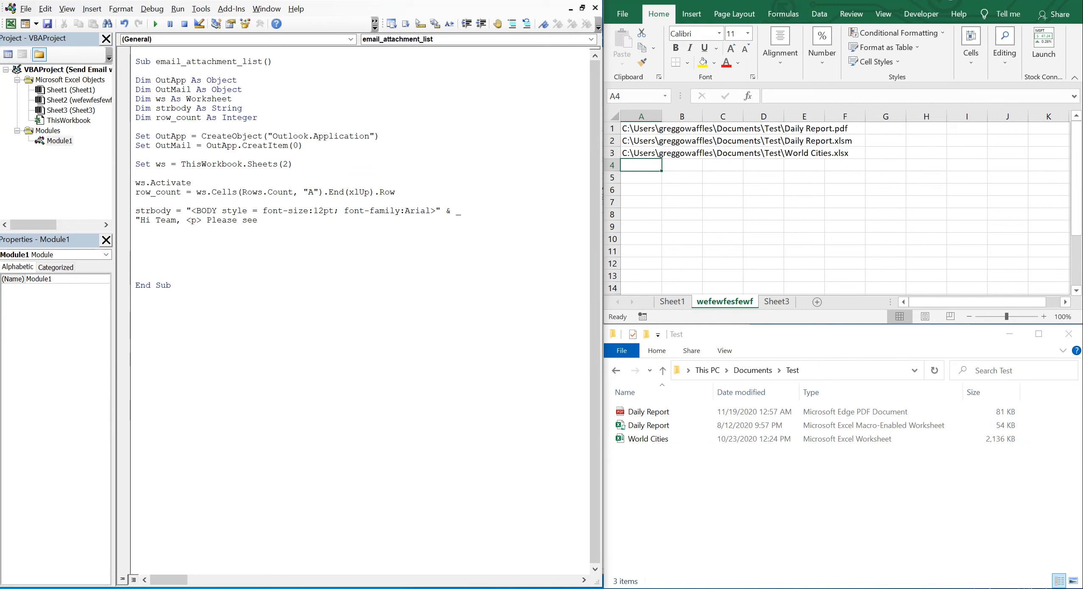
pyautogui.write('today')
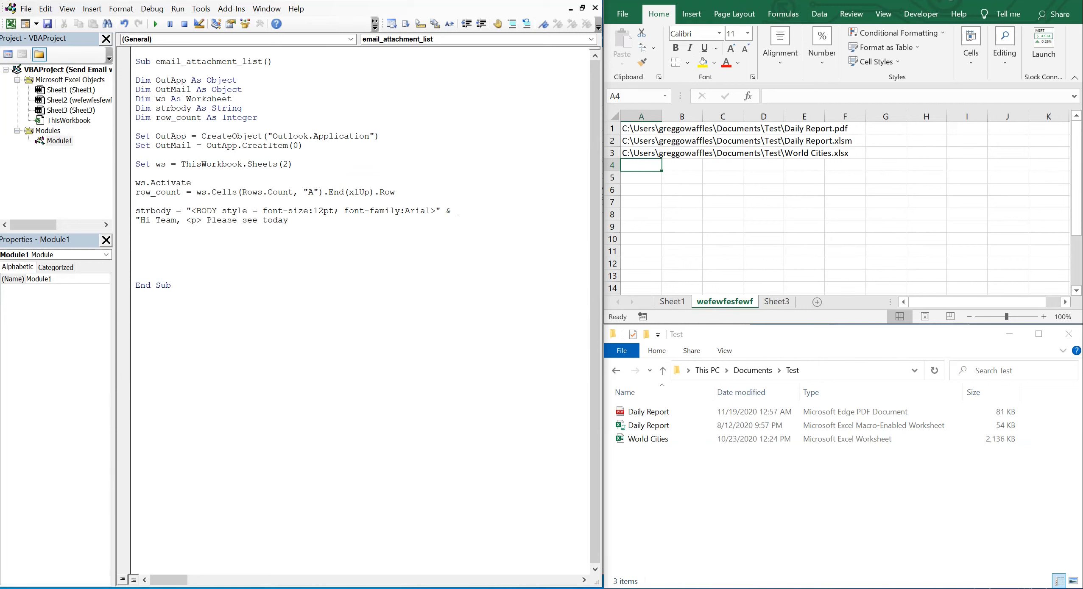
pyautogui.write("'s")
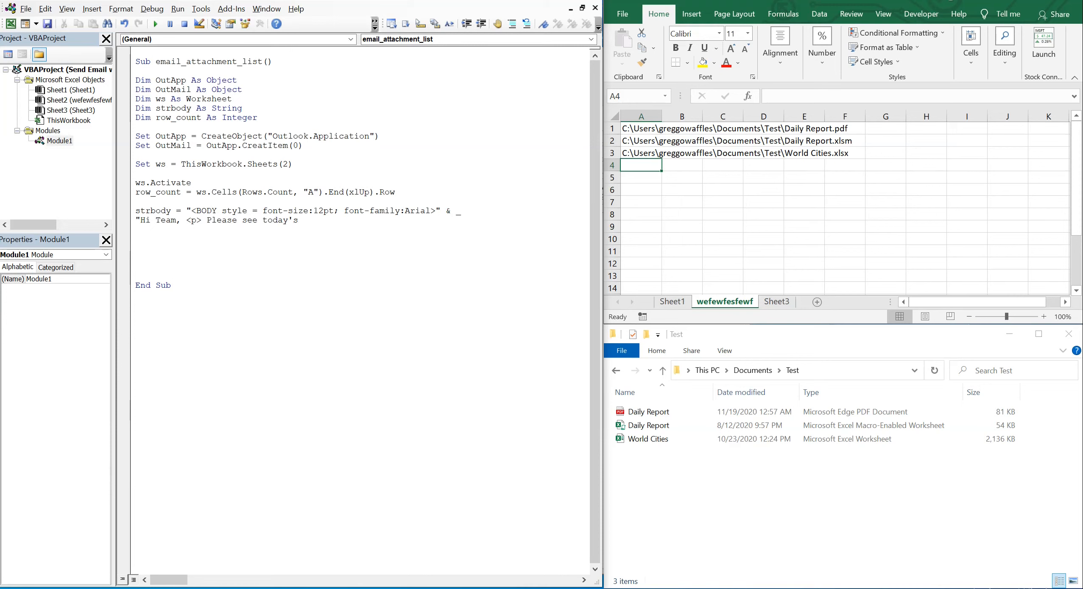
pyautogui.write('reports')
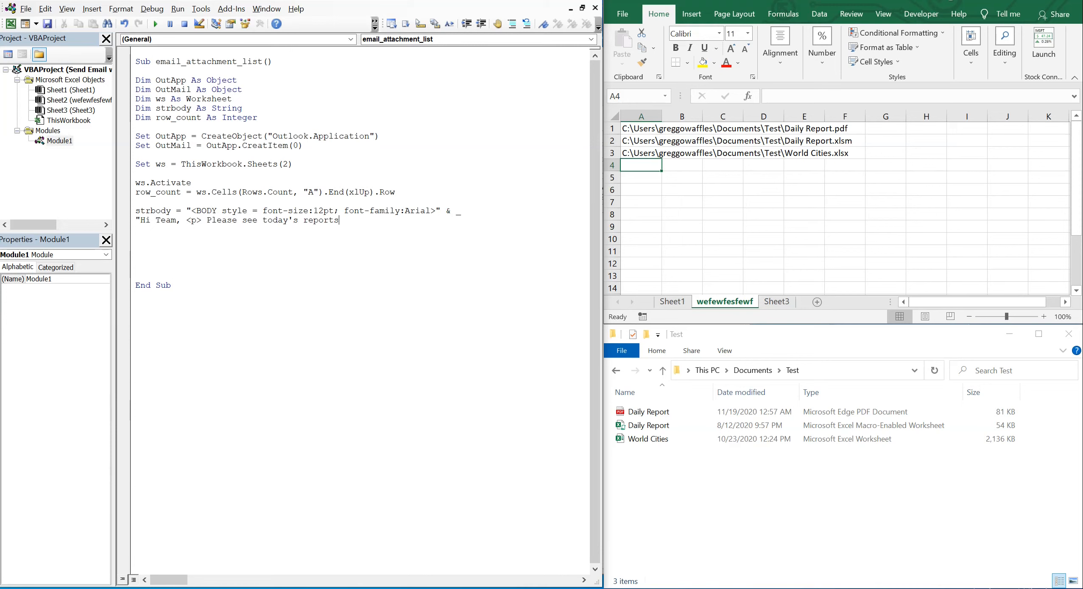
pyautogui.write('.')
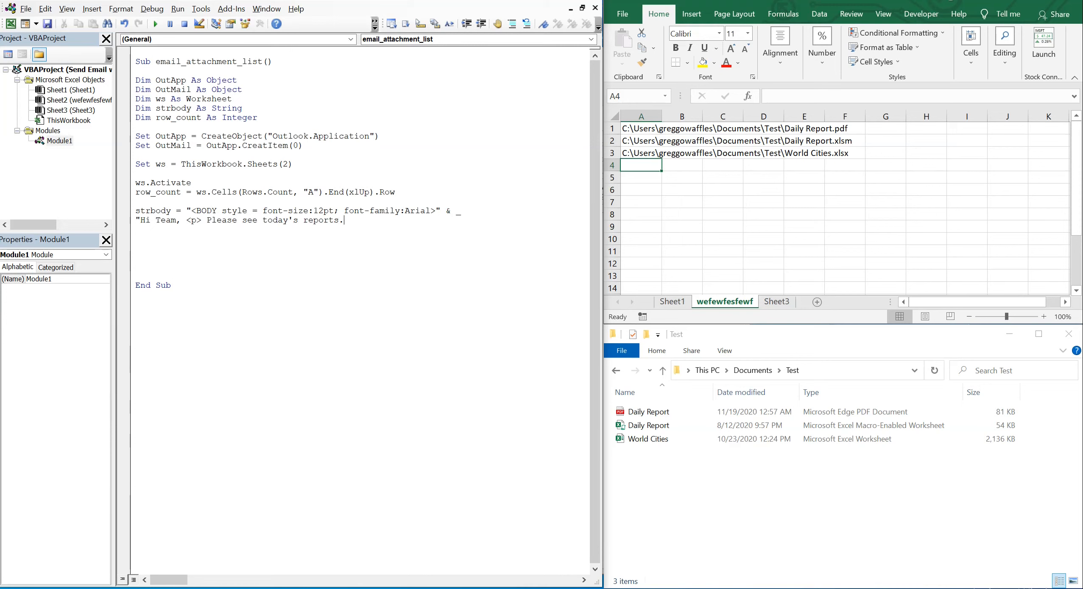
pyautogui.write('<p')
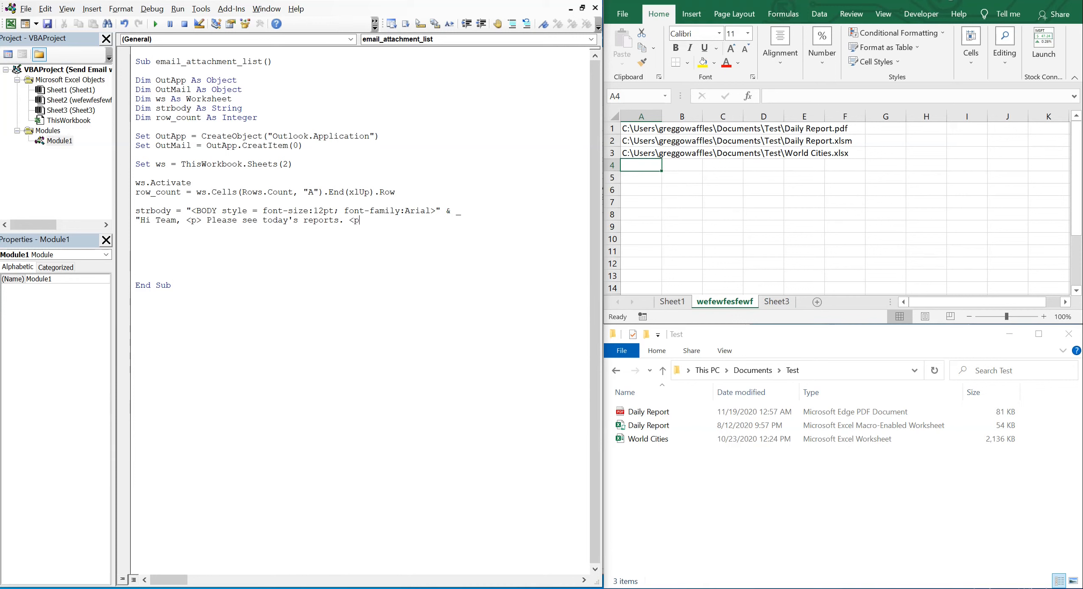
pyautogui.write('>')
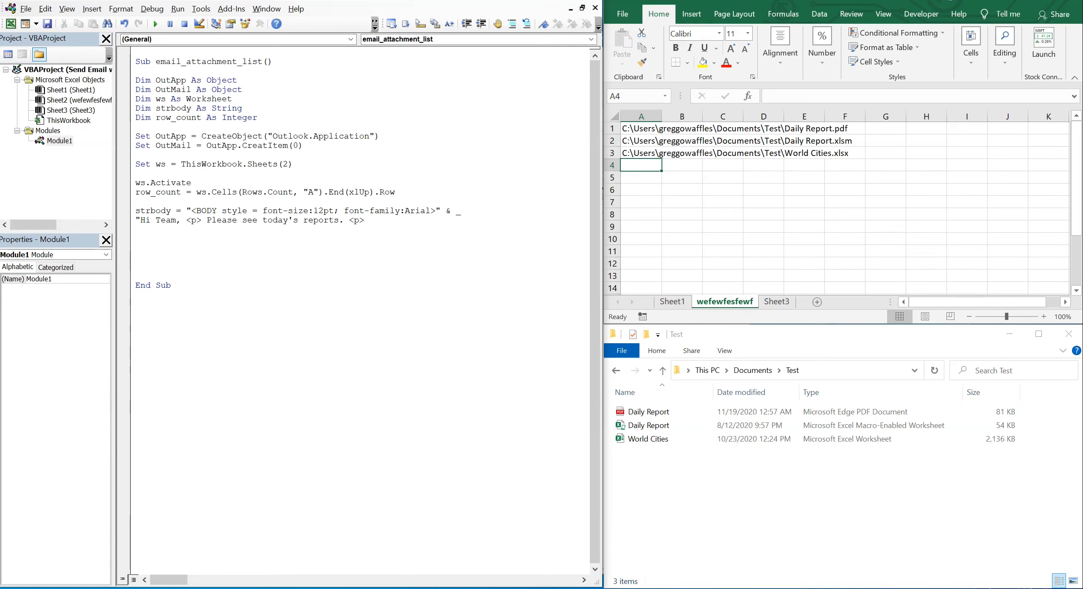
pyautogui.write('& _')
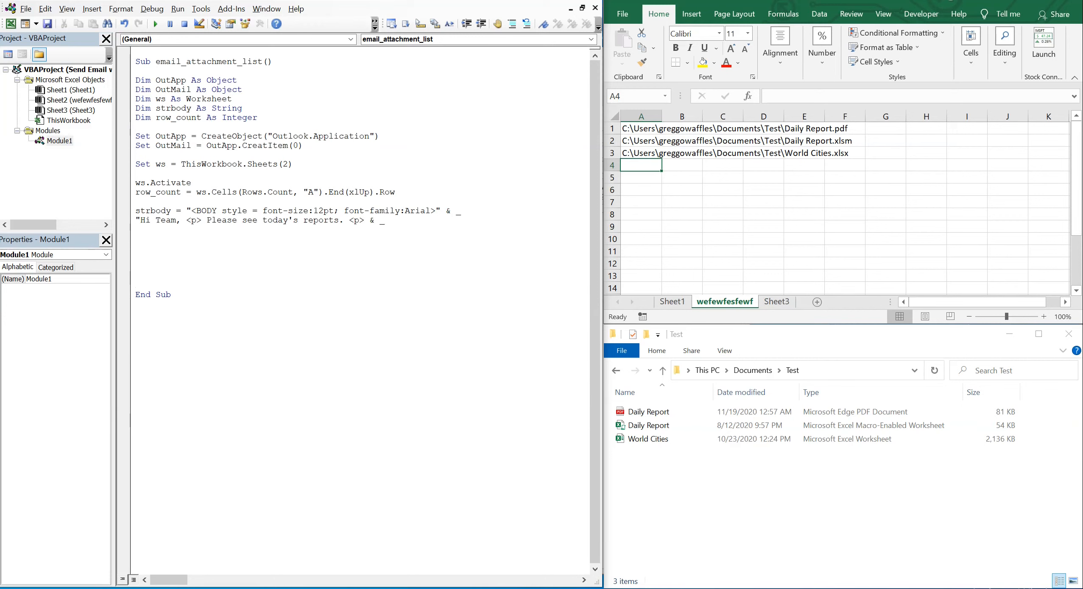
# Step: Close the body string with "Thanks,<br>" plus the sender name
pyautogui.write('"')
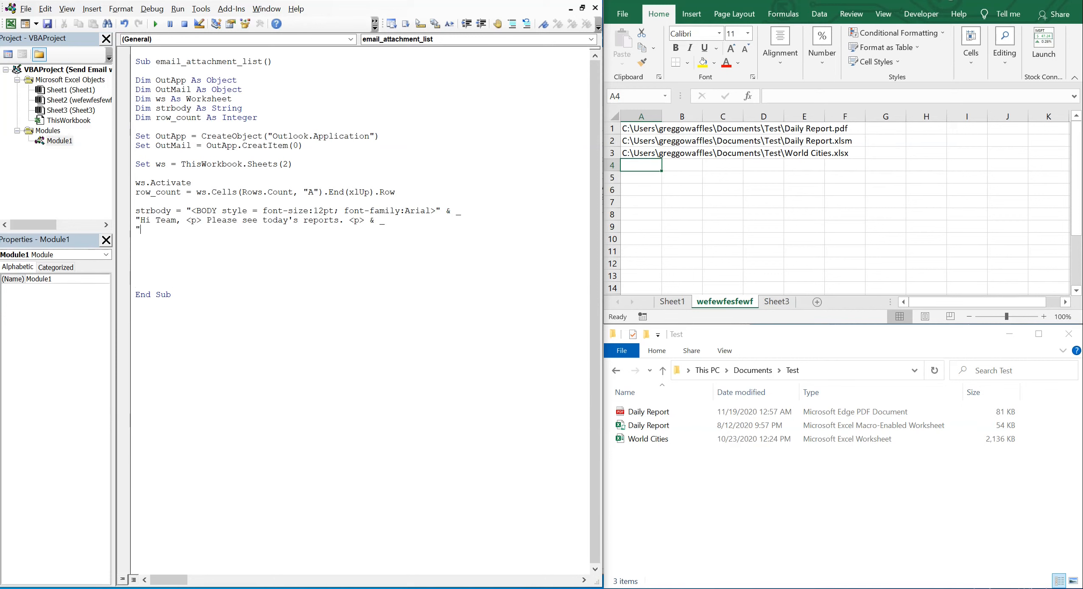
pyautogui.write('Thank')
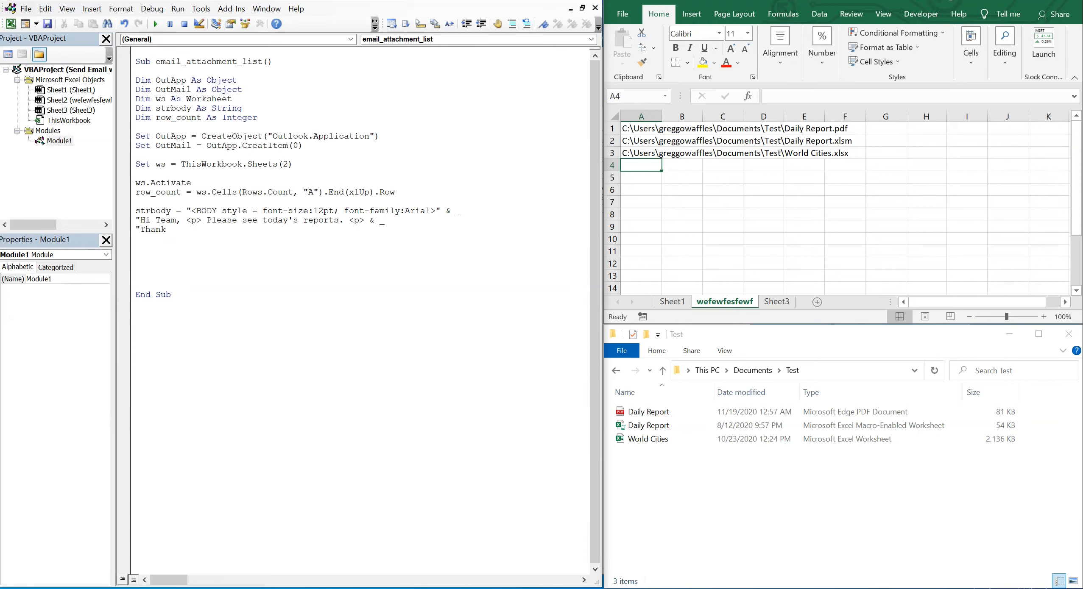
pyautogui.write('s,')
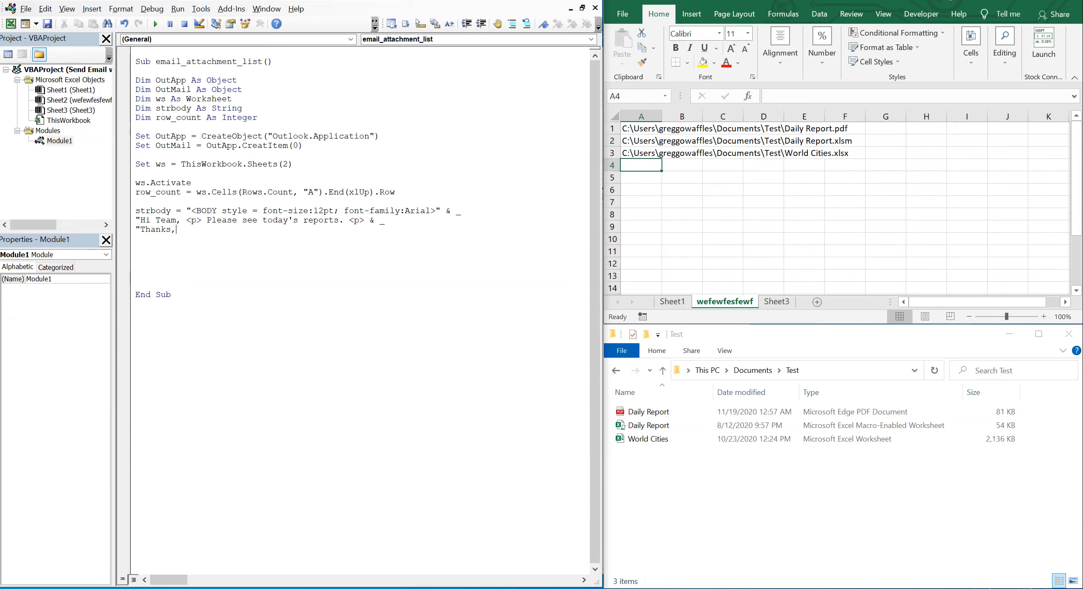
pyautogui.write('<br>')
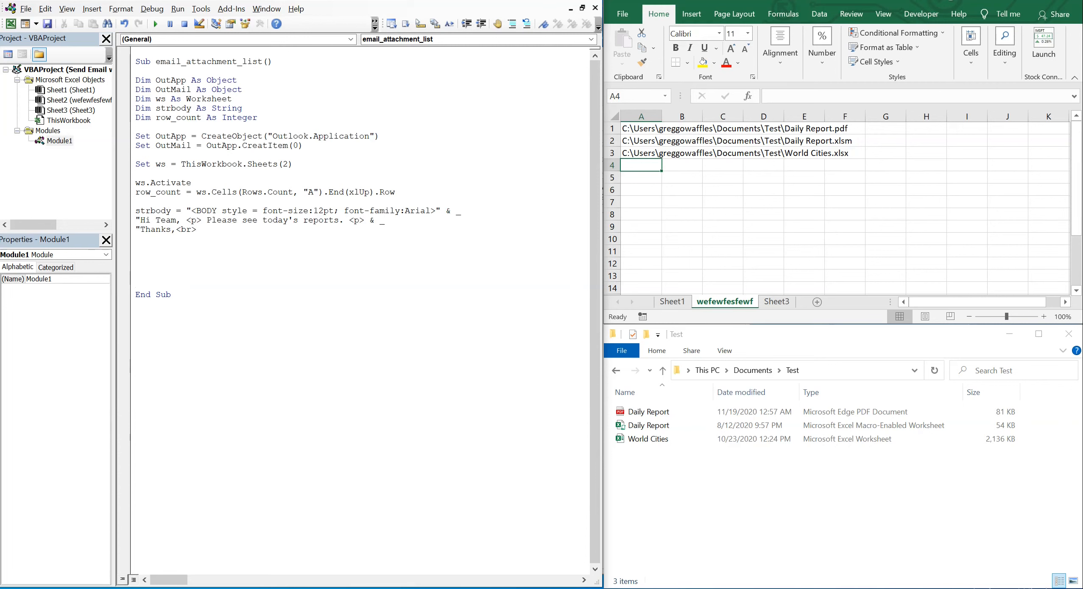
pyautogui.write('G')
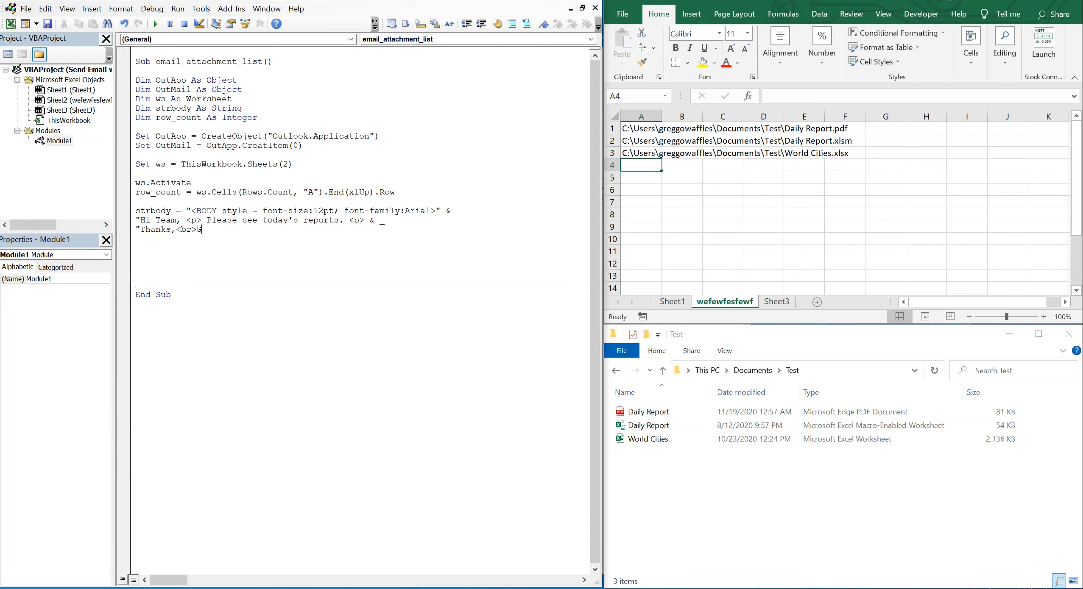
pyautogui.write('reg')
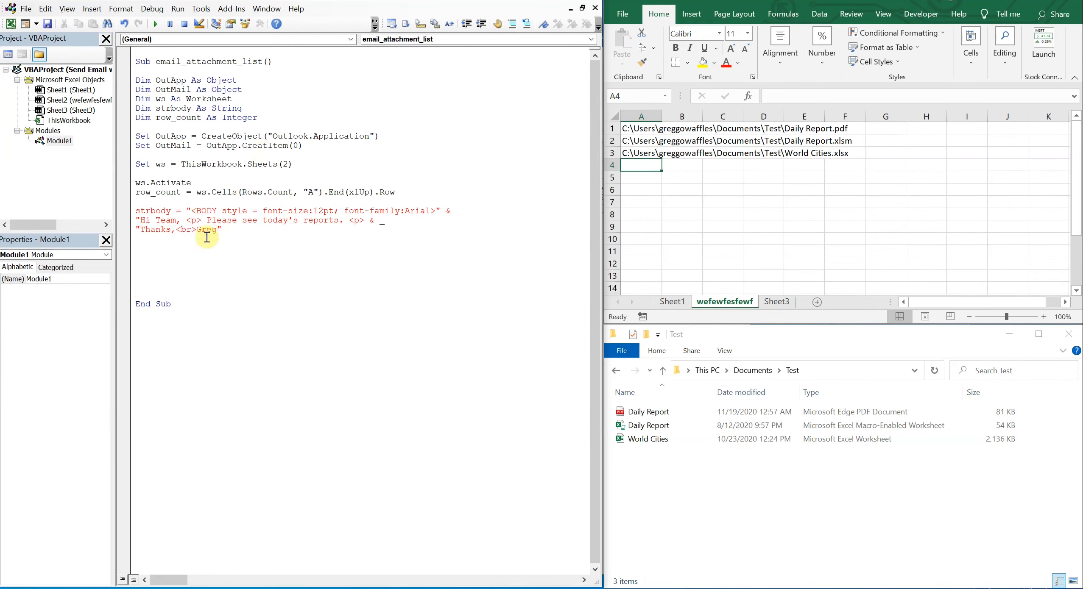
pyautogui.moveTo(212, 257)
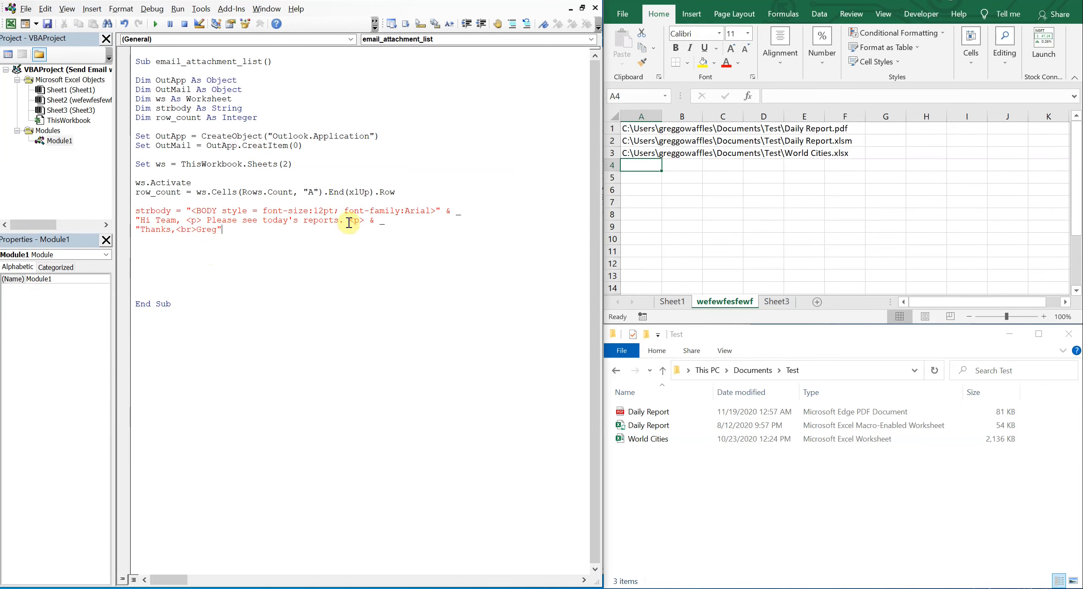
pyautogui.write('.')
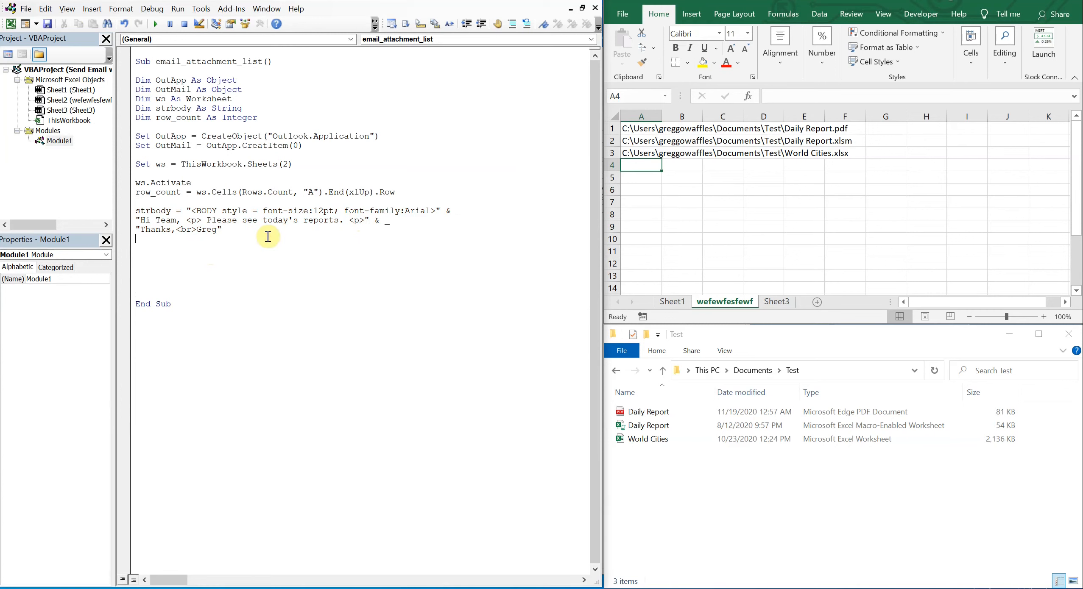
pyautogui.moveTo(232, 228)
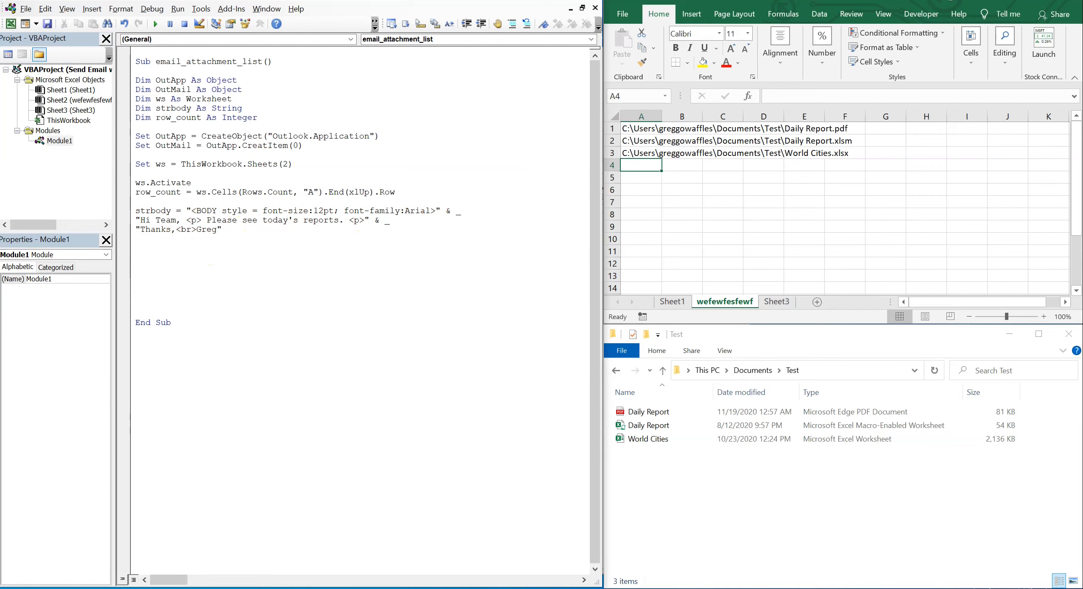
# Step: Add On Error Resume Next and open a With OutMail block
pyautogui.write('On error r')
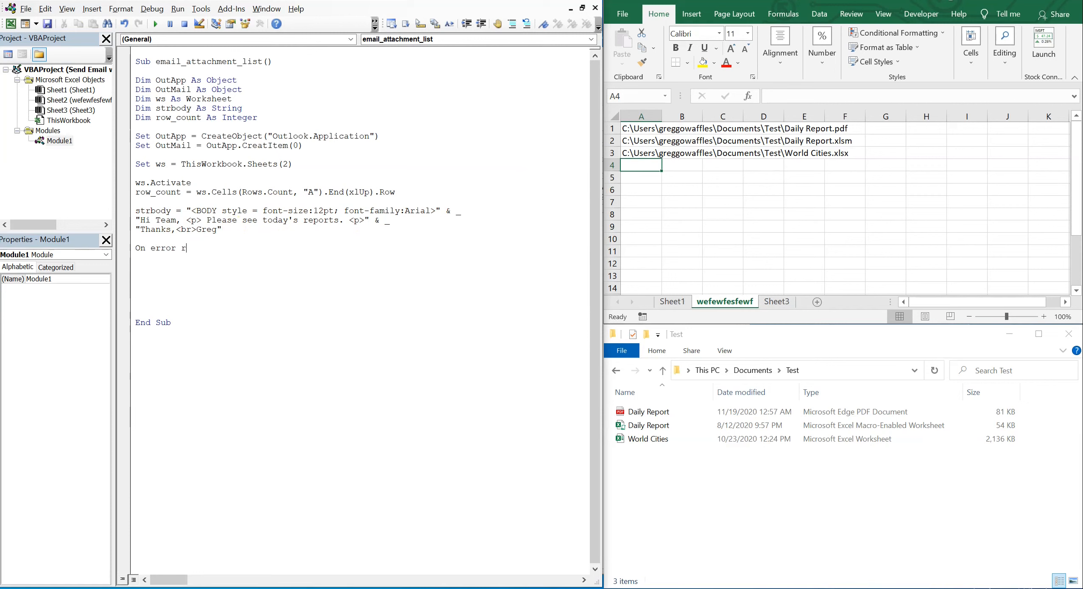
pyautogui.write('esume next')
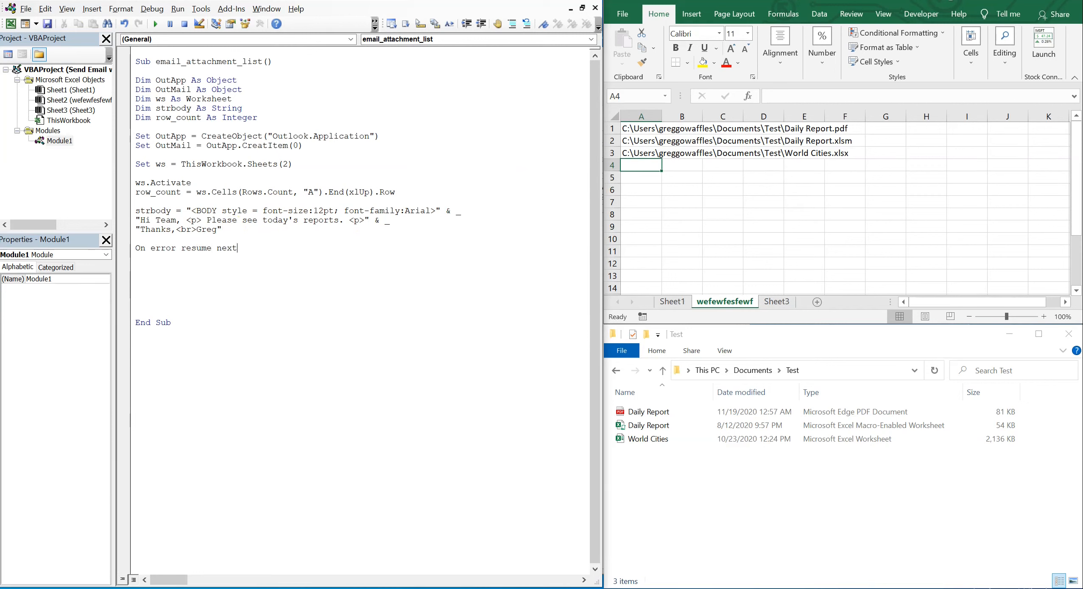
pyautogui.write('With OutMail')
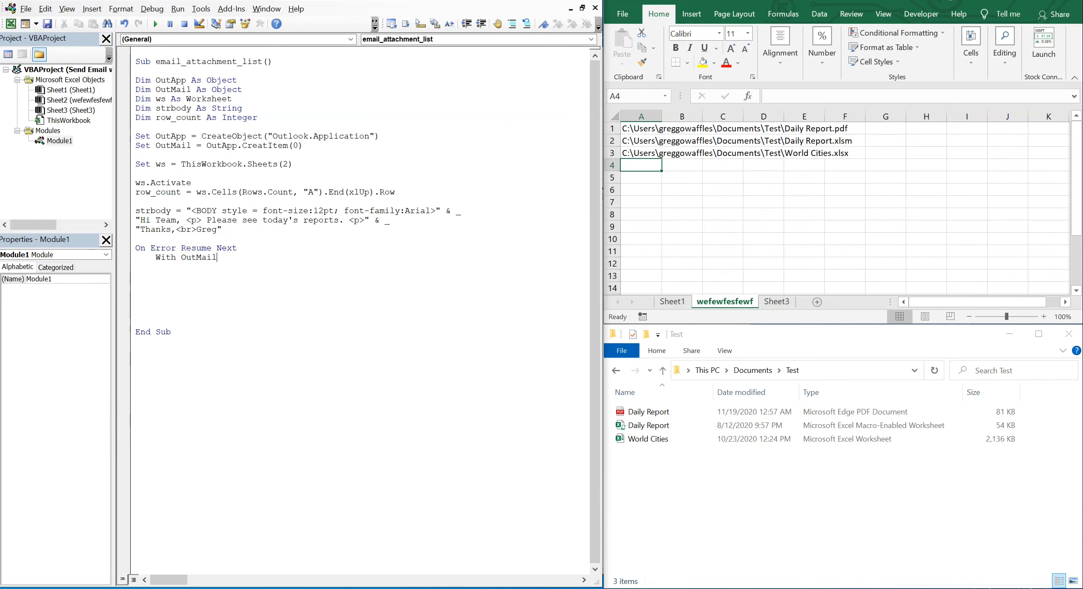
pyautogui.write('.')
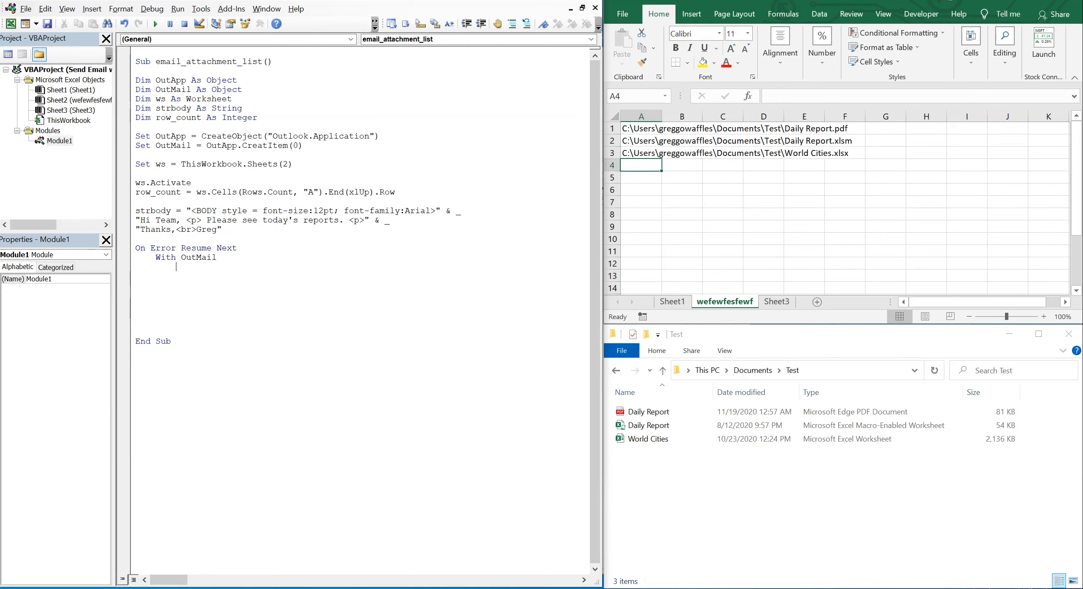
pyautogui.write('.To "')
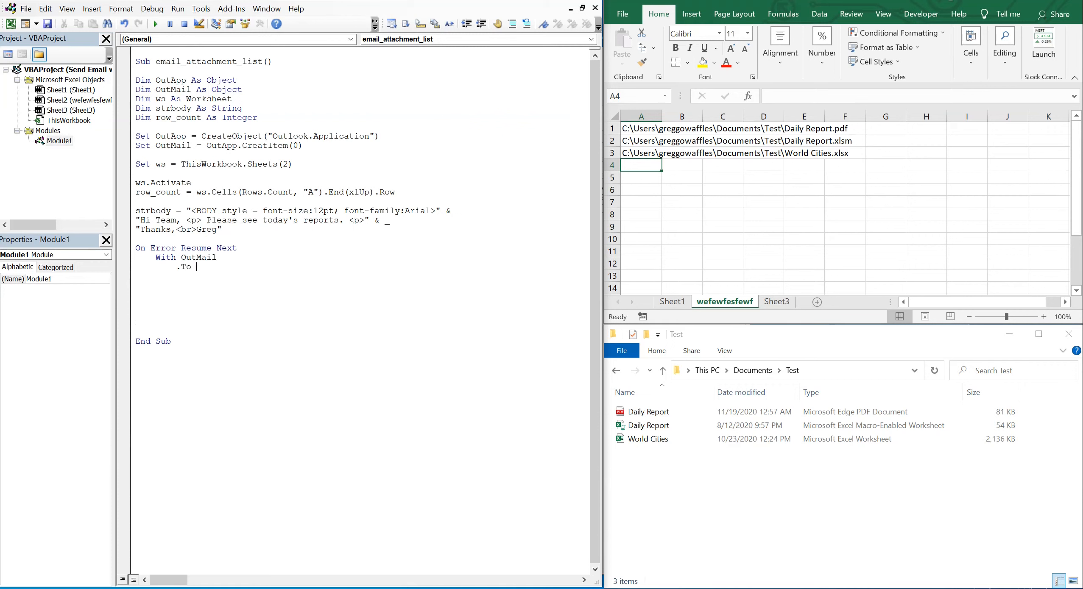
pyautogui.write('=')
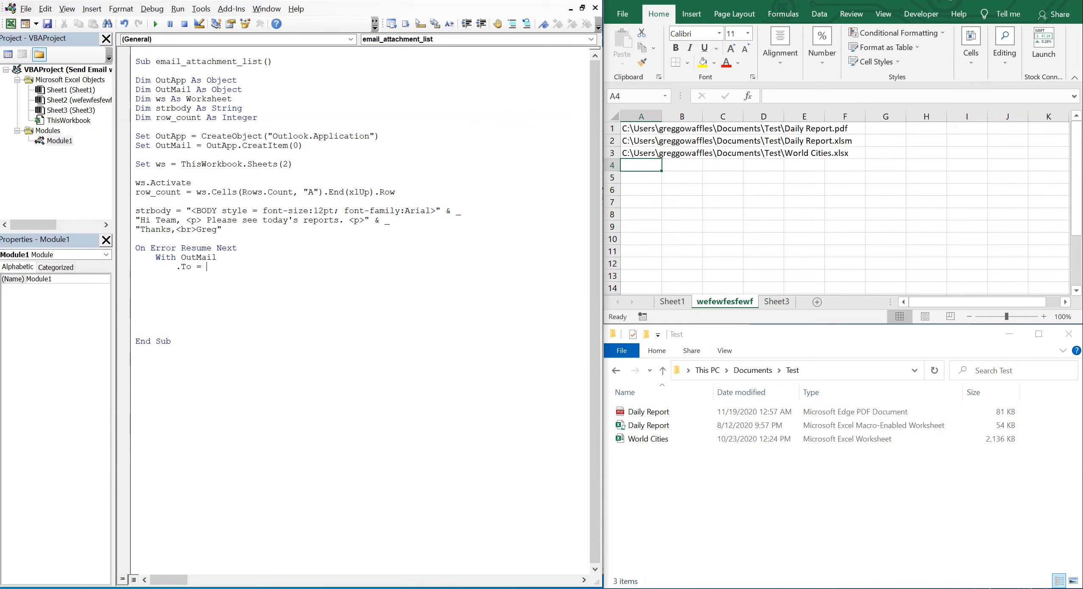
pyautogui.write('"123')
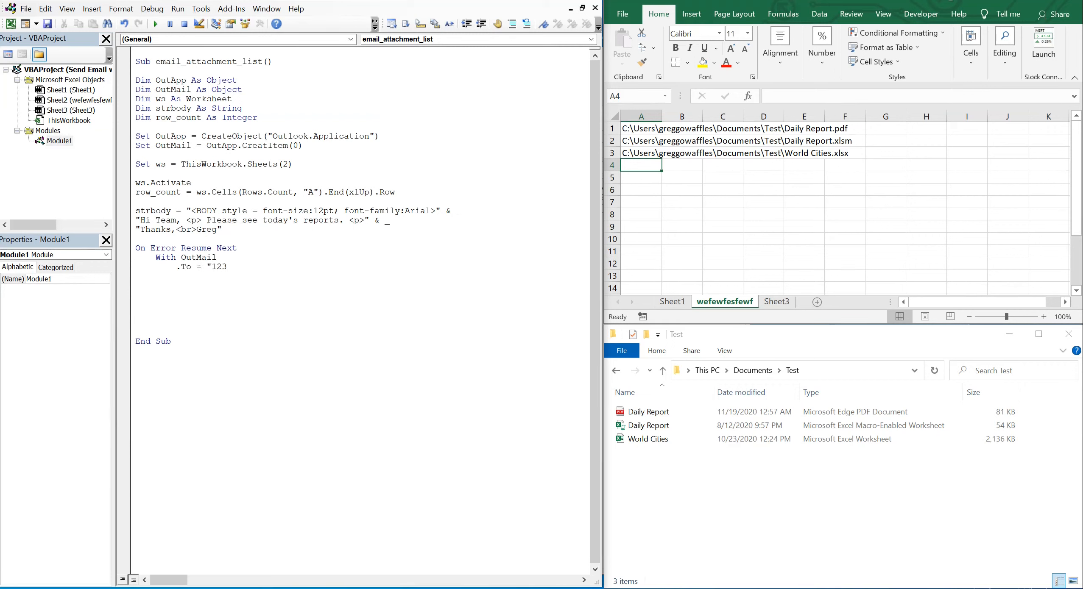
pyautogui.write('@abc.')
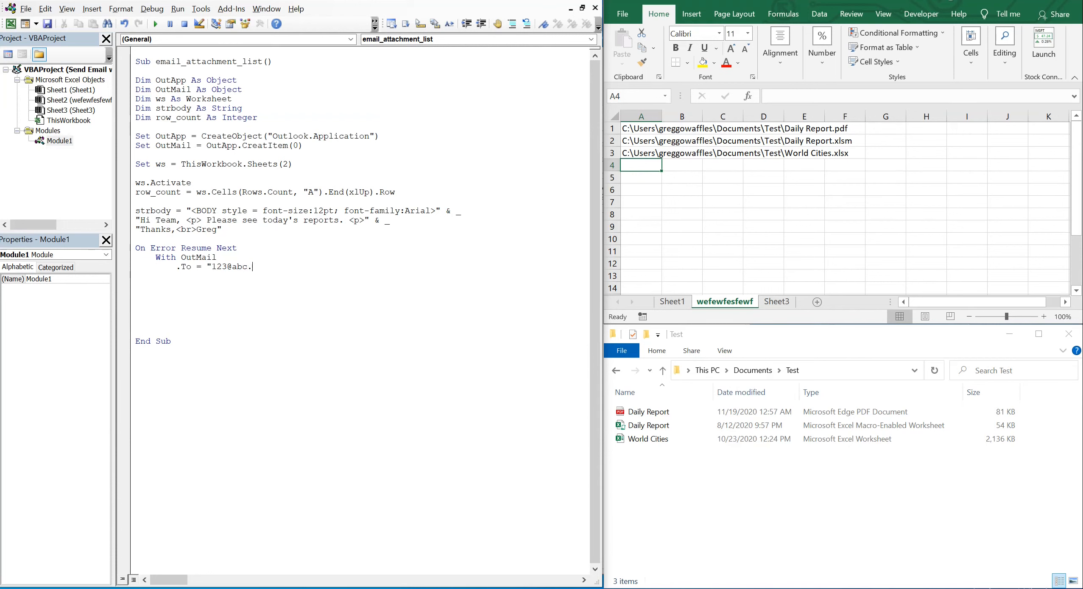
pyautogui.write('com"')
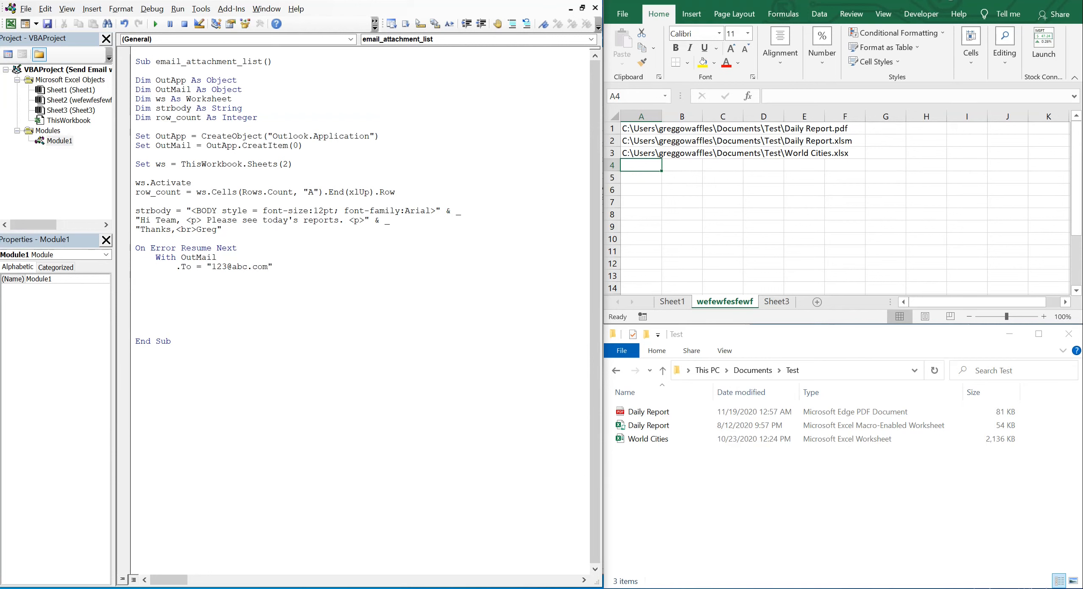
pyautogui.write('.CC =')
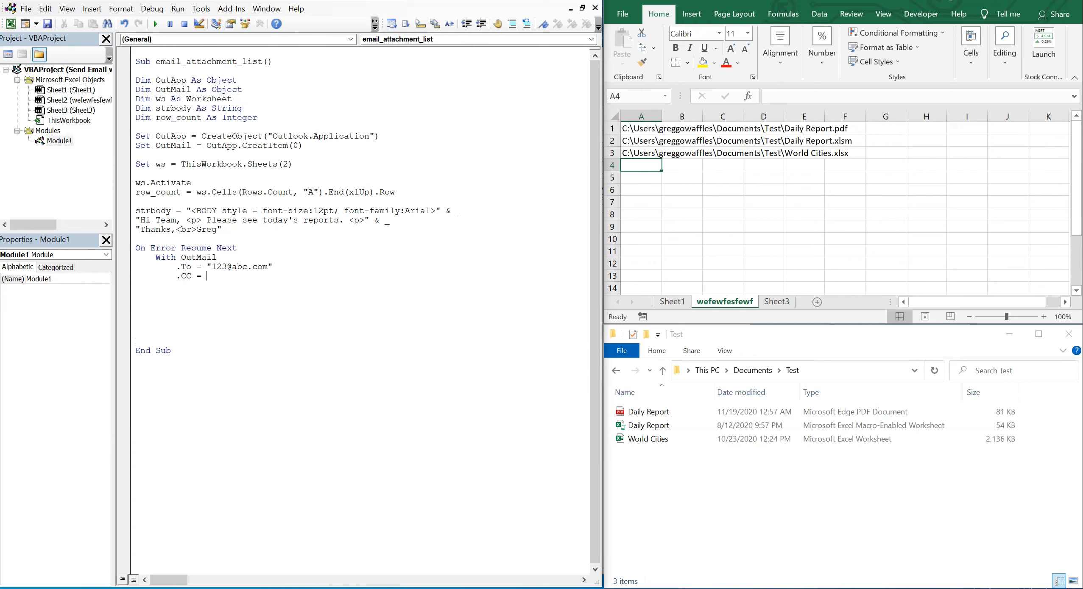
pyautogui.write('""')
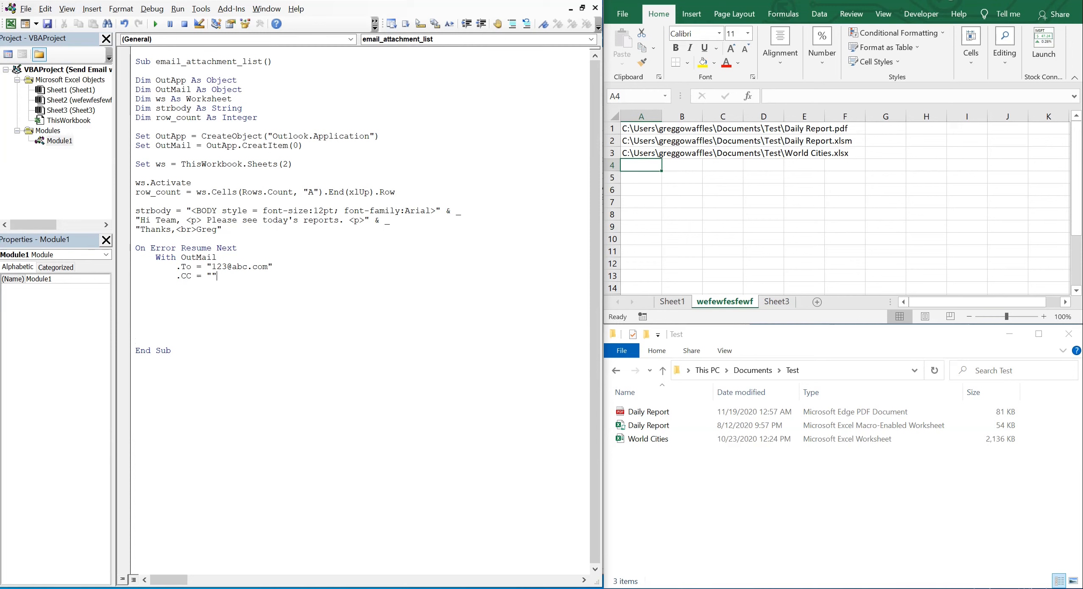
pyautogui.write('.BB')
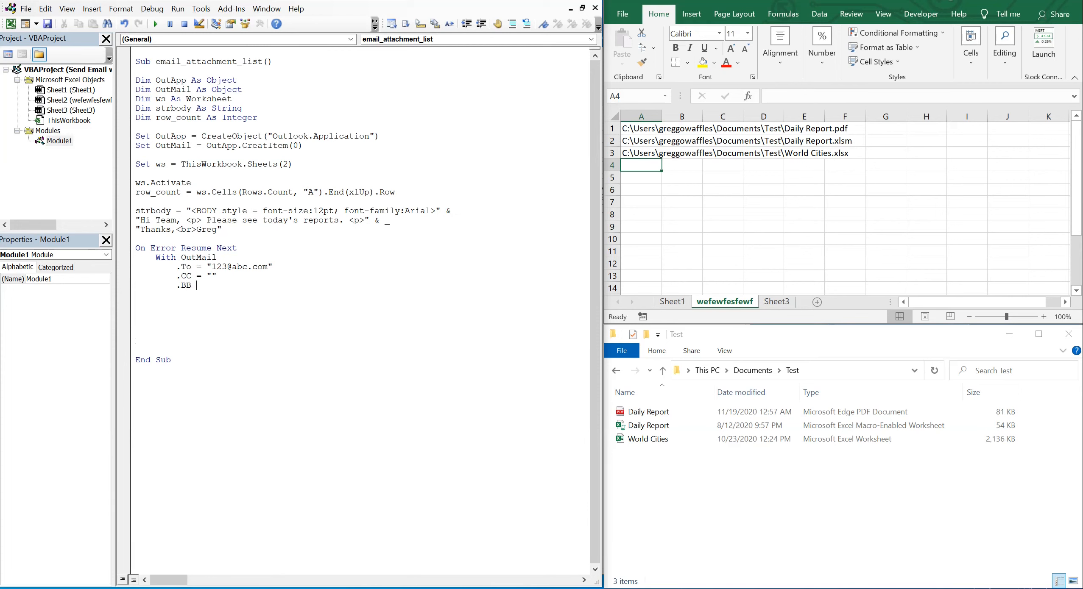
pyautogui.write('= ""')
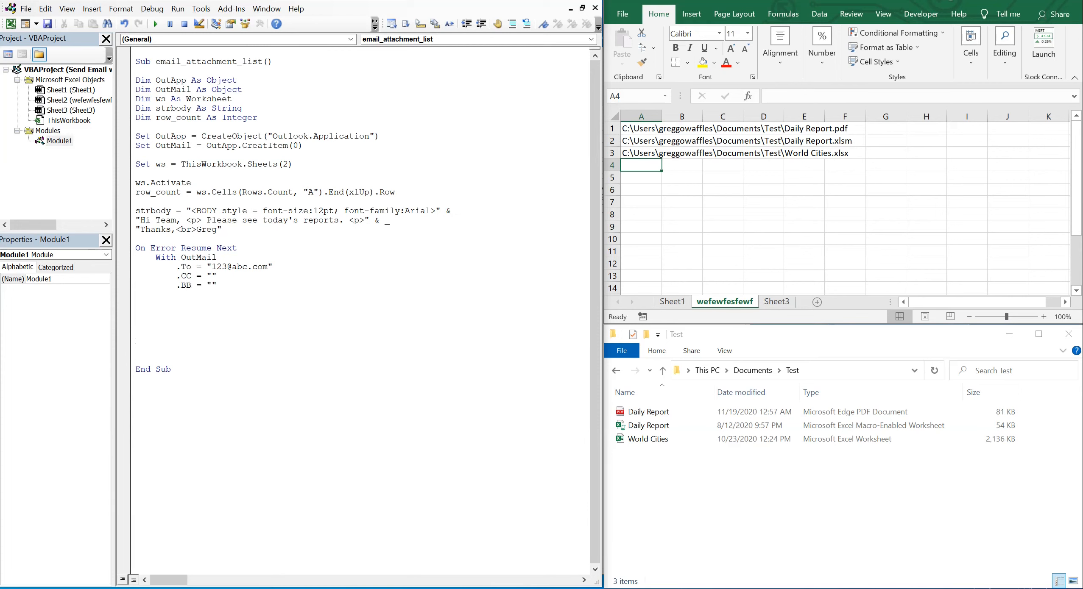
# Step: Set .Subject = "Morning Report" and begin revising the subject text
pyautogui.write('.Subjec')
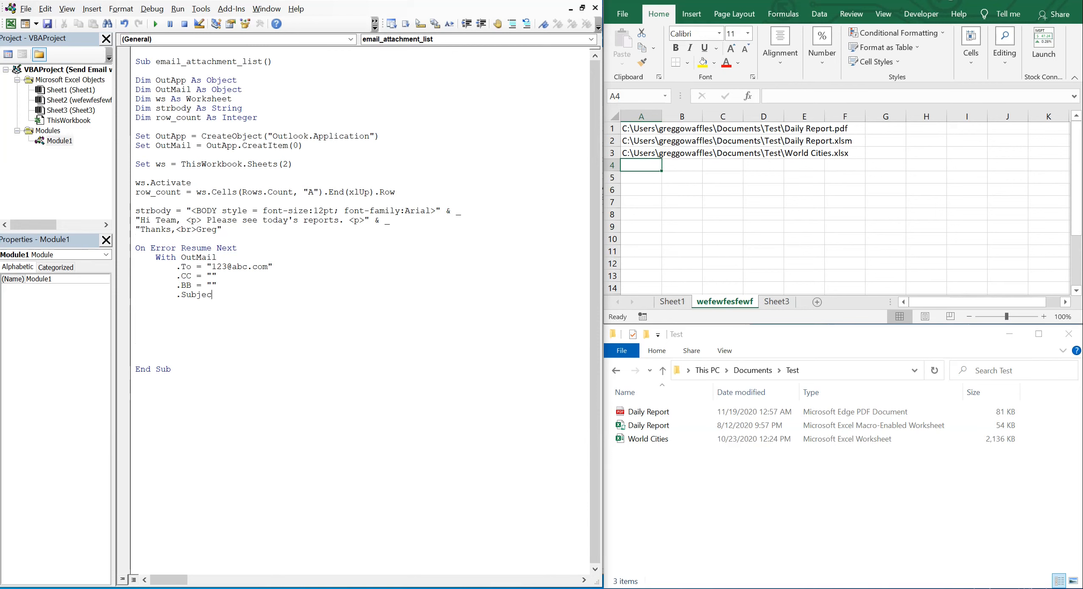
pyautogui.write('=')
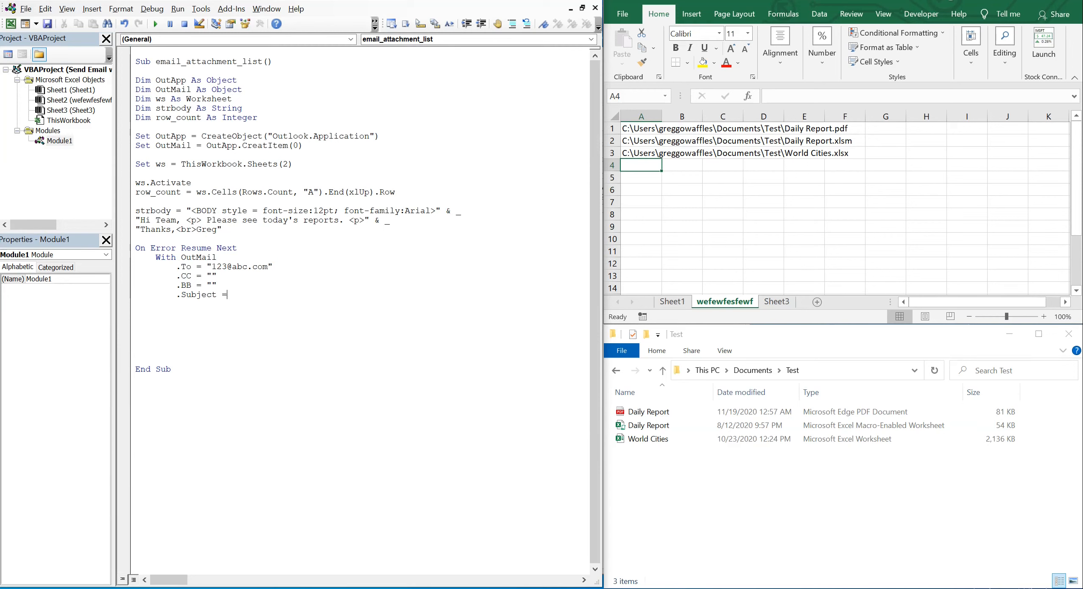
pyautogui.write('"Mo')
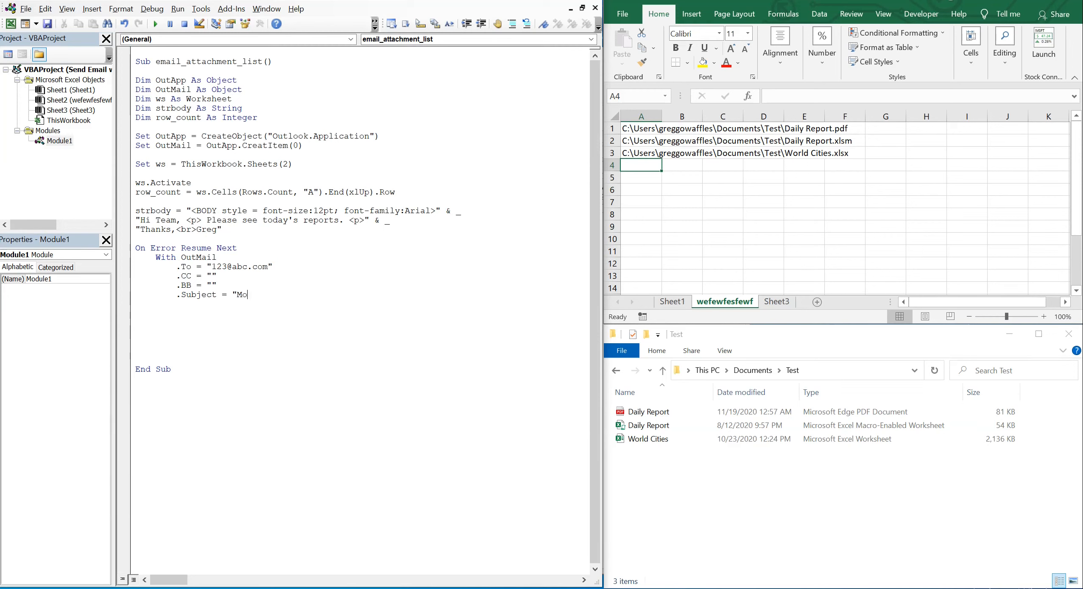
pyautogui.write('rning Report')
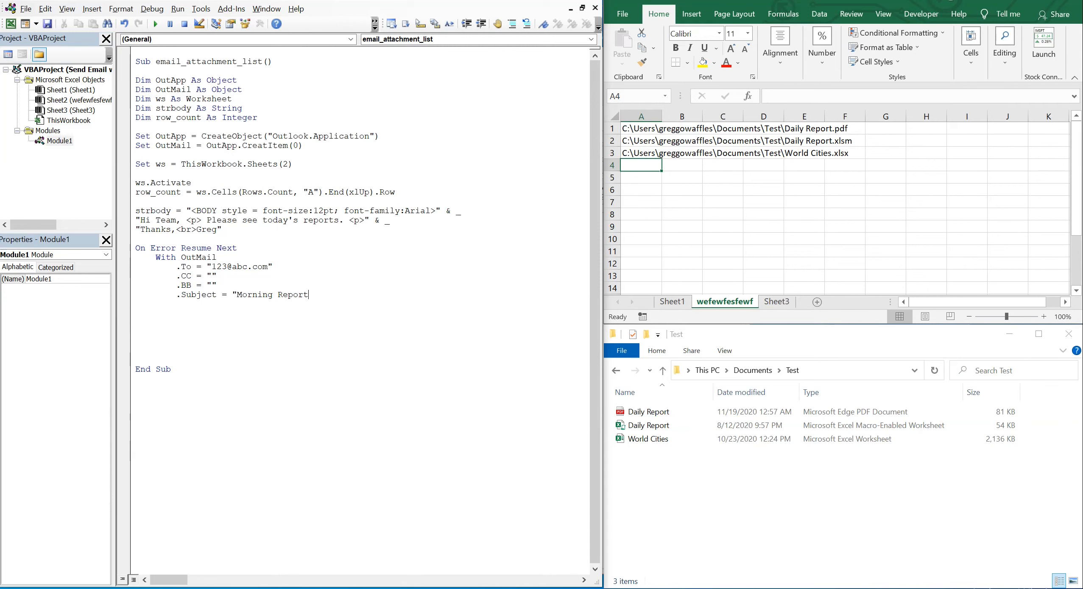
pyautogui.press('Backspace')
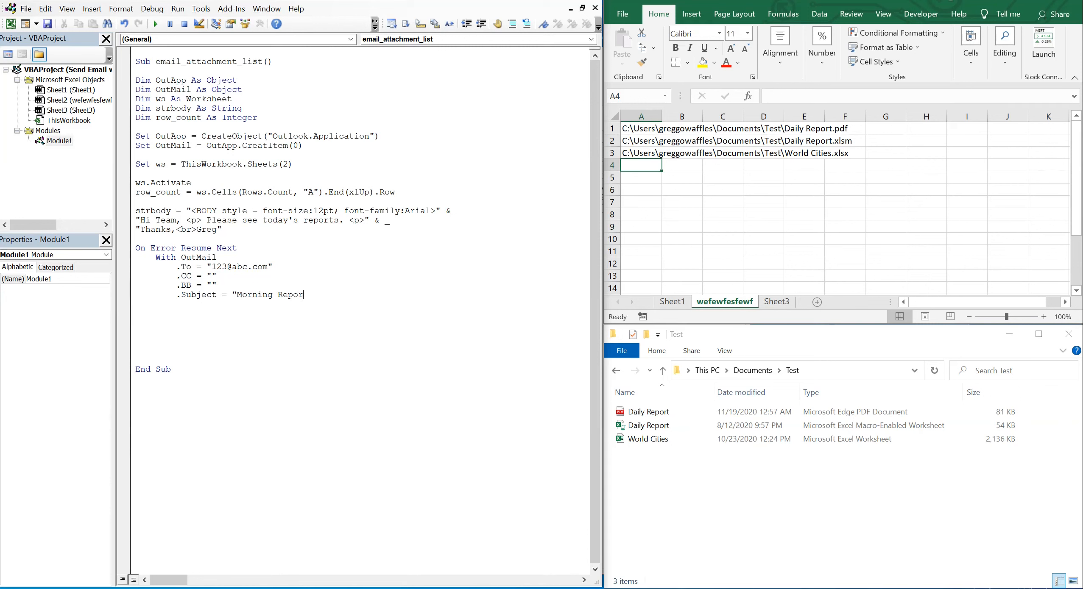
# Step: Make the .Subject read 'Daily Report(s) ' & Format(Date, "mm/dd/yyyy")
pyautogui.write('Daily')
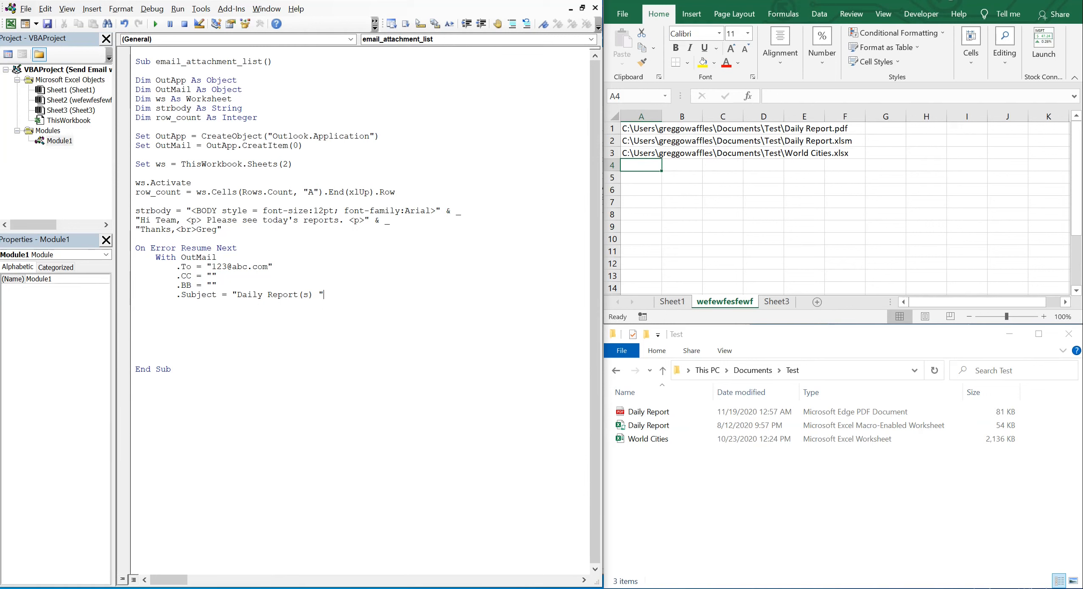
pyautogui.write('& F')
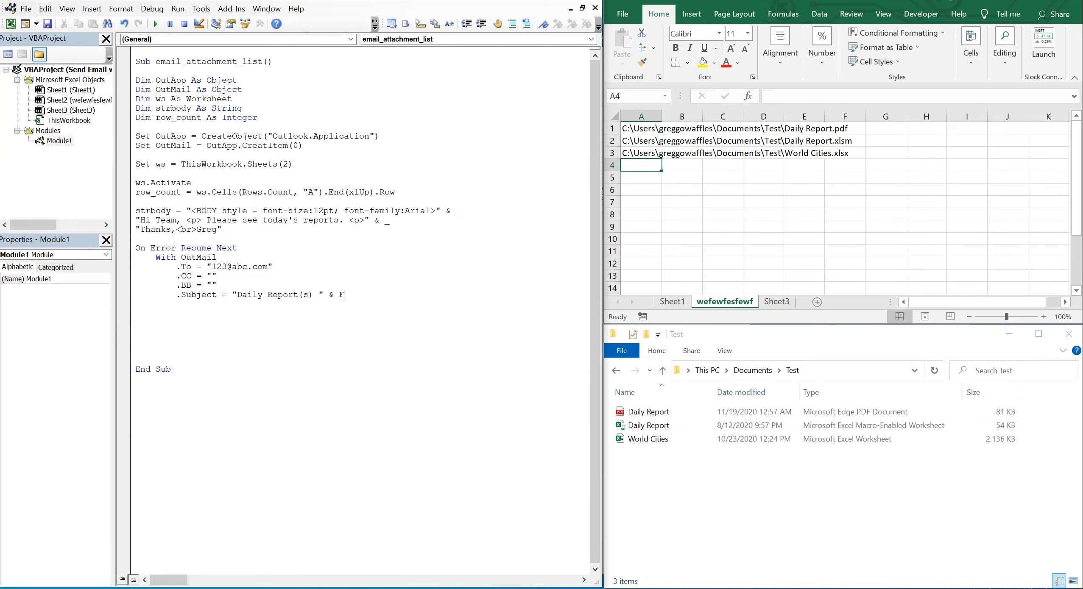
pyautogui.write('ormat')
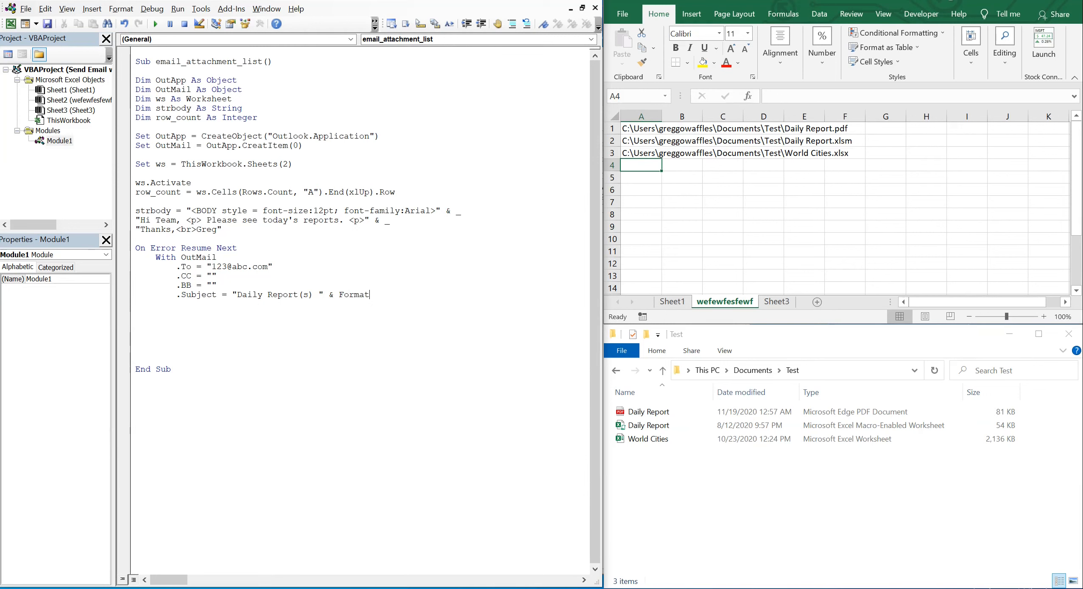
pyautogui.write('(Dte')
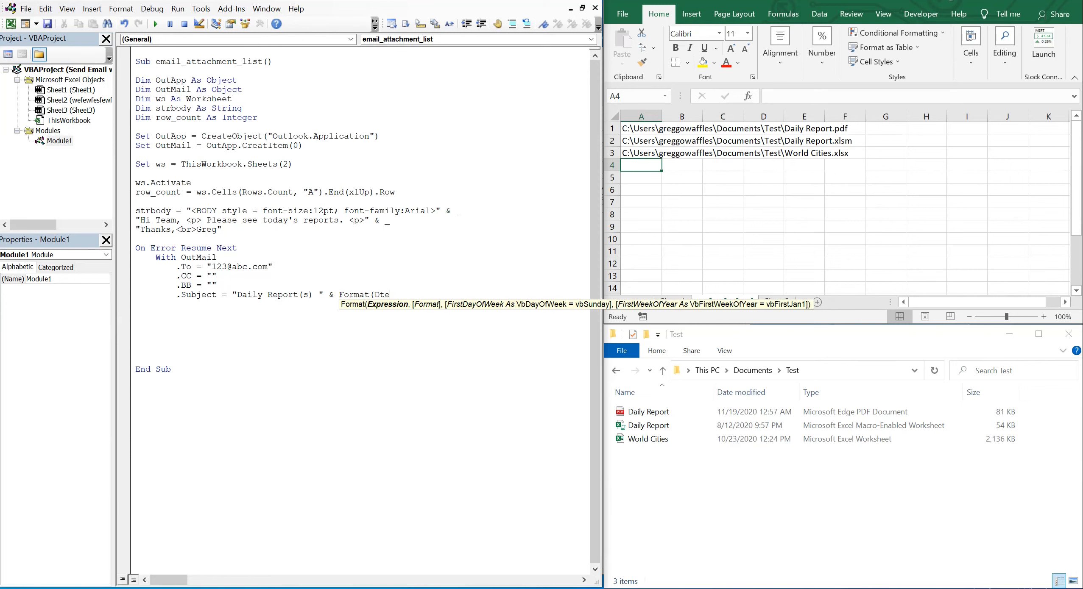
pyautogui.write('ate, "')
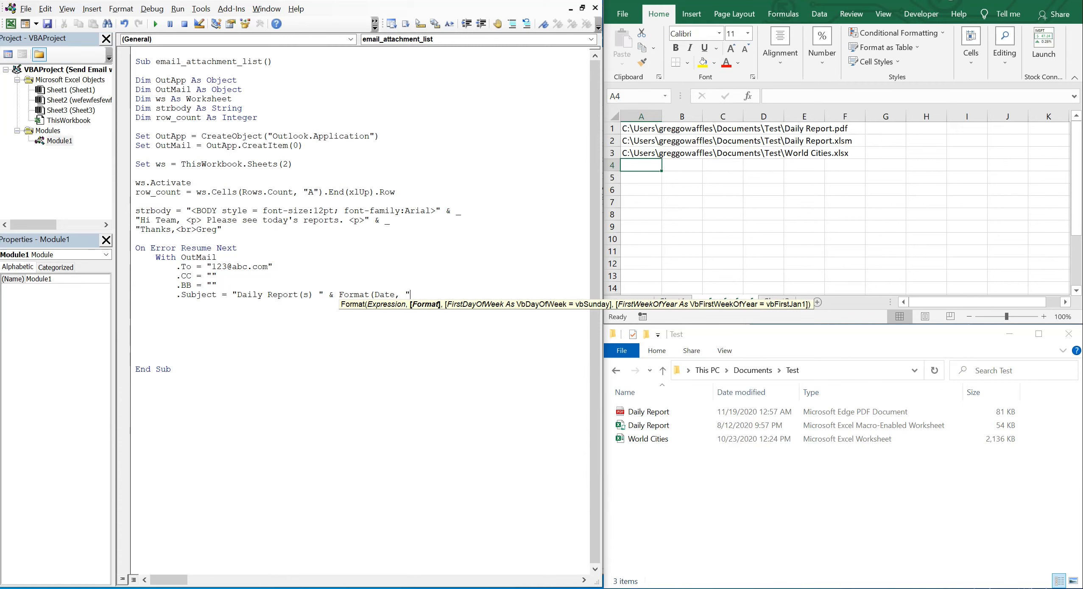
pyautogui.write('mm/dd')
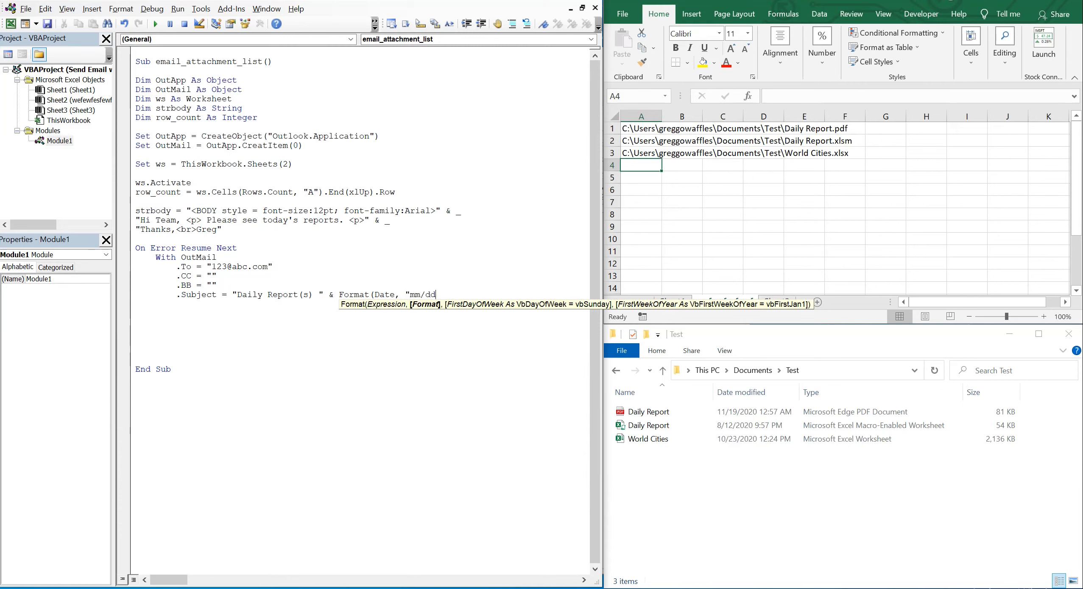
pyautogui.write('/')
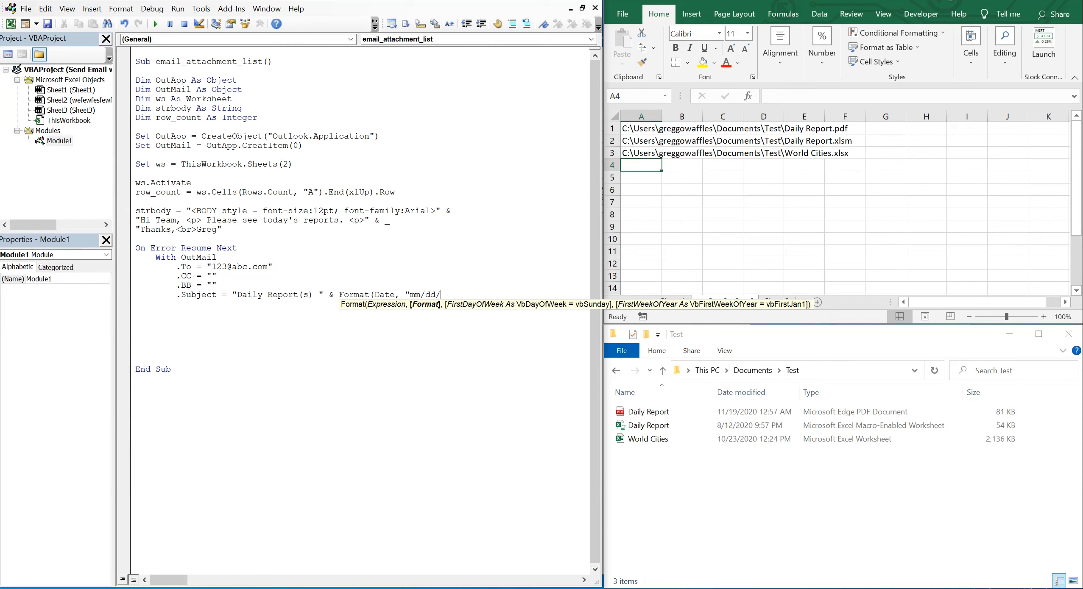
pyautogui.write('yyyy"')
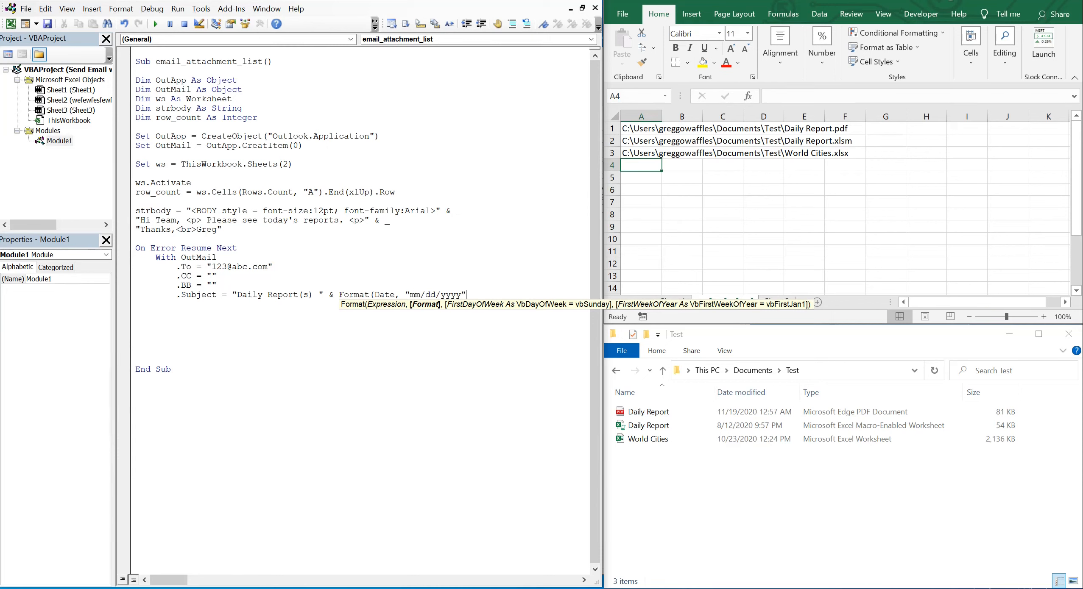
# Step: Close the Format call and add a .Display line inside the With OutMail block
pyautogui.write(')')
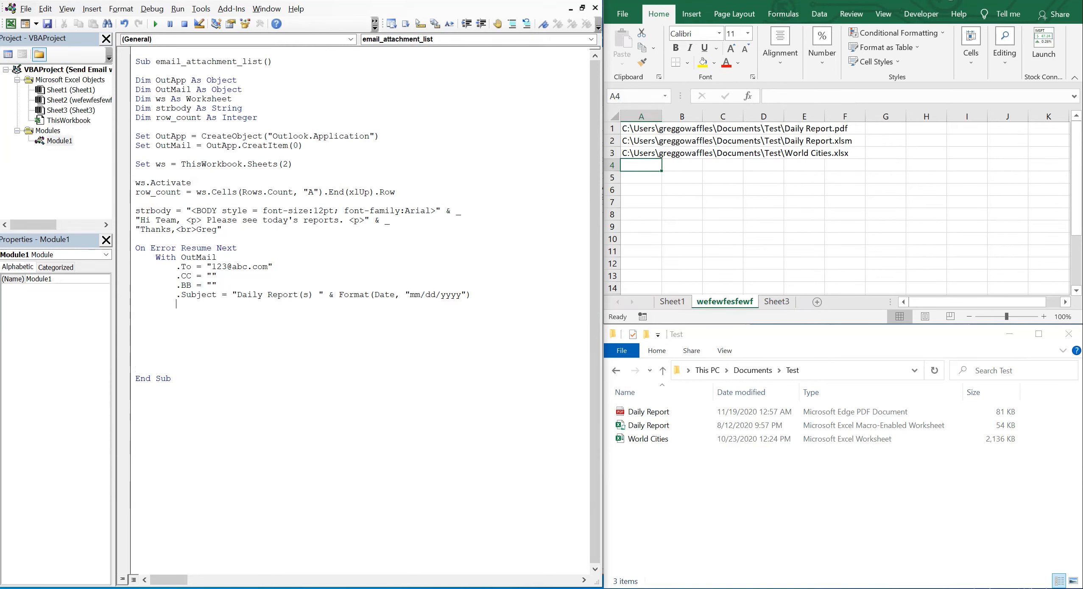
pyautogui.write('.Display')
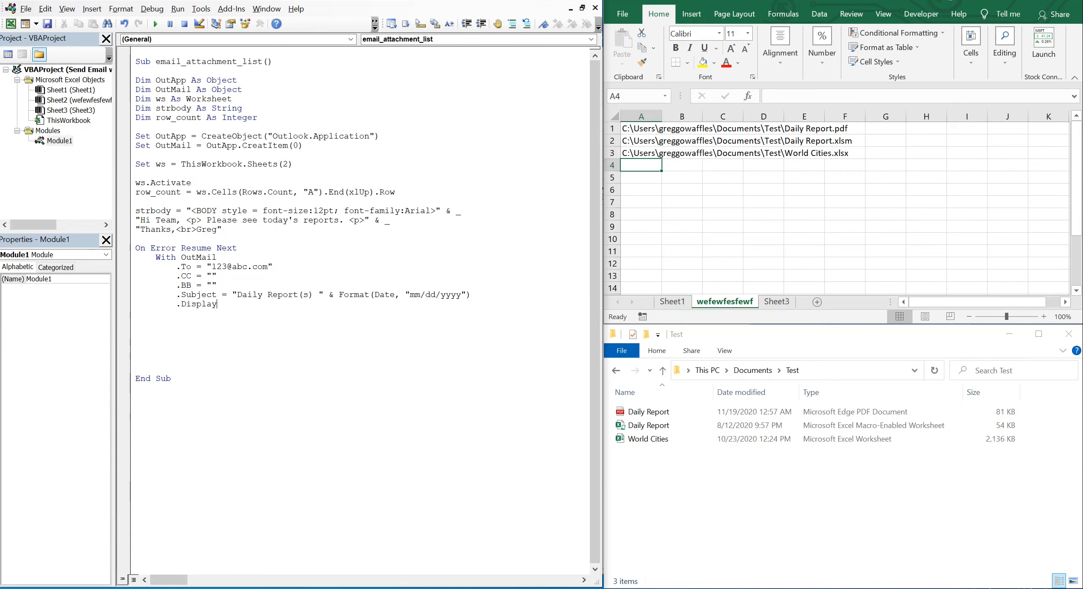
pyautogui.press('BackSpace')
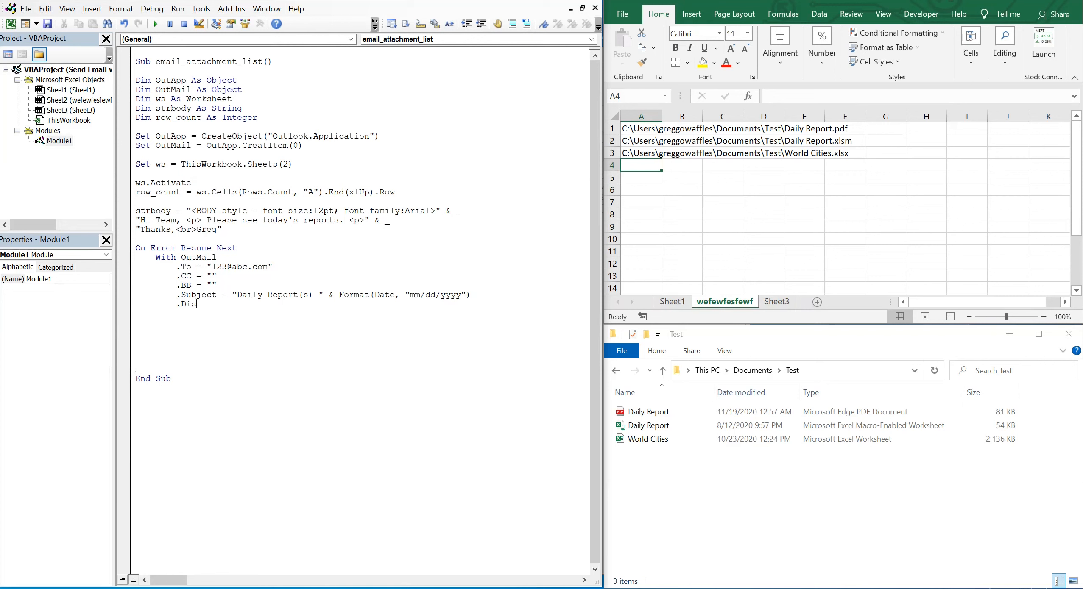
pyautogui.write('Send')
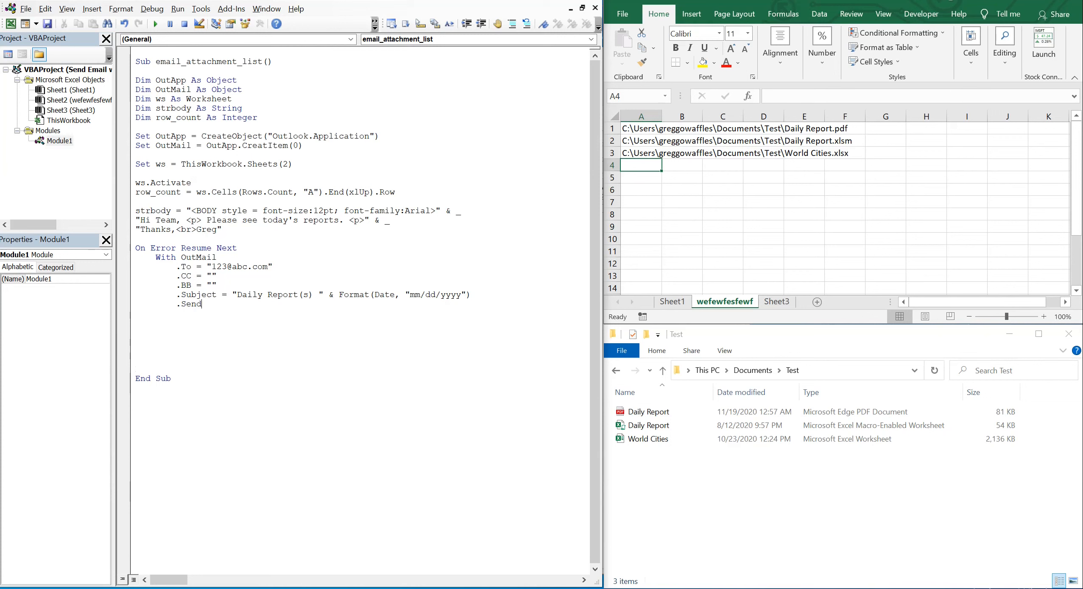
pyautogui.write('Display')
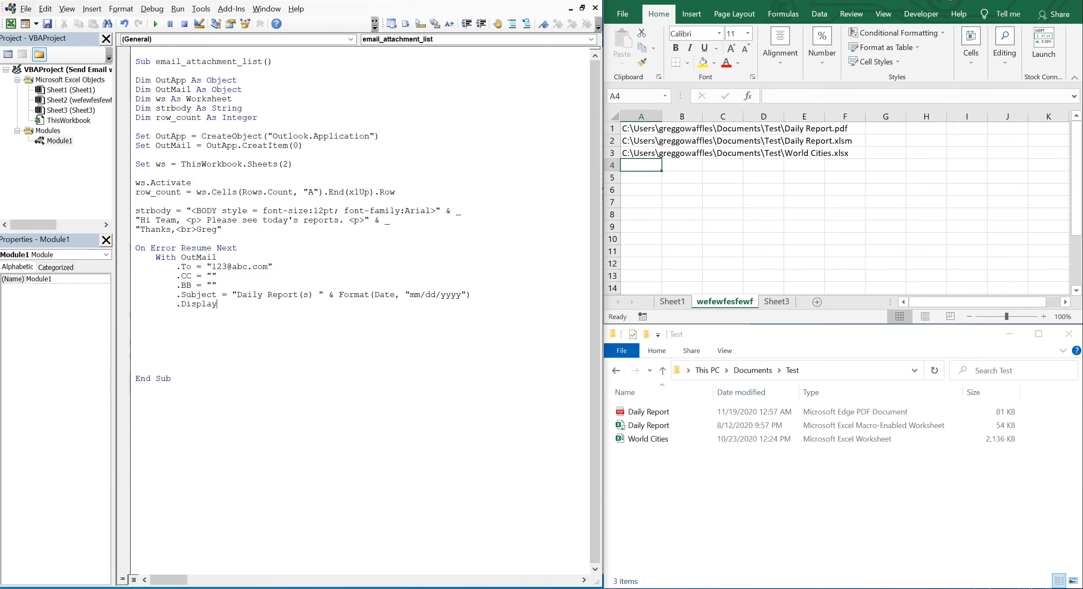
# Step: Add the line .HTMLBody = strbody & .HTMLBody
pyautogui.write('.')
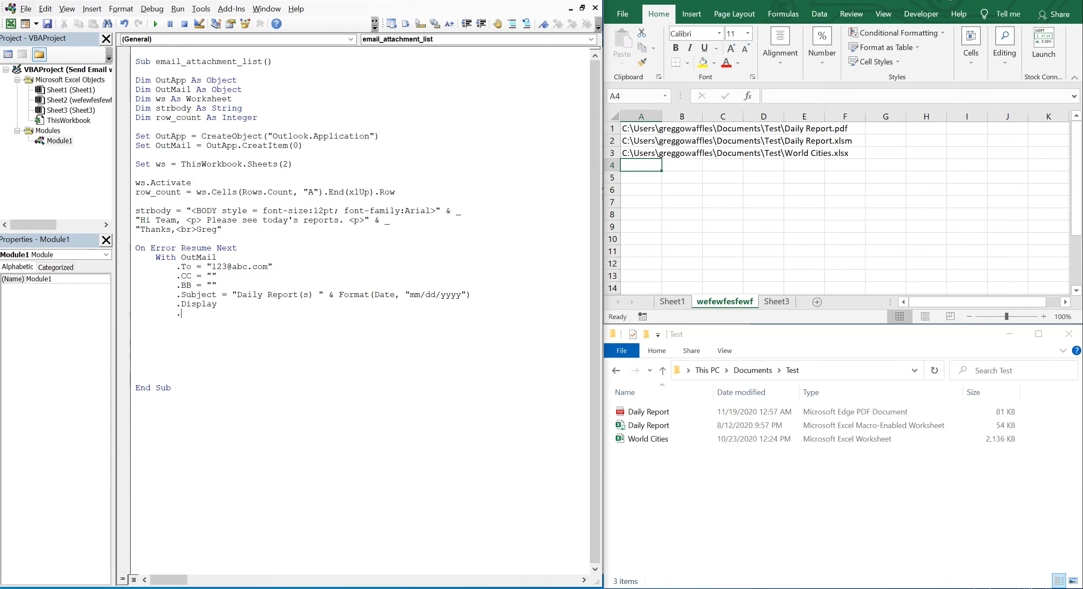
pyautogui.write('HTML')
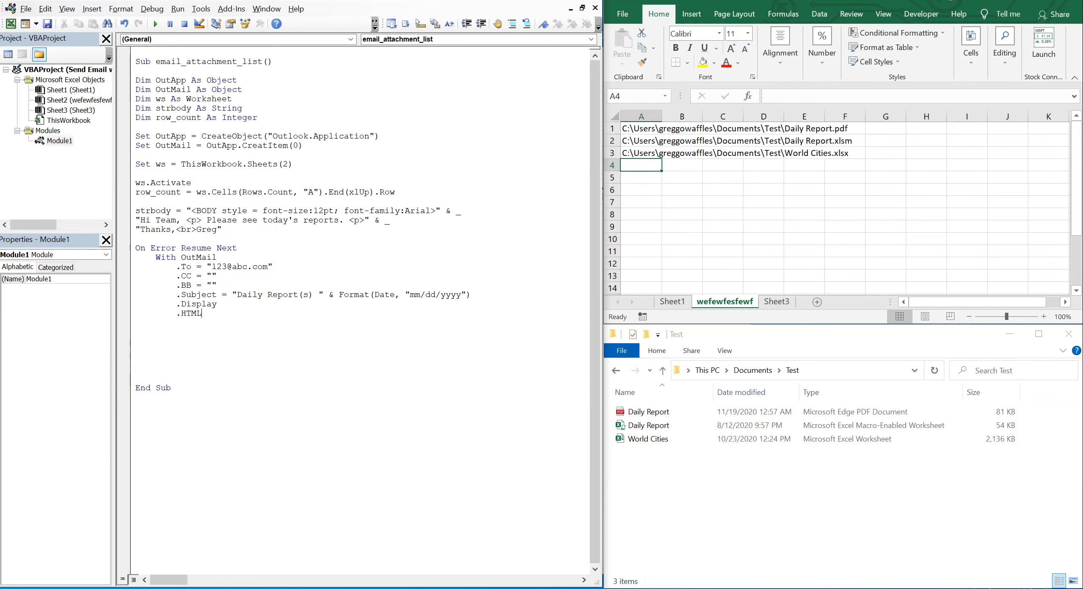
pyautogui.write('Body =')
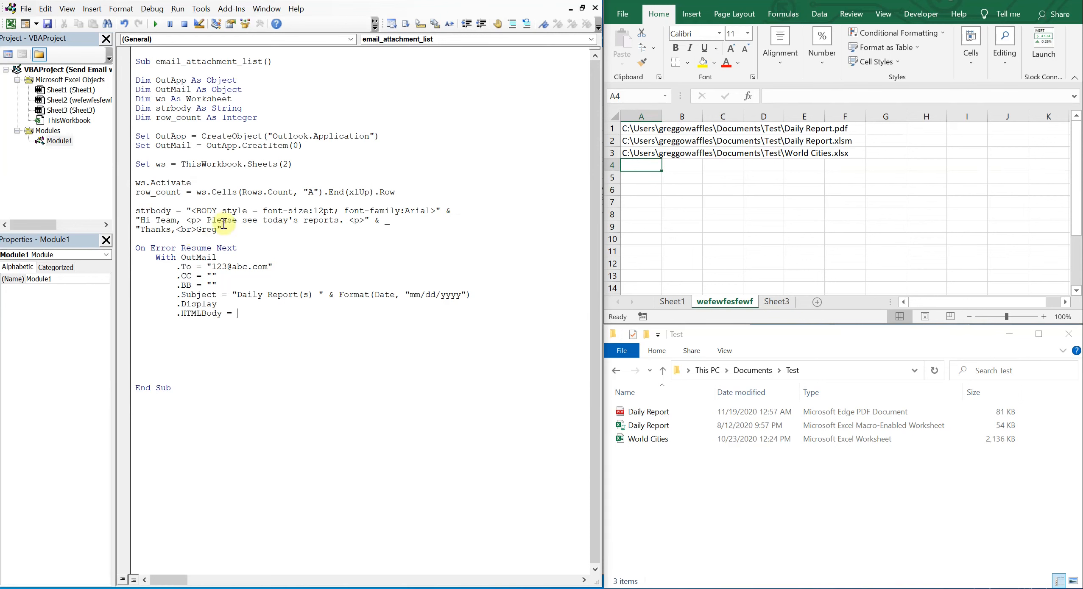
pyautogui.write('stre')
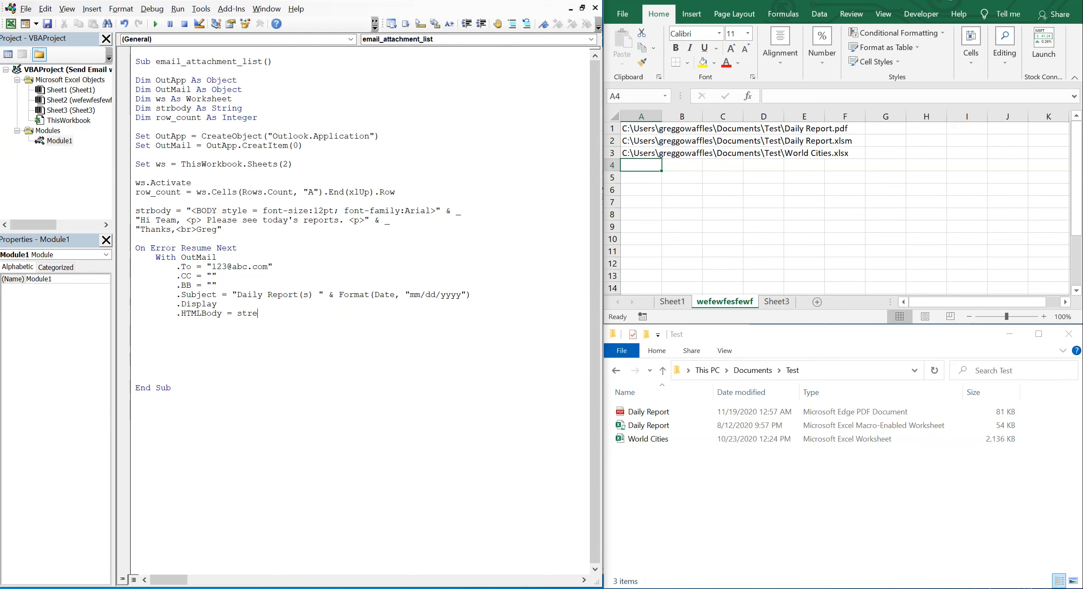
pyautogui.write('body')
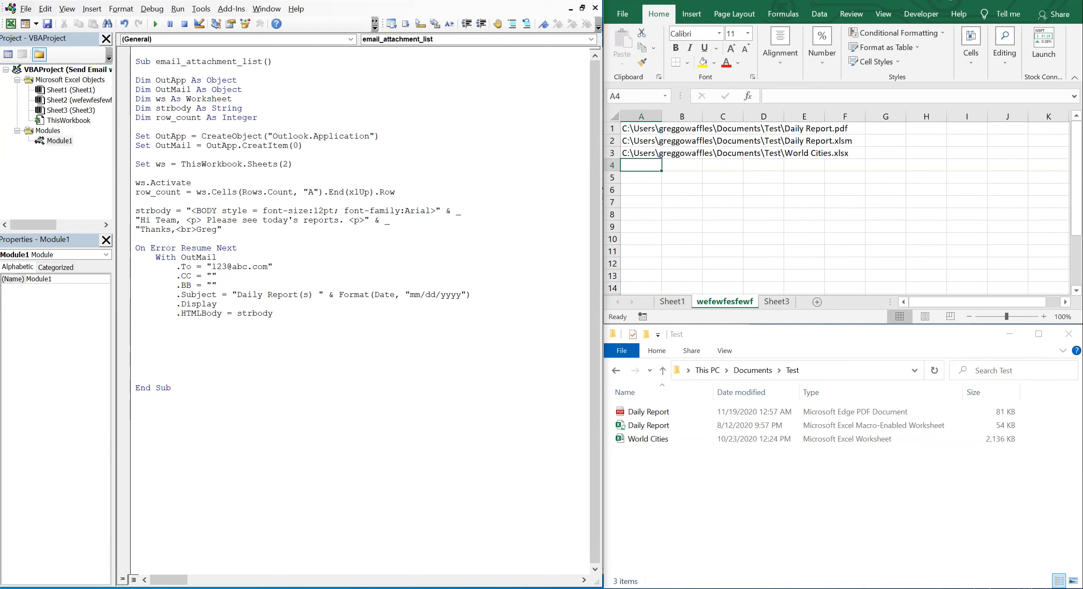
pyautogui.write('&')
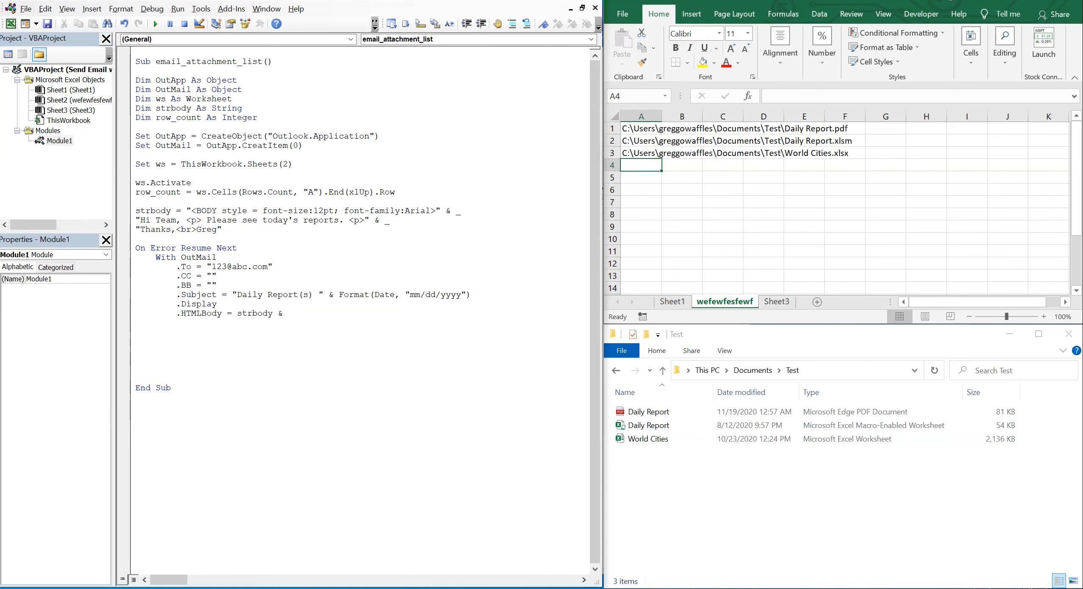
pyautogui.write('.HTML')
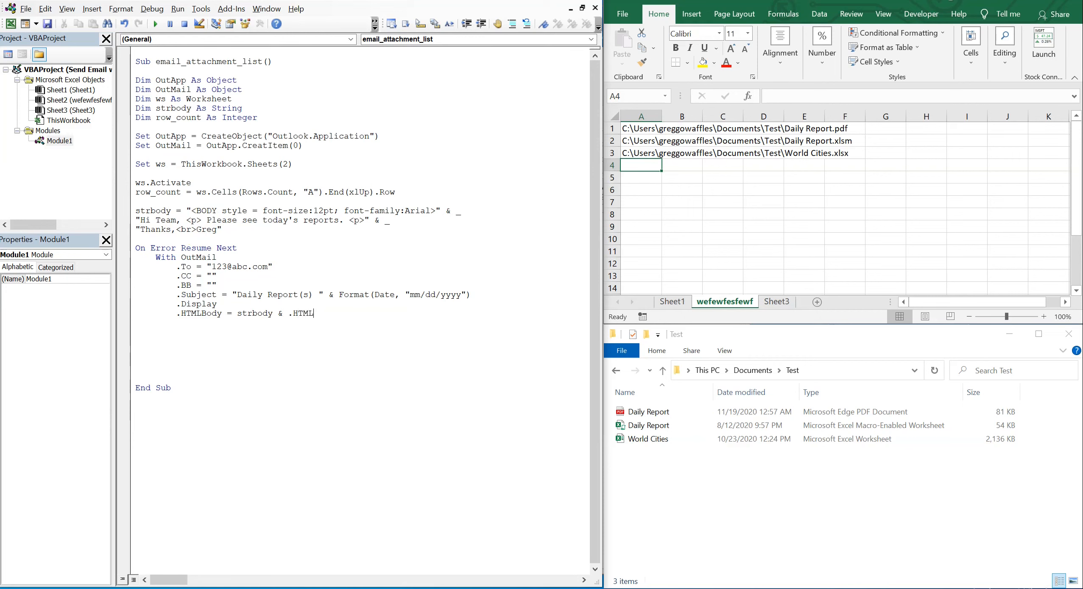
pyautogui.write('Body')
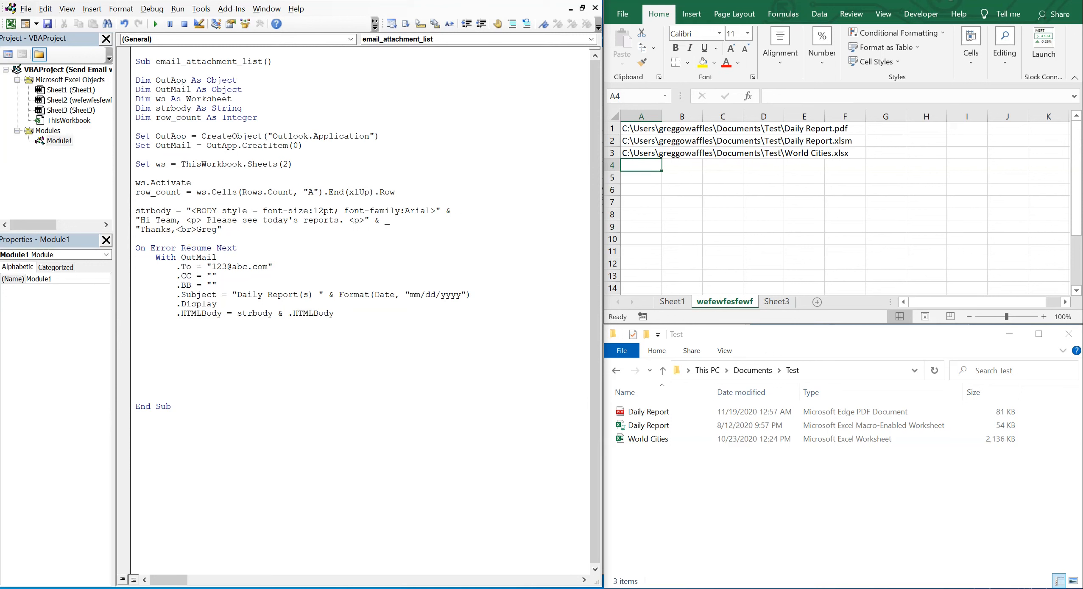
# Step: Write an empty For i = 1 To row_count … Next i loop below the HTMLBody line
pyautogui.click(175, 331)
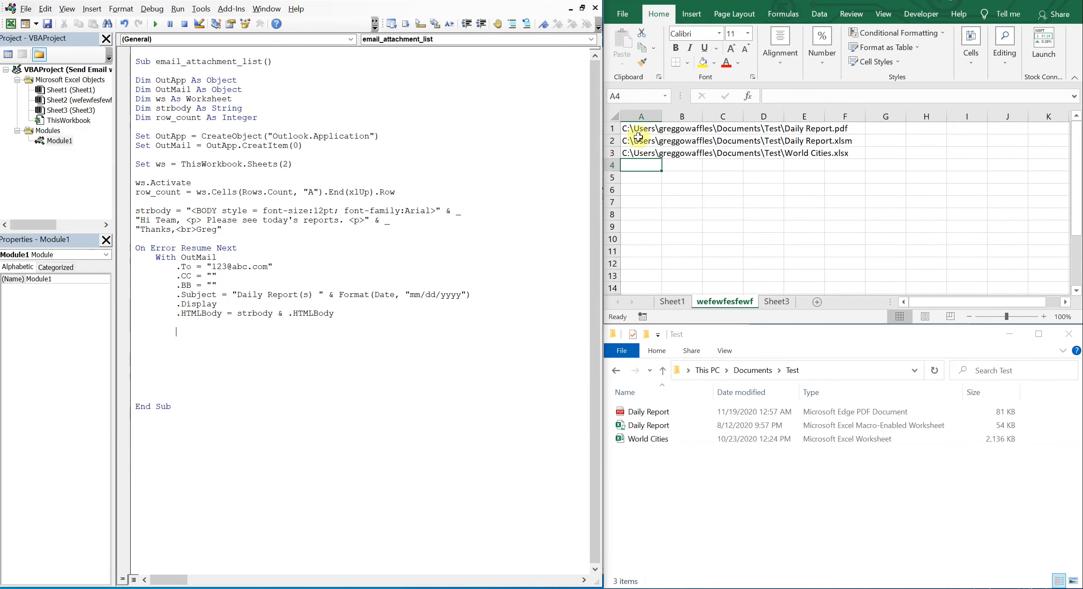
pyautogui.moveTo(426, 252)
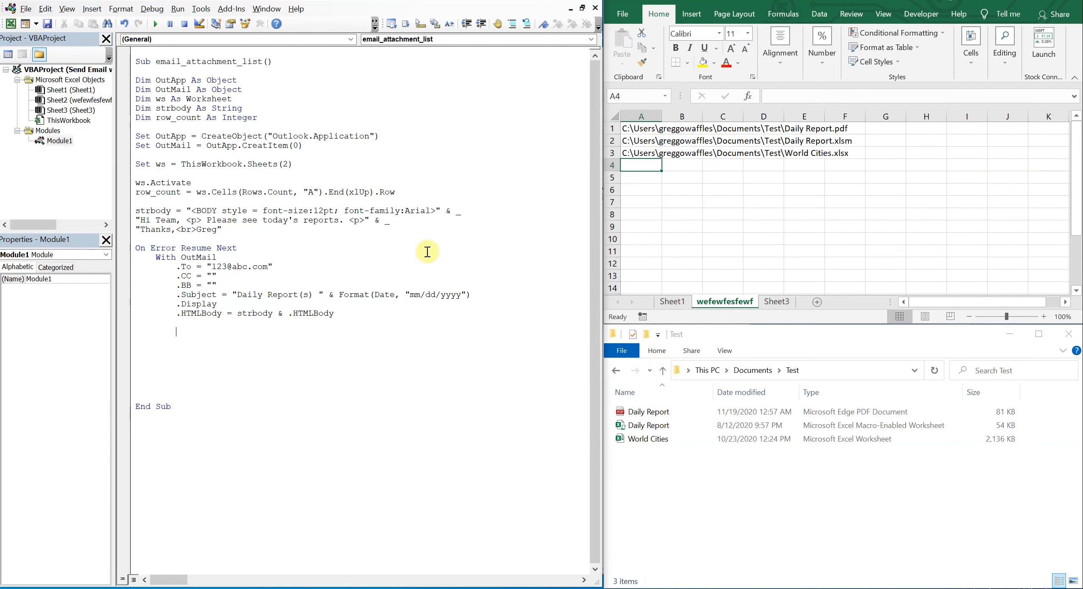
pyautogui.moveTo(289, 321)
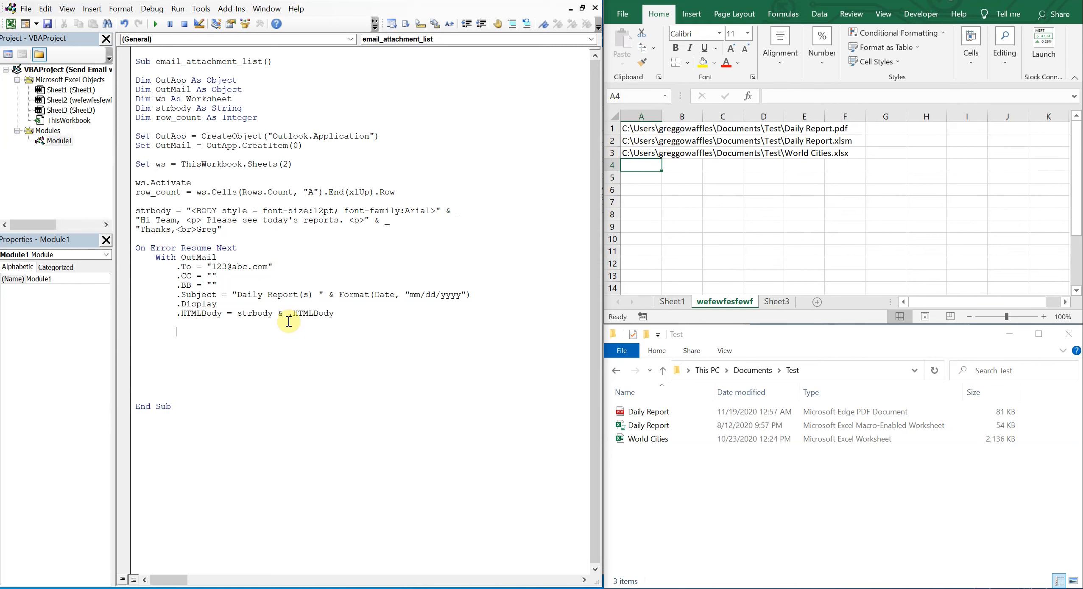
pyautogui.write('for')
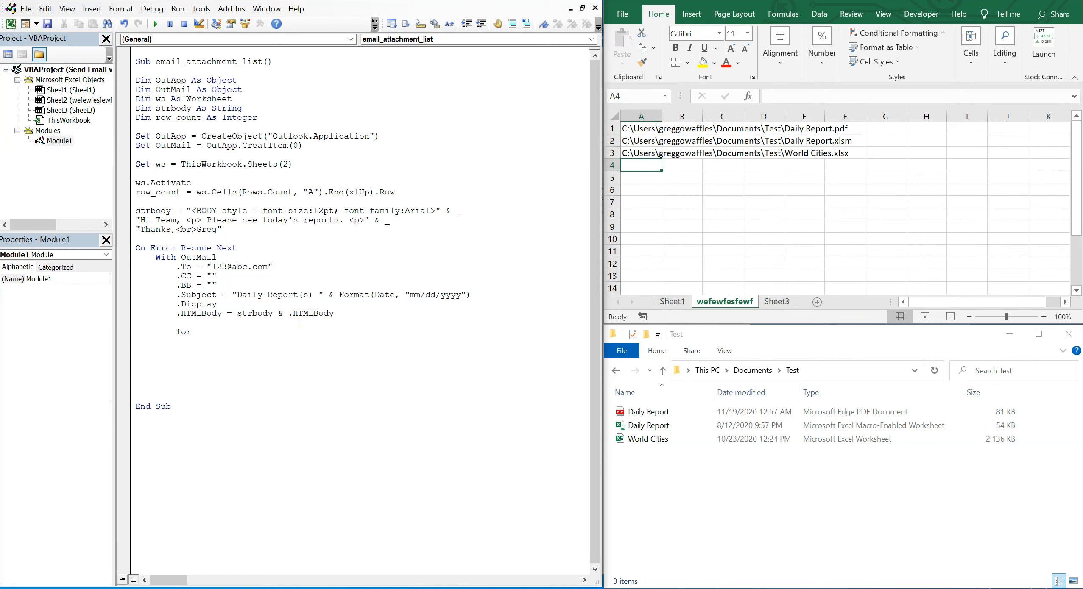
pyautogui.write('i')
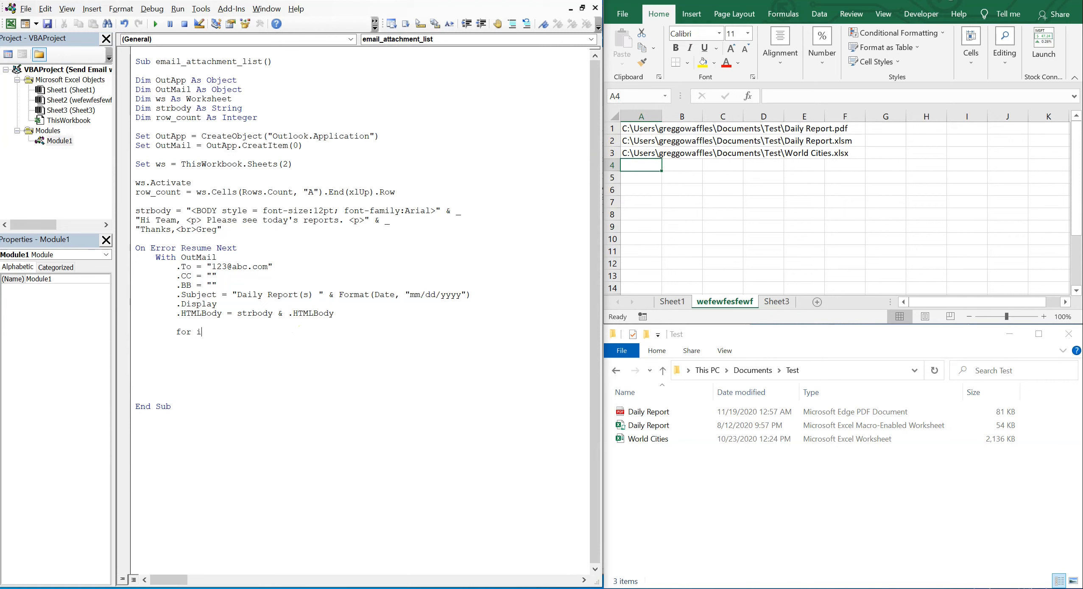
pyautogui.write('=1')
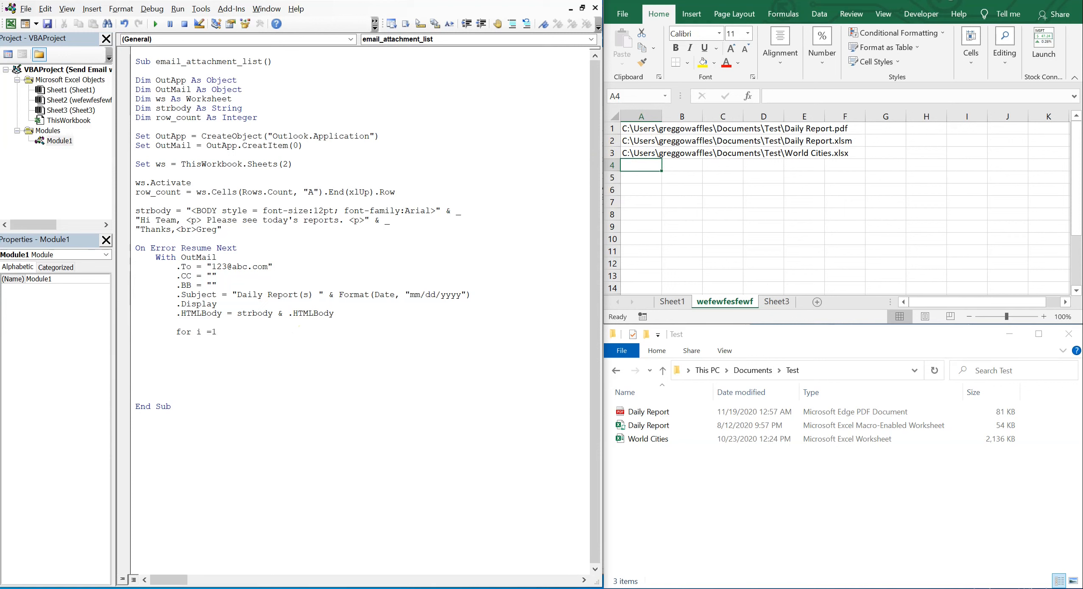
pyautogui.write('to row_count')
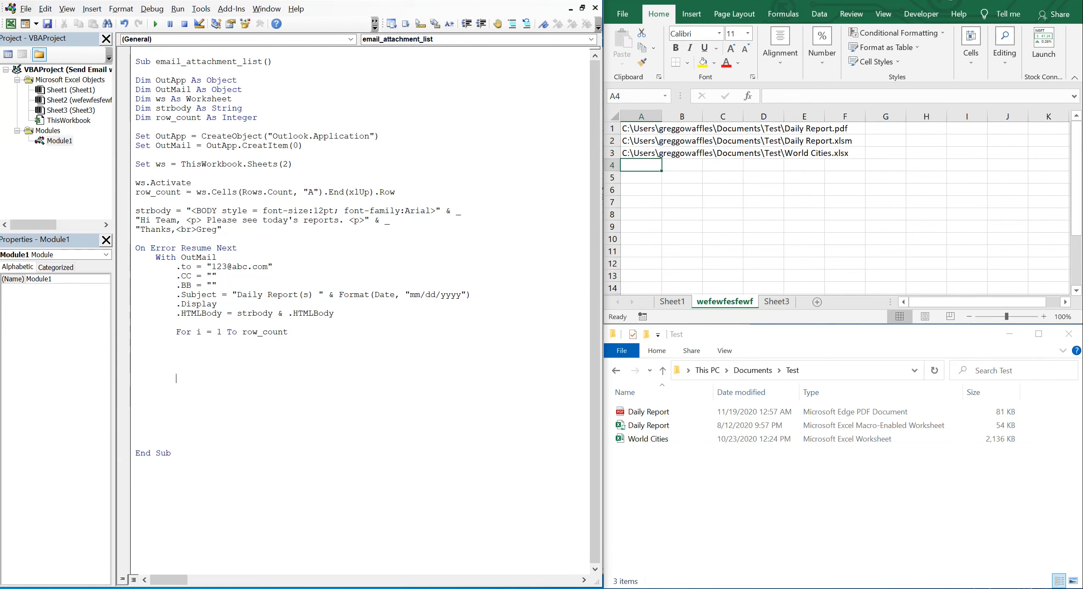
pyautogui.write('next i')
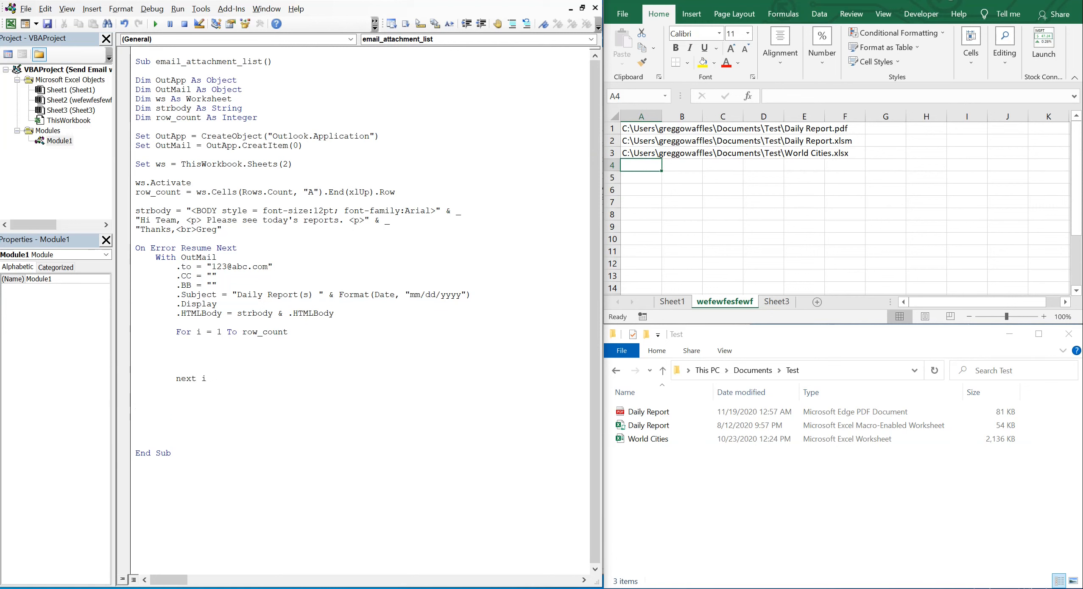
pyautogui.click(177, 350)
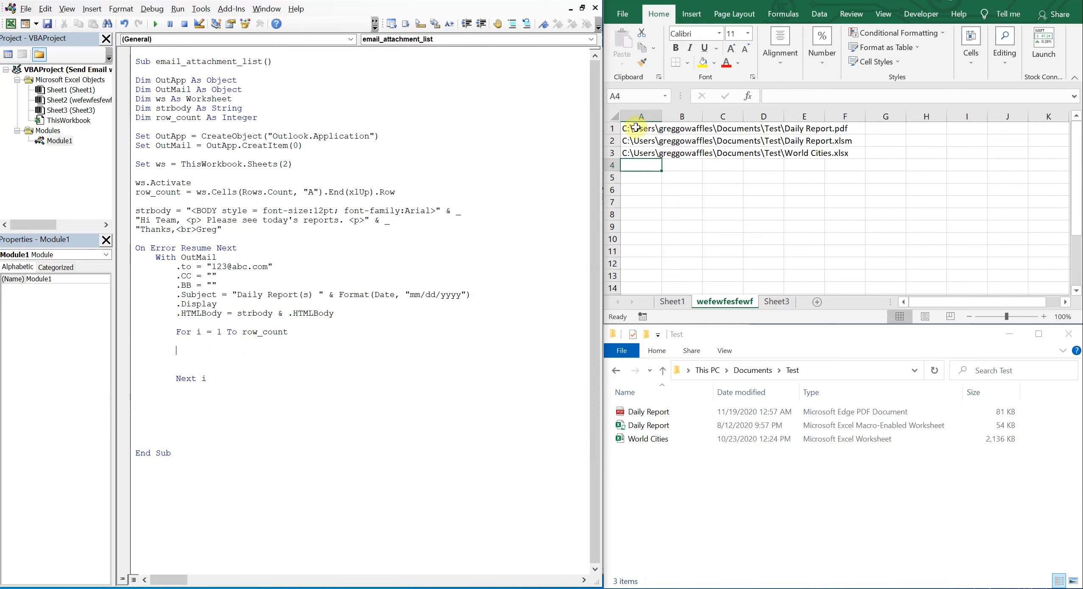
pyautogui.click(641, 167)
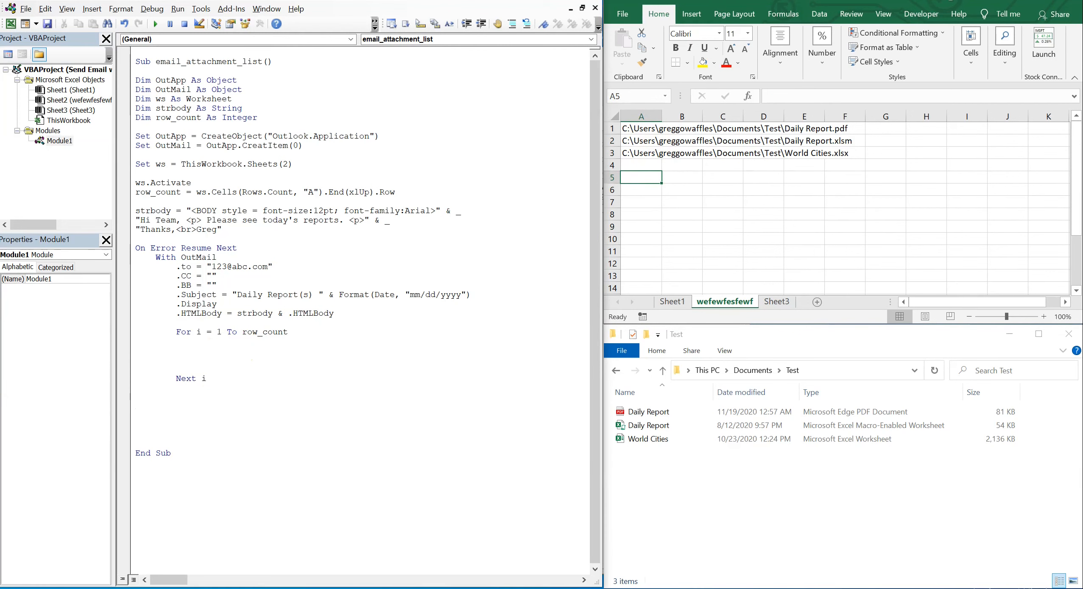
# Step: Inside the loop add .Attachments.Add ws.Cells(i, 1).Text to attach each listed path
pyautogui.write('.Attachments')
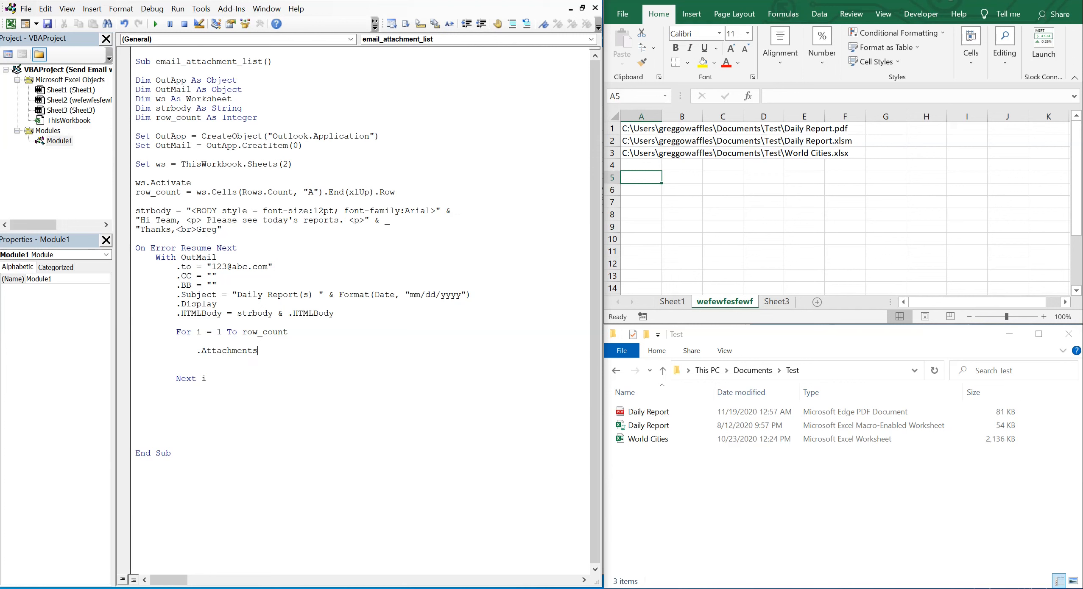
pyautogui.write('.Add')
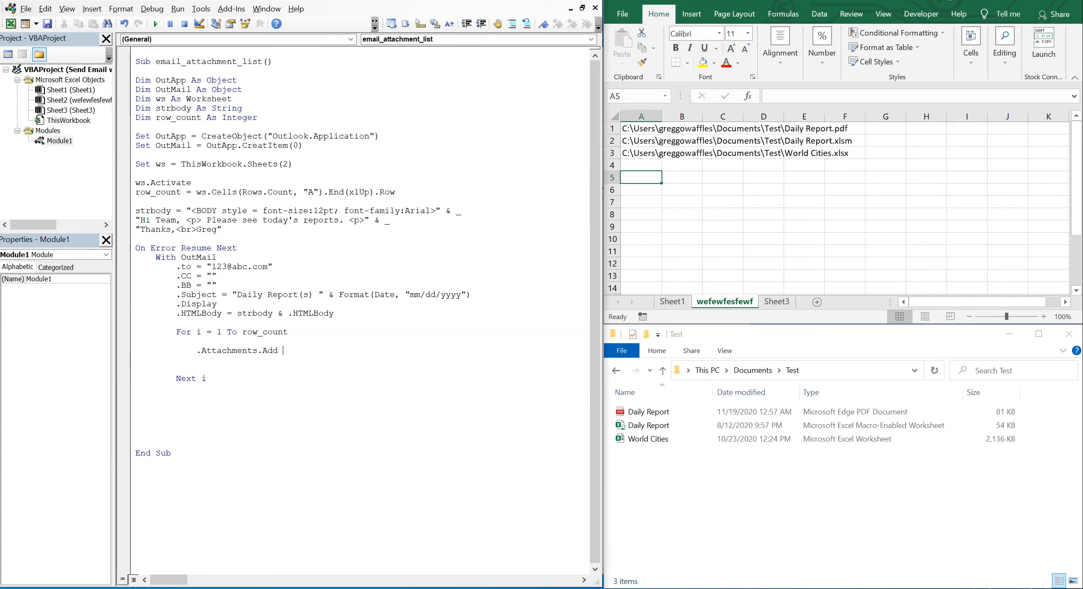
pyautogui.moveTo(192, 181)
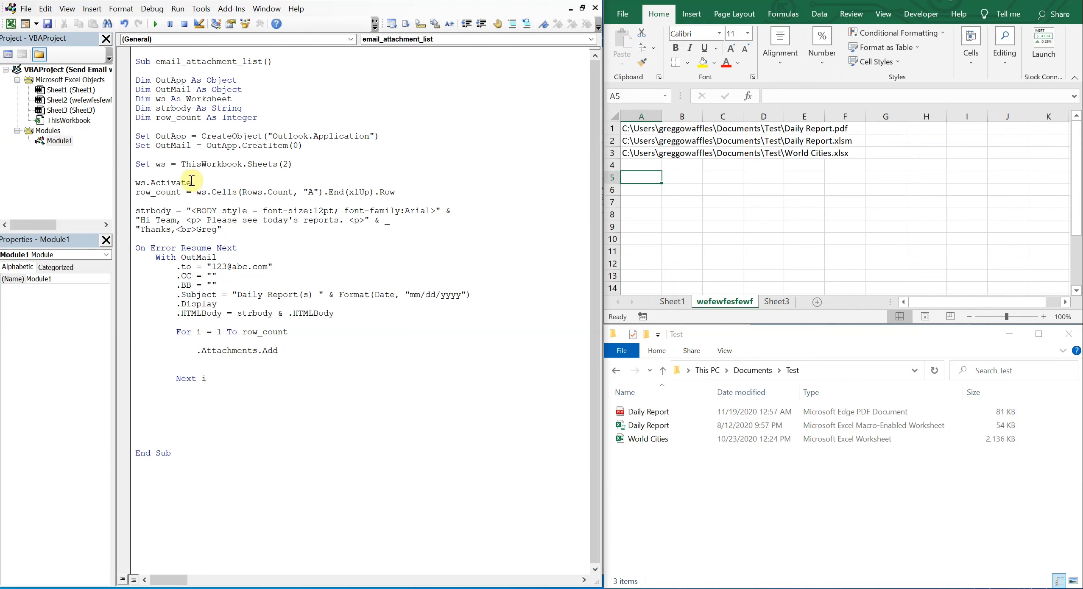
pyautogui.write('w')
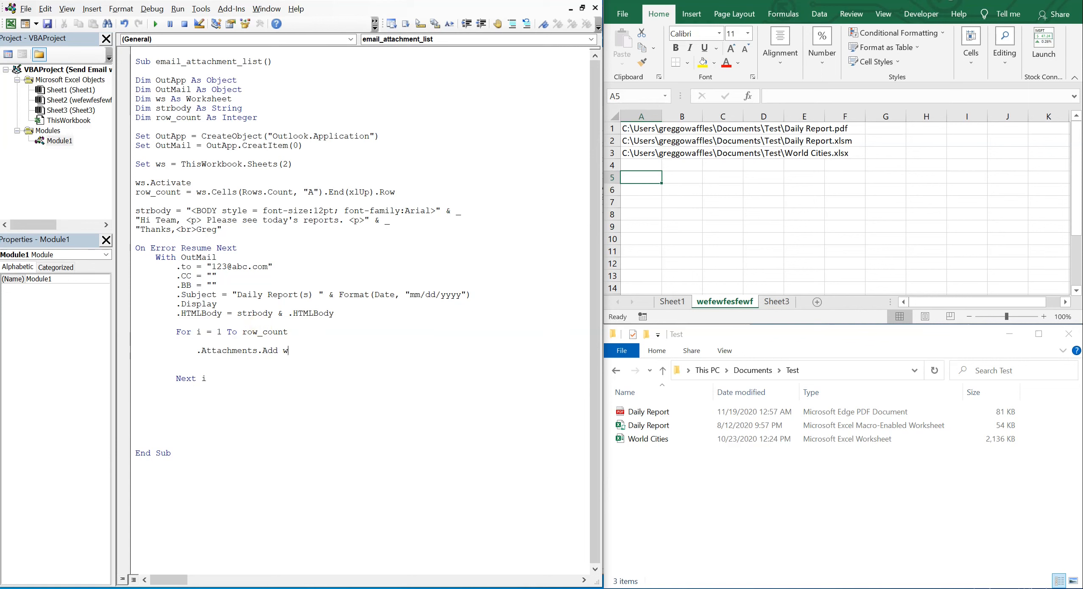
pyautogui.write('s.Cells')
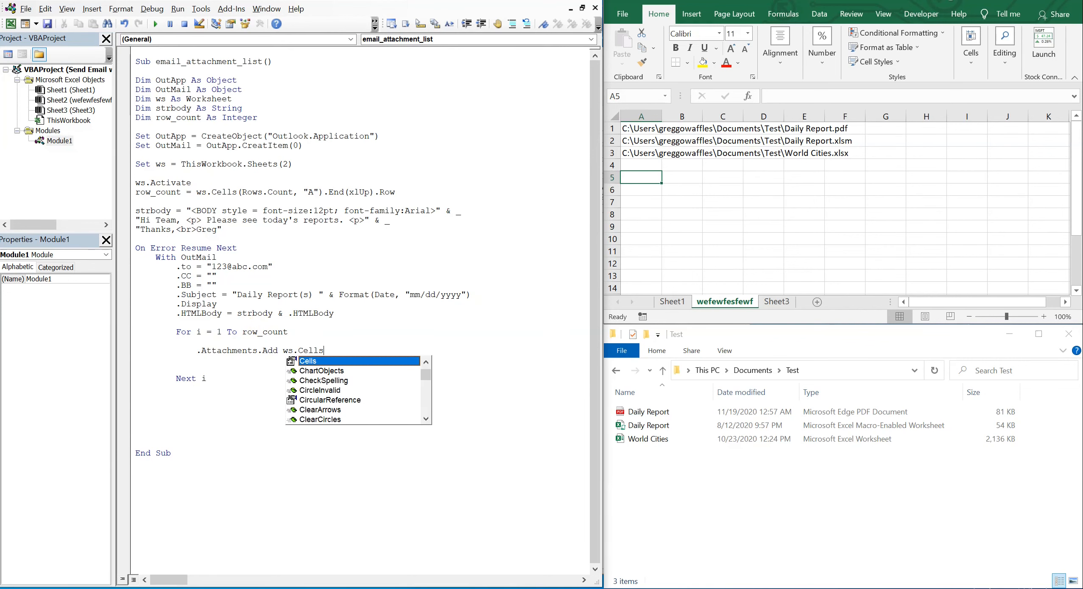
pyautogui.write('(')
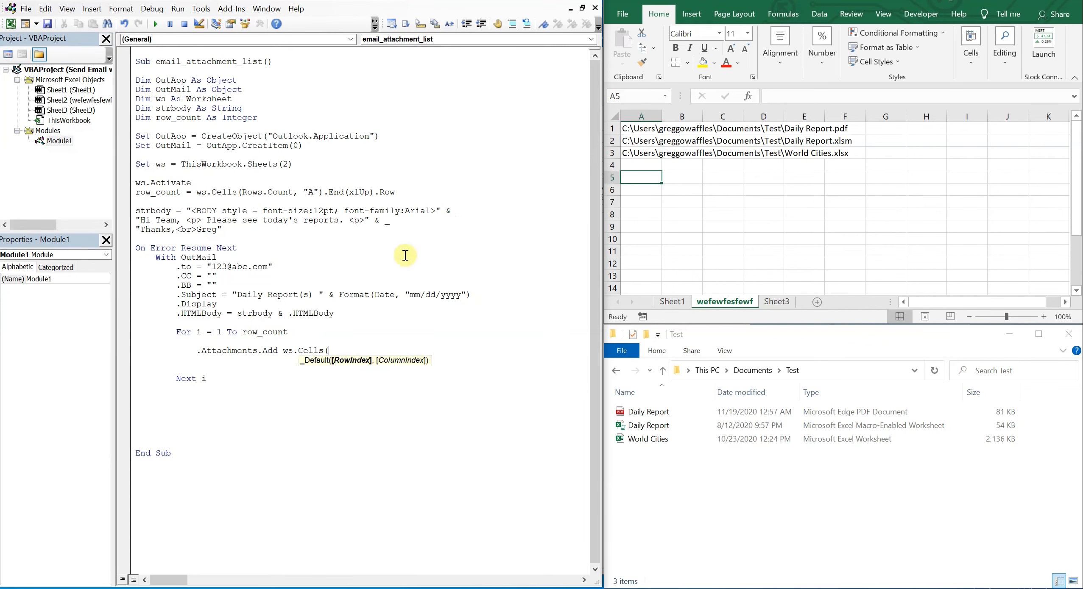
pyautogui.moveTo(333, 355)
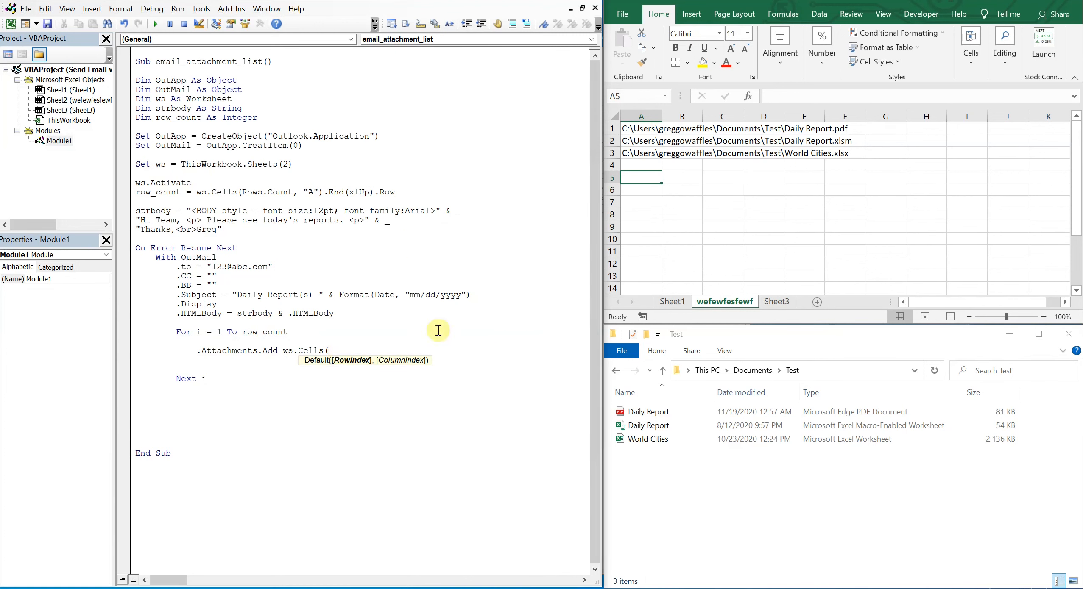
pyautogui.write('i')
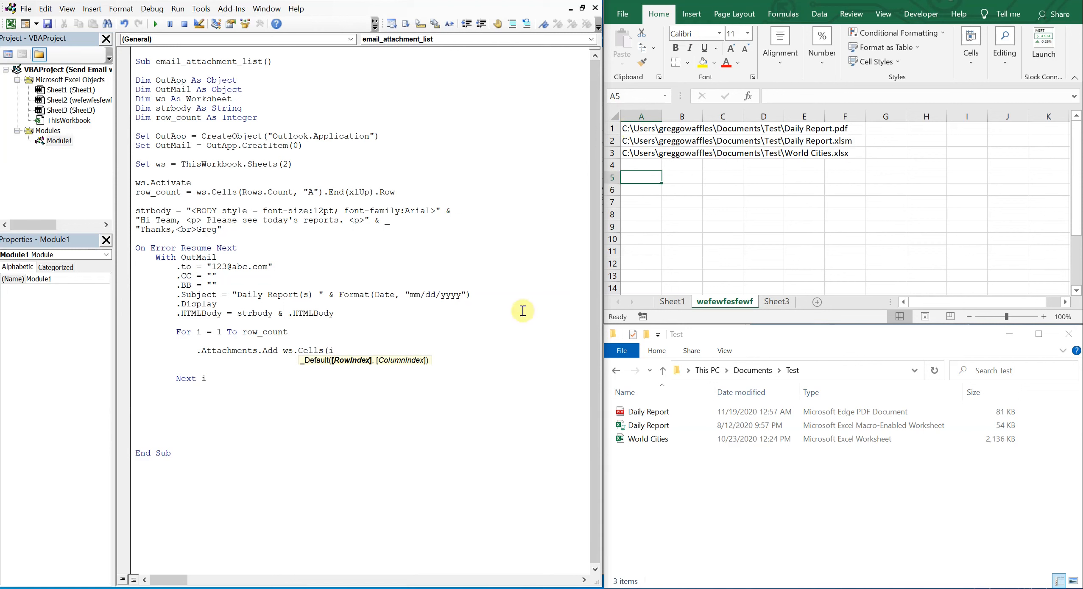
pyautogui.write(',1')
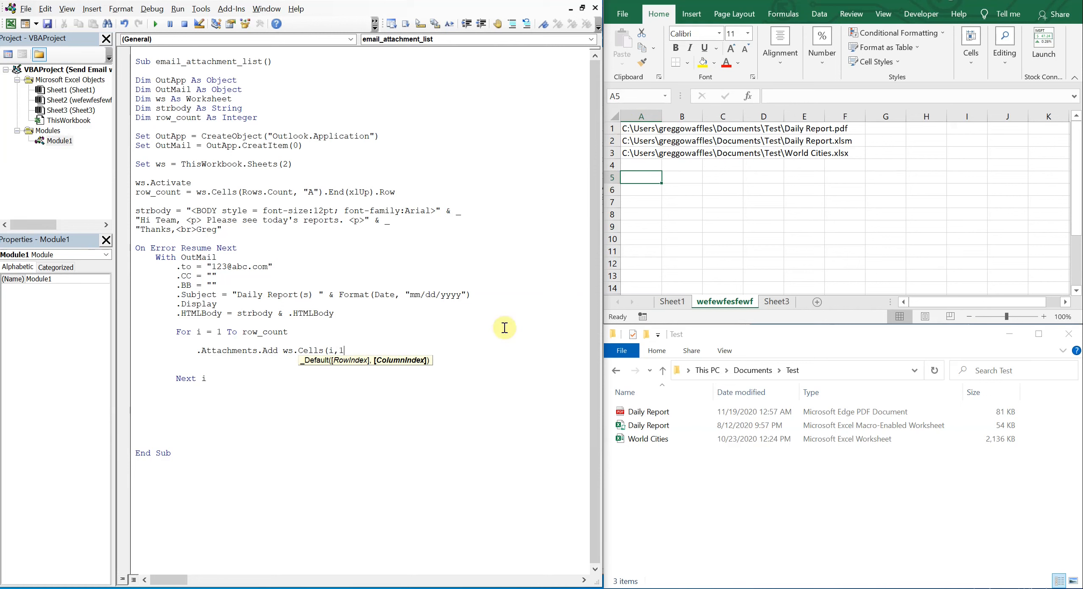
pyautogui.write('.Text')
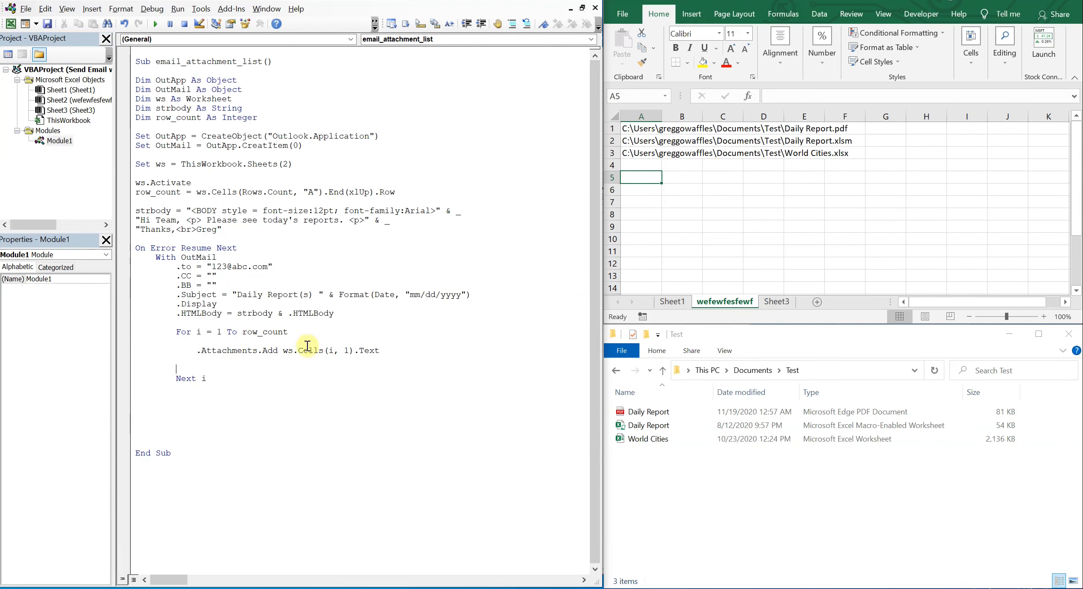
pyautogui.moveTo(528, 264)
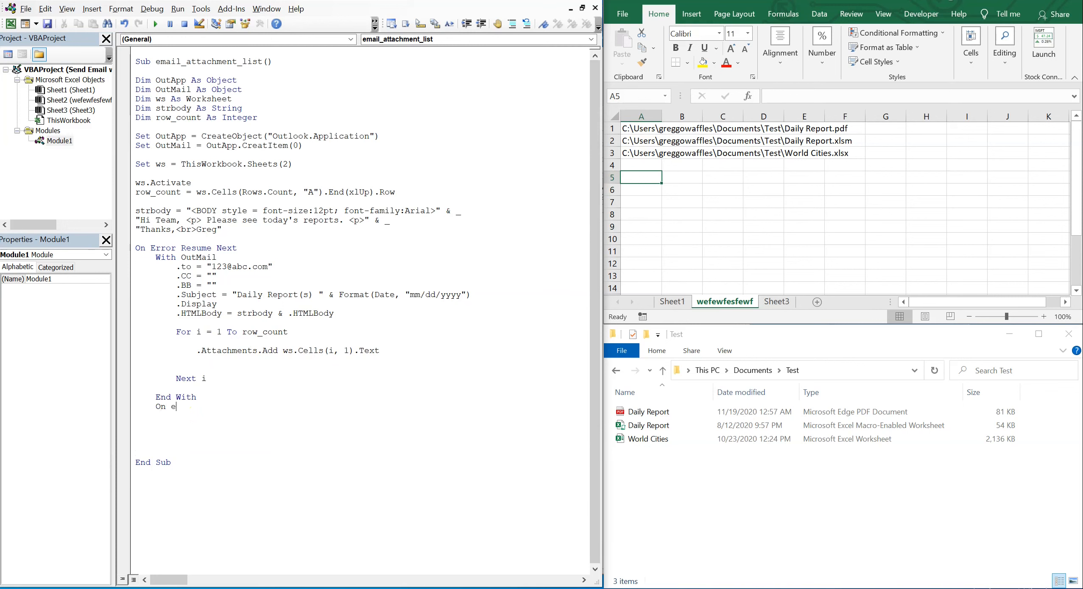
# Step: Add On Error GoTo 0, then Set OutMail = Nothing and Set OutApp = Nothing above End Sub
pyautogui.write('rror got')
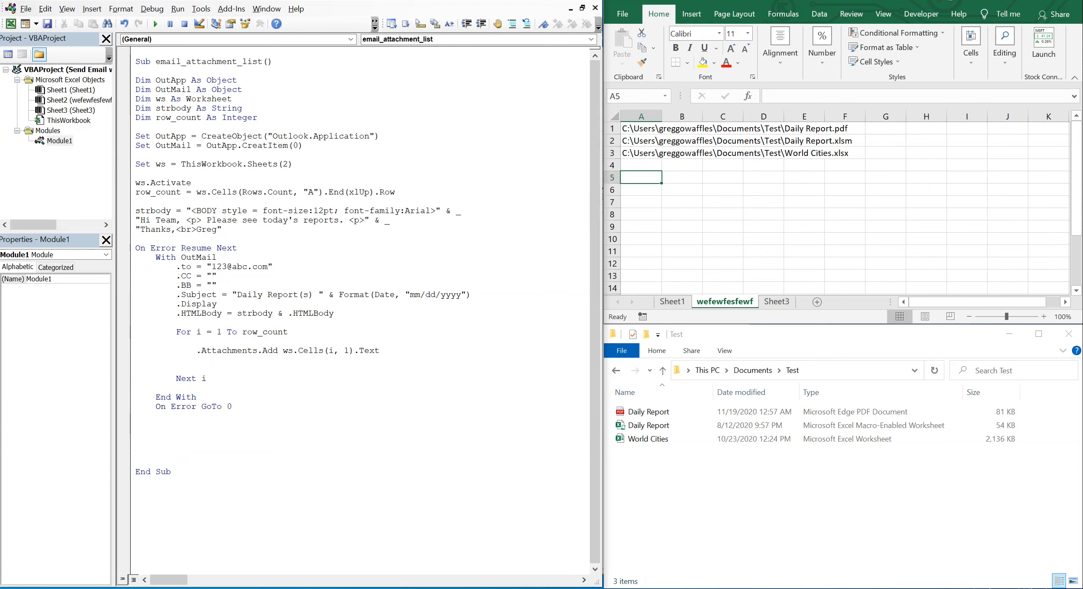
pyautogui.write('Set O')
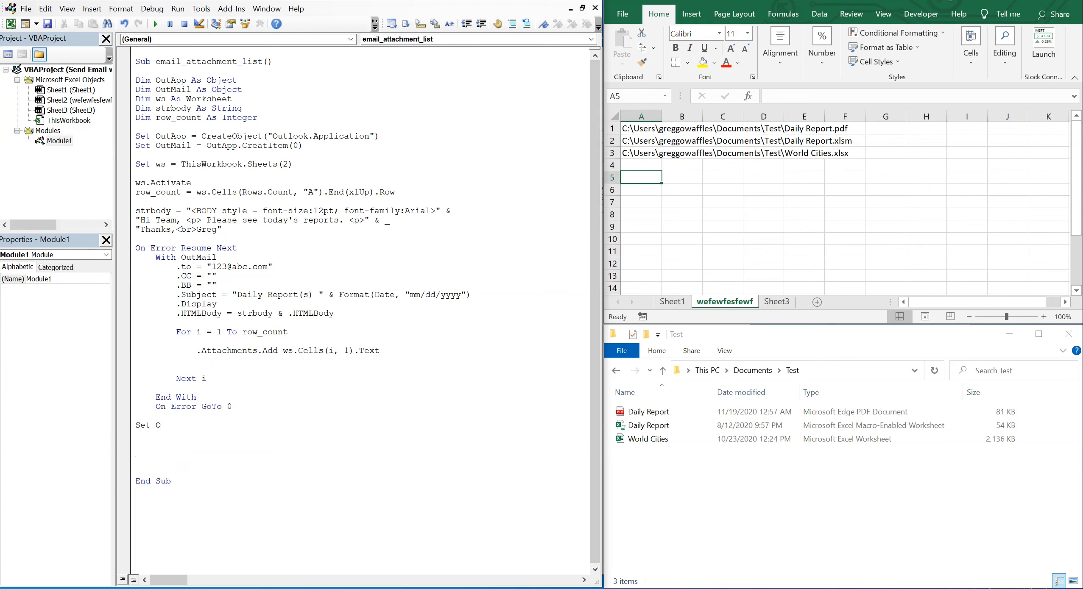
pyautogui.write('utMail = Nothing')
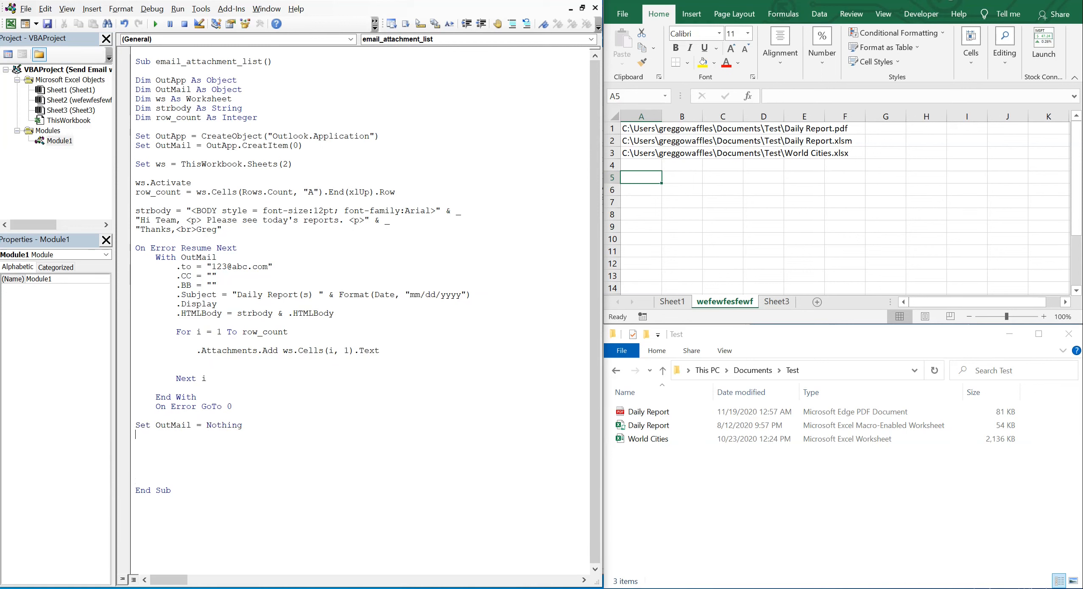
pyautogui.write('Set OutApp = No')
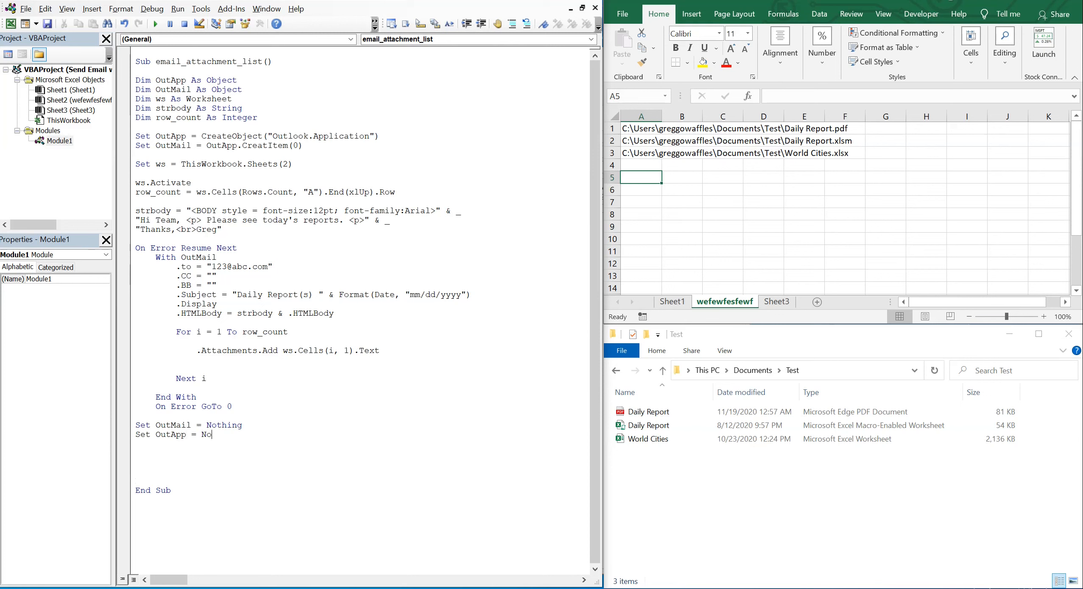
pyautogui.write('thing')
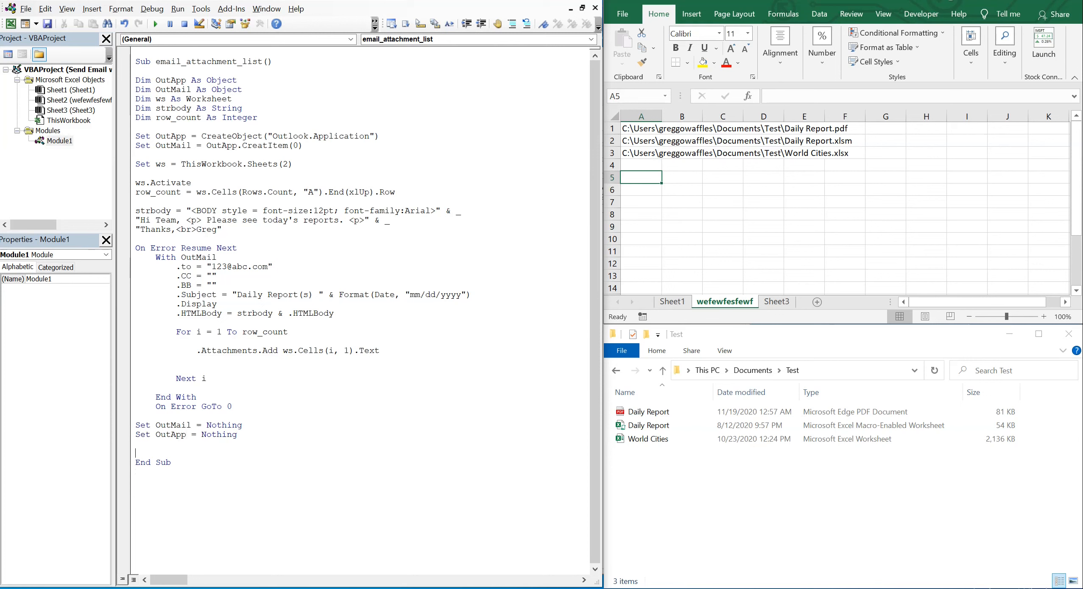
pyautogui.doubleClick(283, 220)
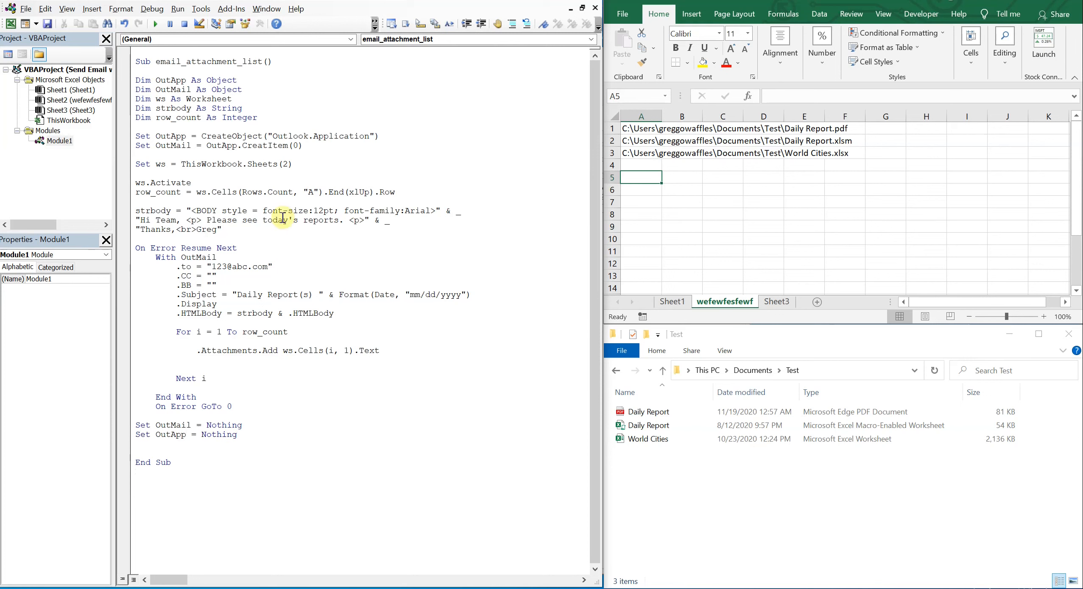
pyautogui.click(177, 9)
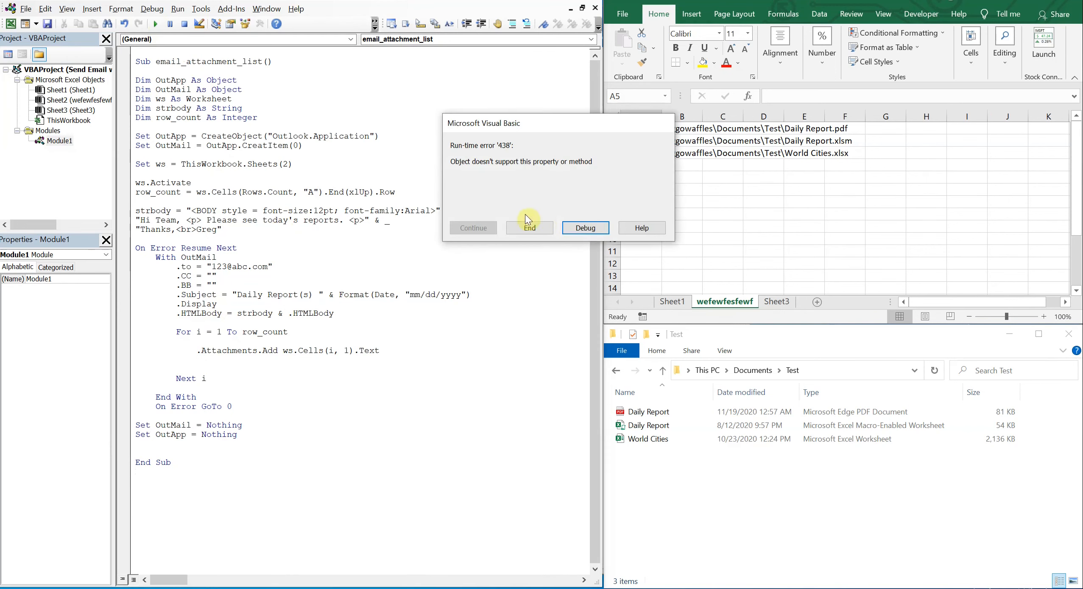
pyautogui.click(584, 228)
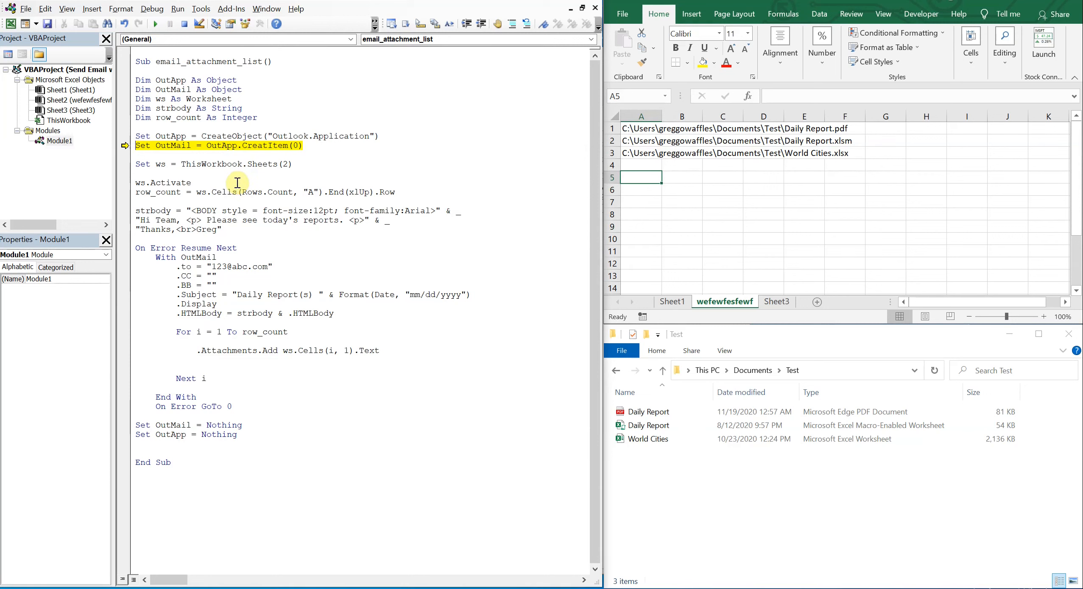
pyautogui.moveTo(236, 182)
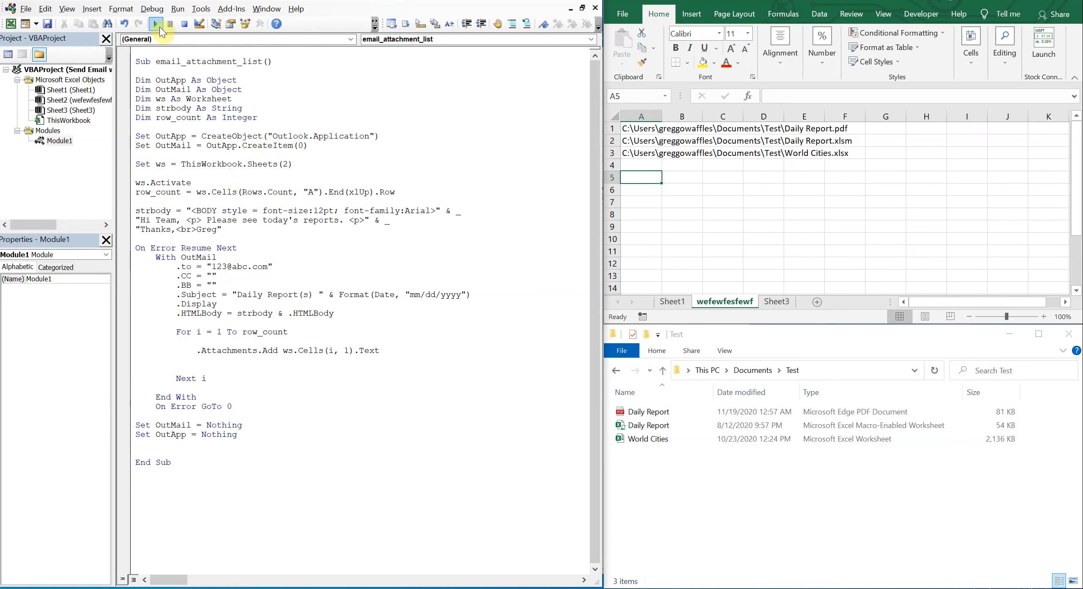
# Step: Run the macro, review the Outlook email with three attachments, and close it without saving
pyautogui.click(156, 24)
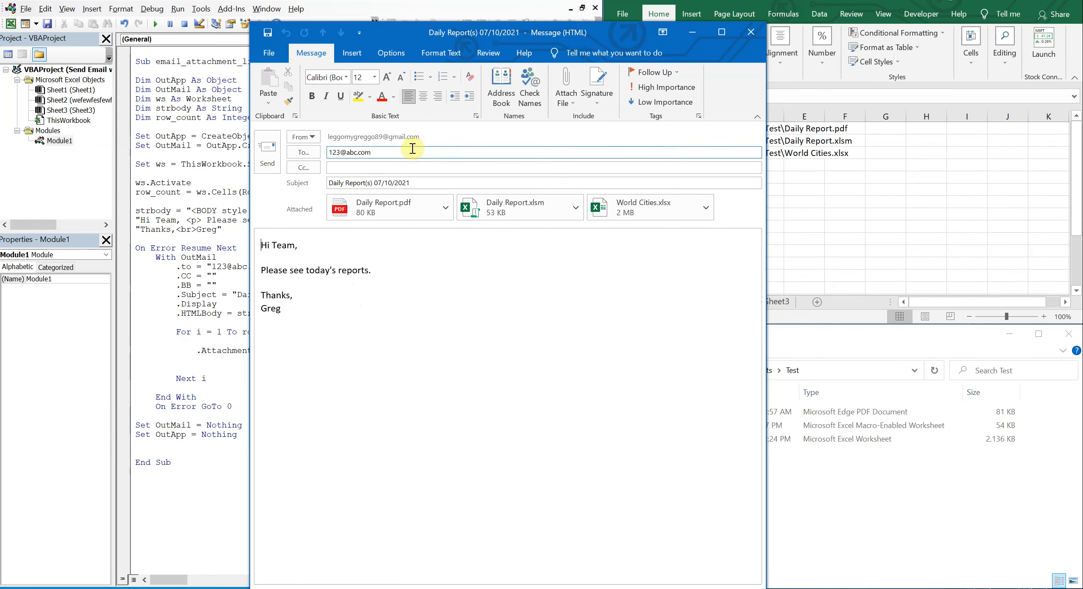
pyautogui.click(750, 32)
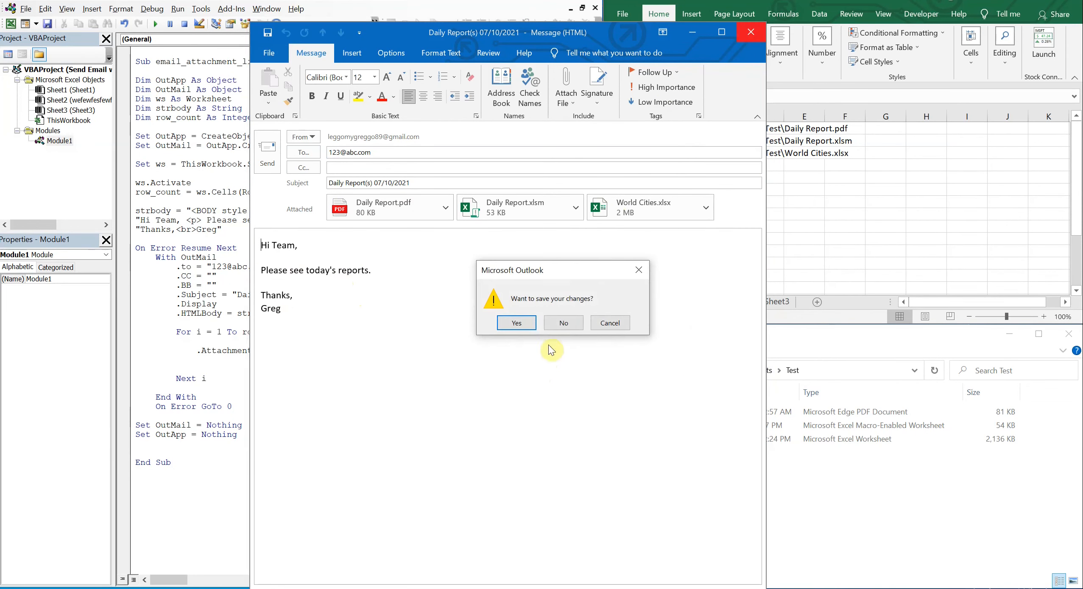
pyautogui.click(563, 323)
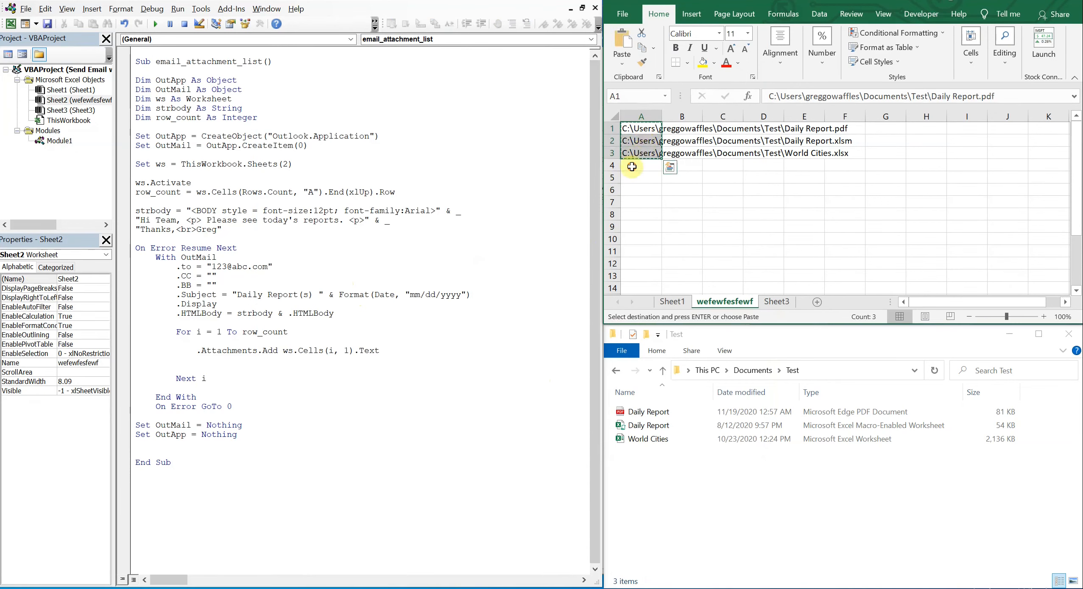
# Step: Paste extra path copies into column A, rerun for a nine-attachment email, and close it unsaved
pyautogui.press('ctrl+v')
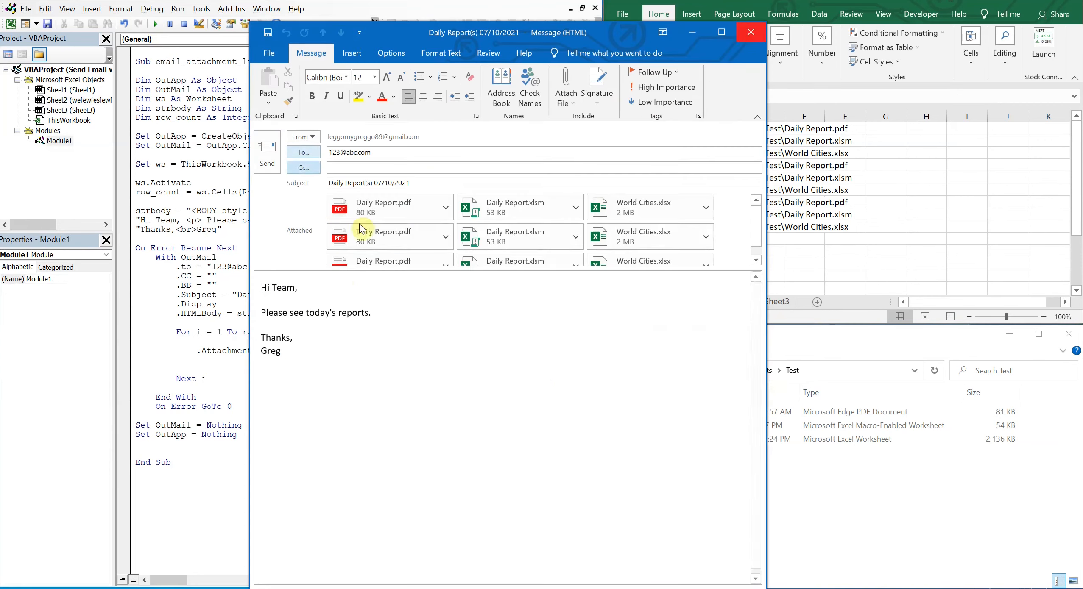
pyautogui.scroll(-3)
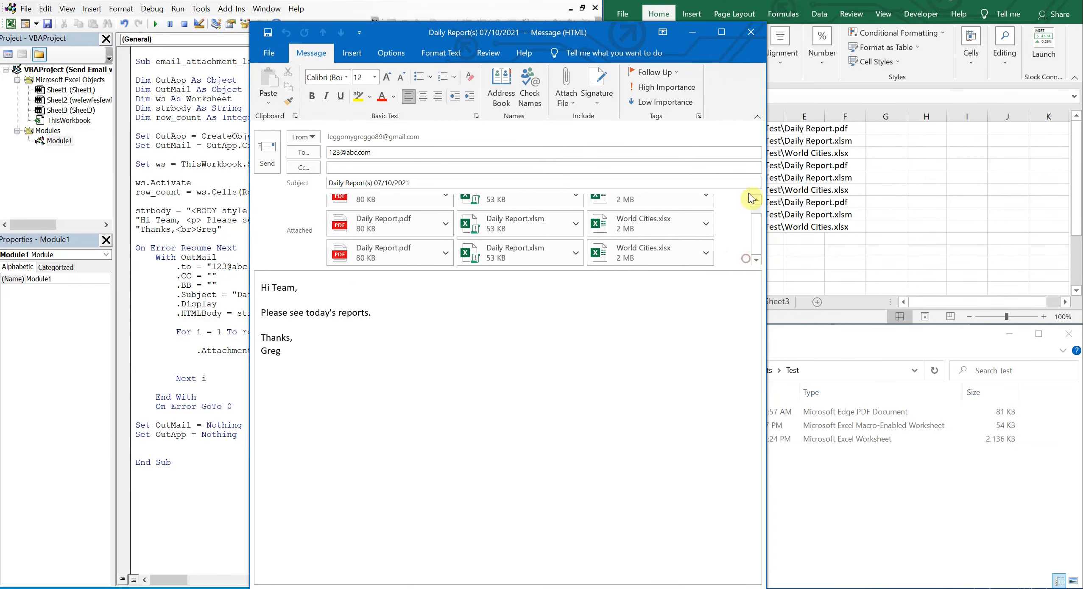
pyautogui.click(750, 32)
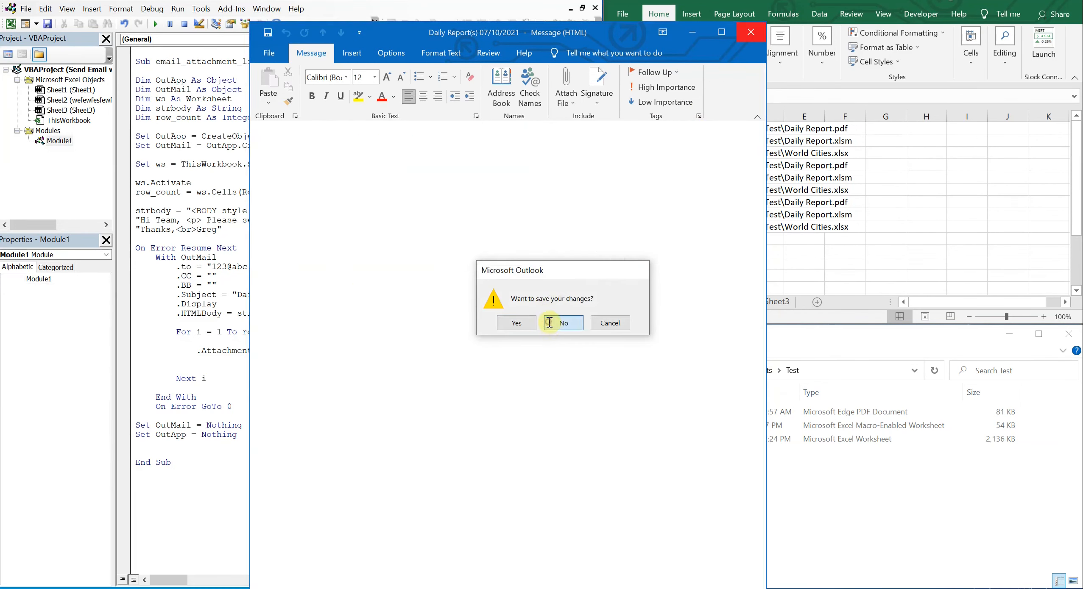
pyautogui.click(564, 322)
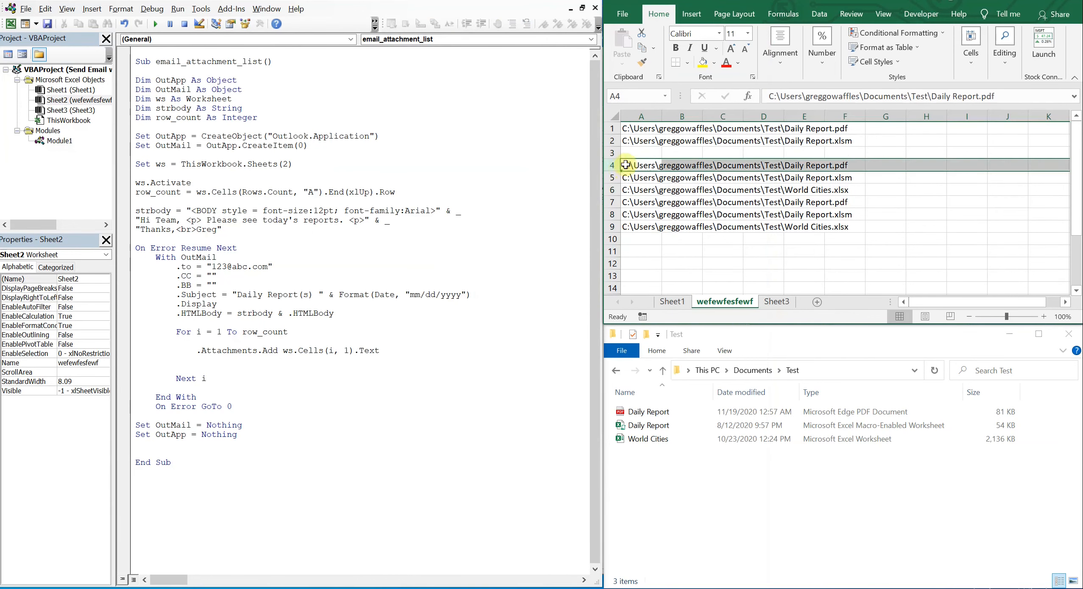
# Step: Delete the extra rows leaving two paths on sheet List, rerun, and close the two-attachment email unsaved
pyautogui.rightClick(724, 301)
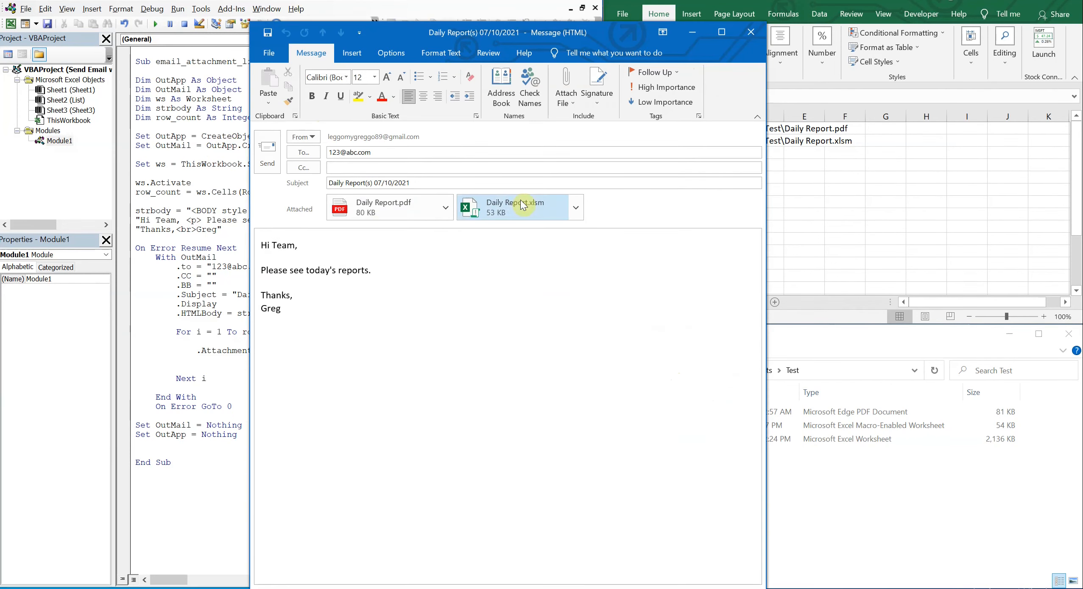
pyautogui.click(750, 32)
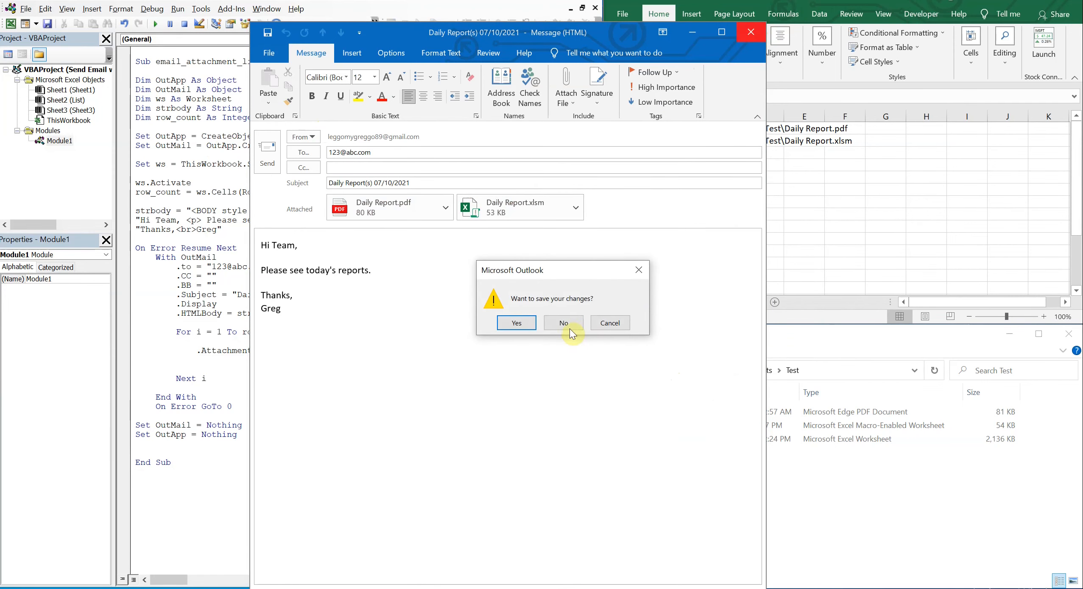
pyautogui.click(563, 322)
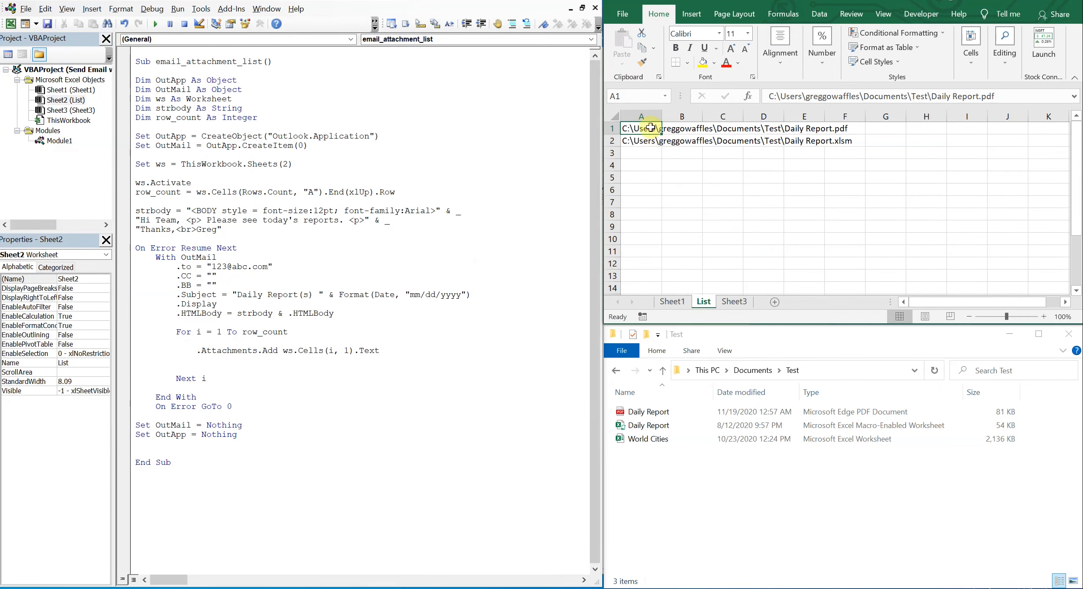